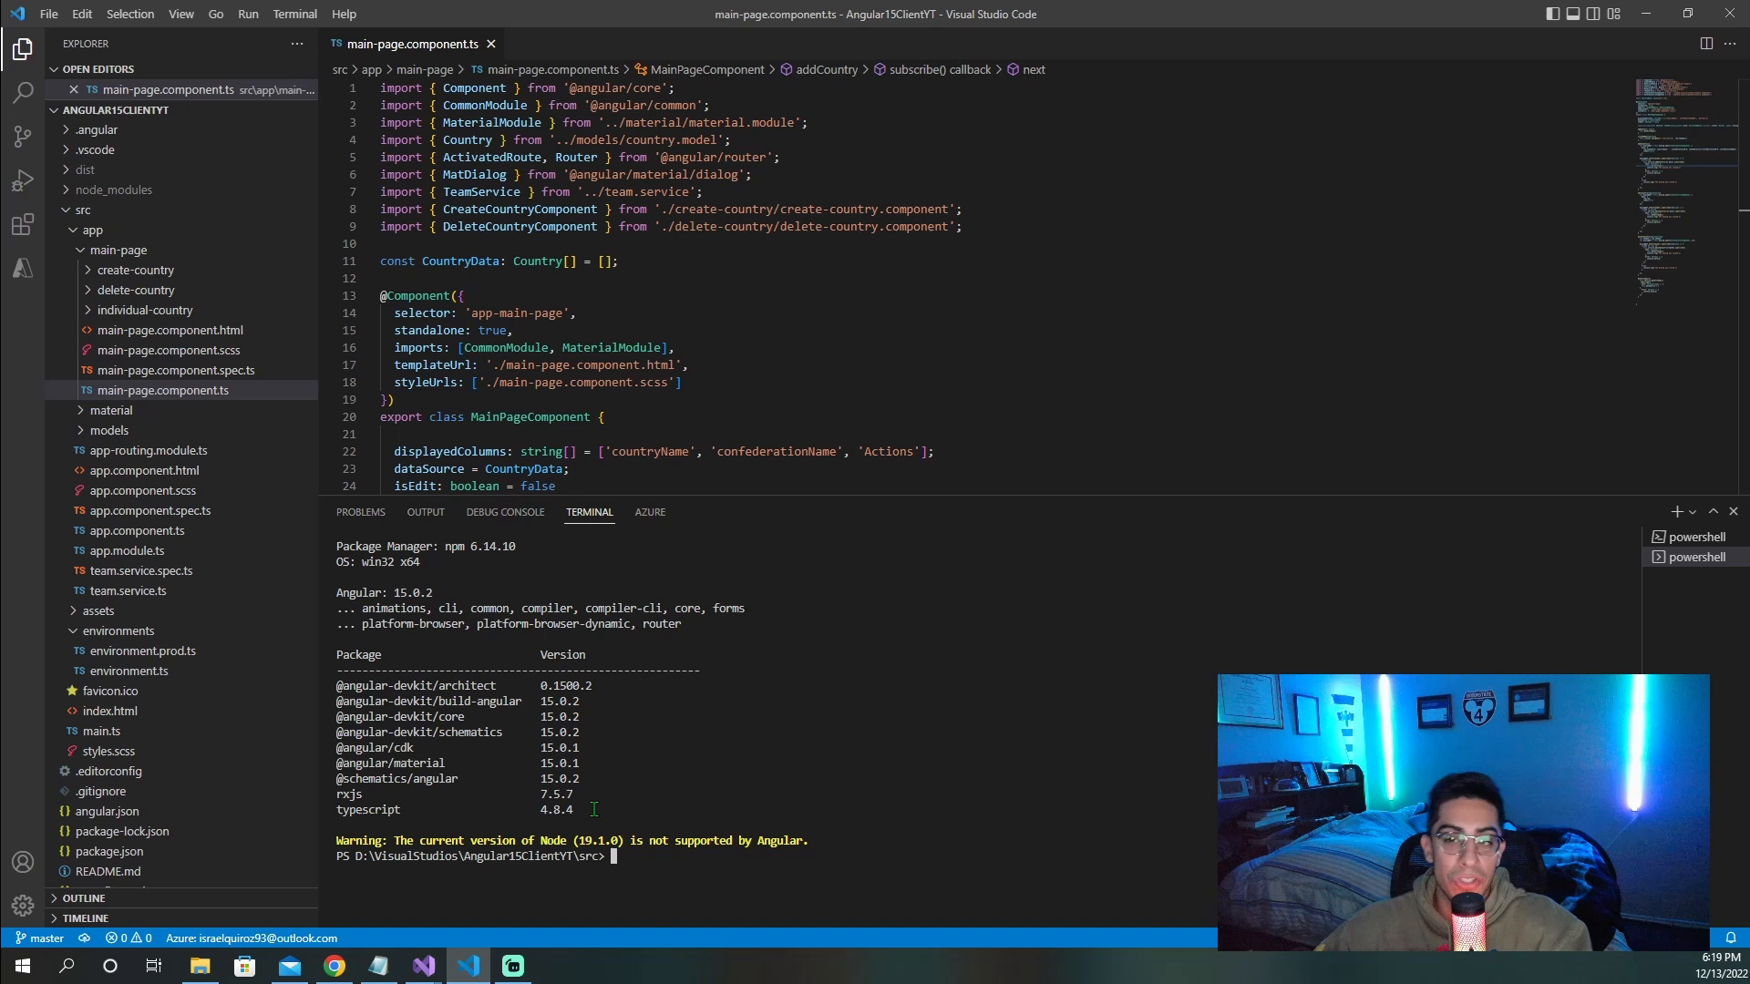
Step: Run ng serve in the PowerShell terminal to serve the Angular 15 client locally
{"action": "type", "text": "ng serve"}
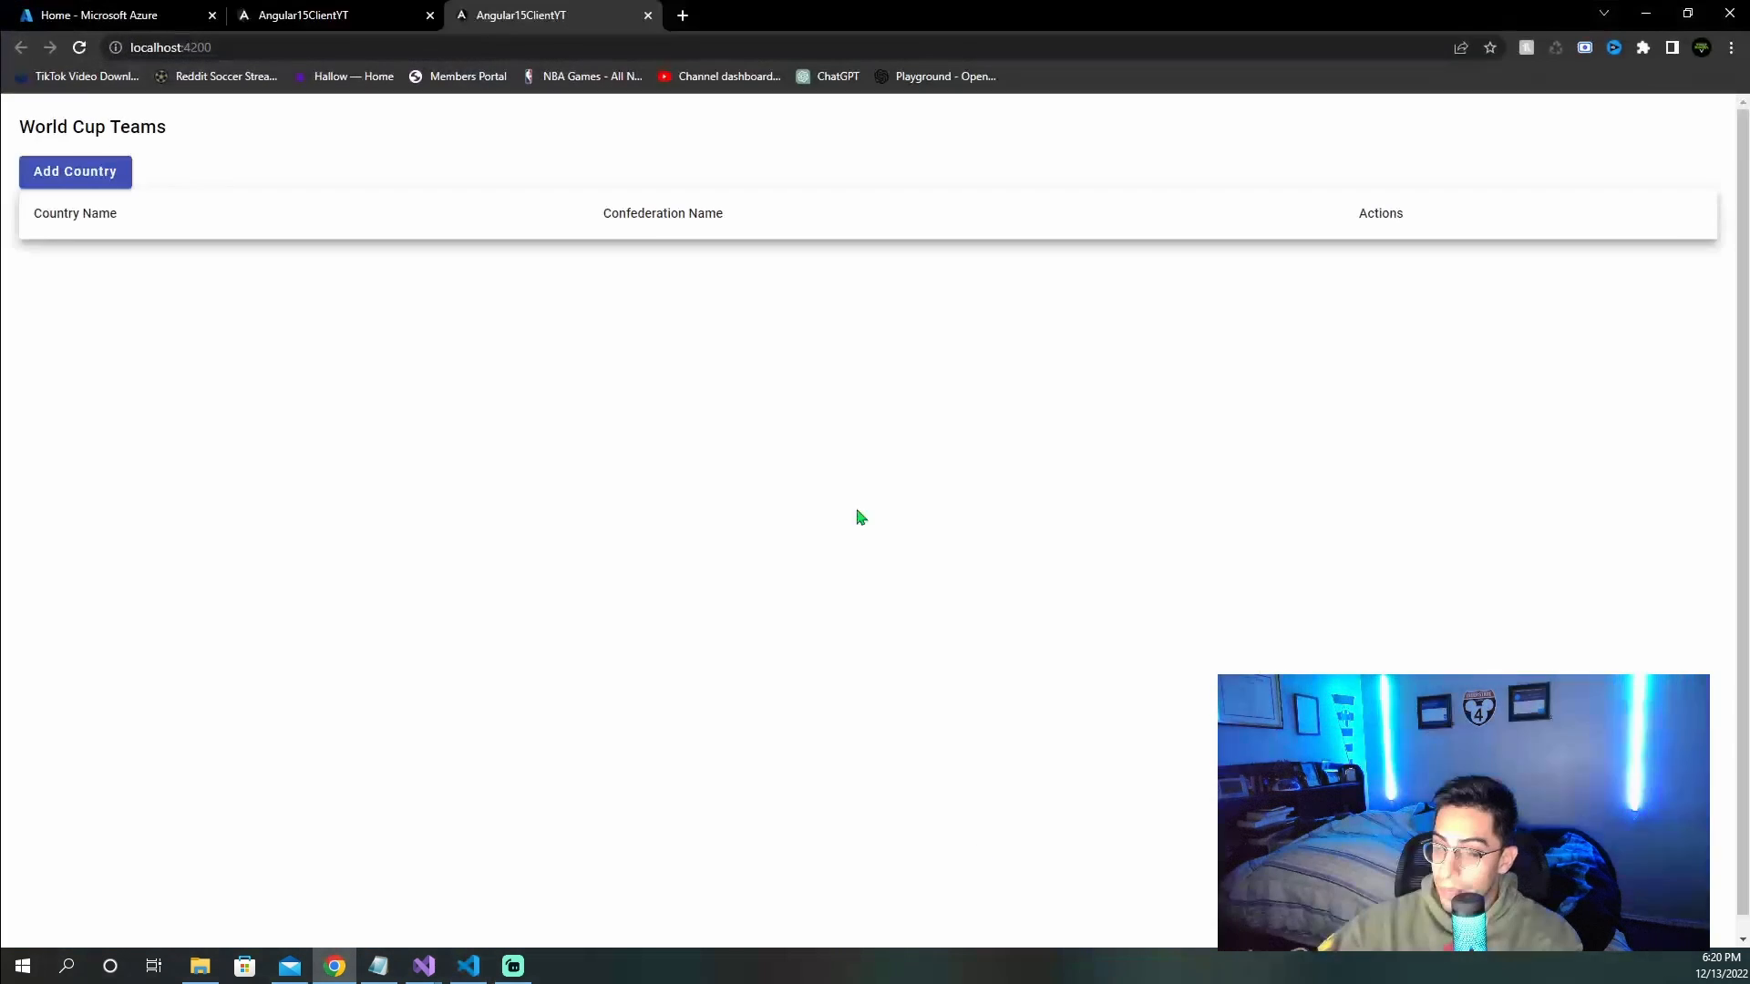
Step: Close the duplicate localhost:4200 tab, then open and cancel the Add Country form
{"action": "left_click", "coordinate": [647, 15]}
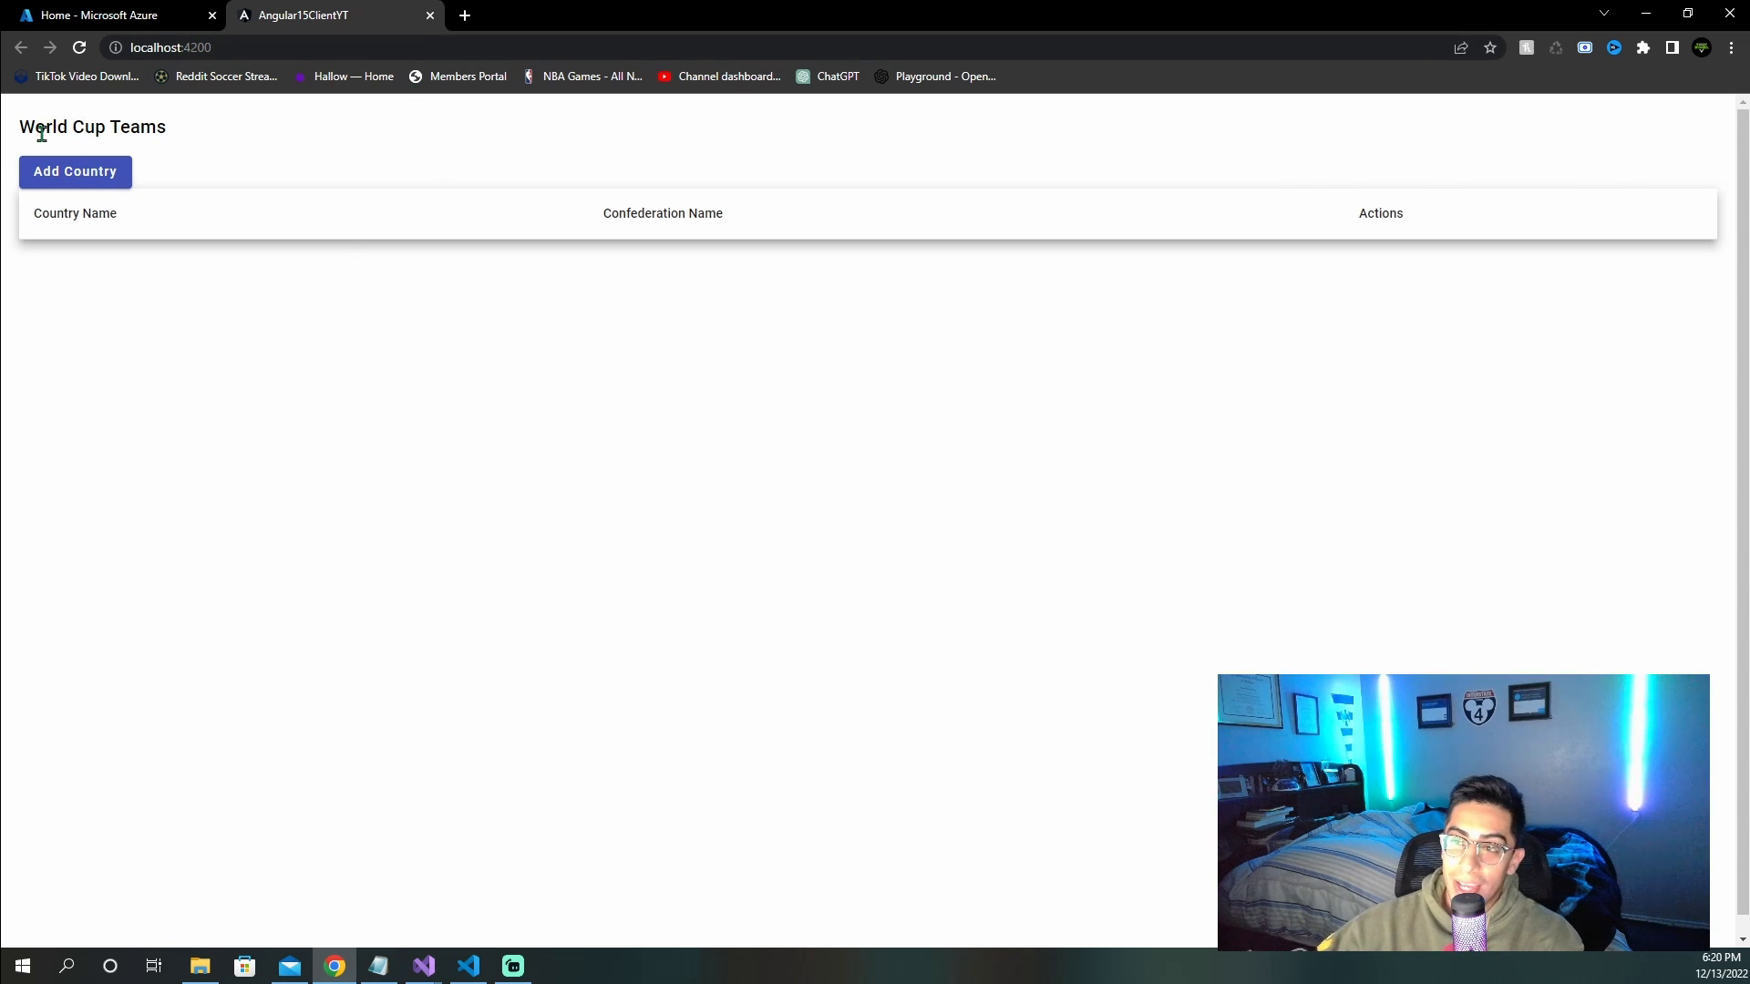
{"action": "triple_click", "coordinate": [91, 126]}
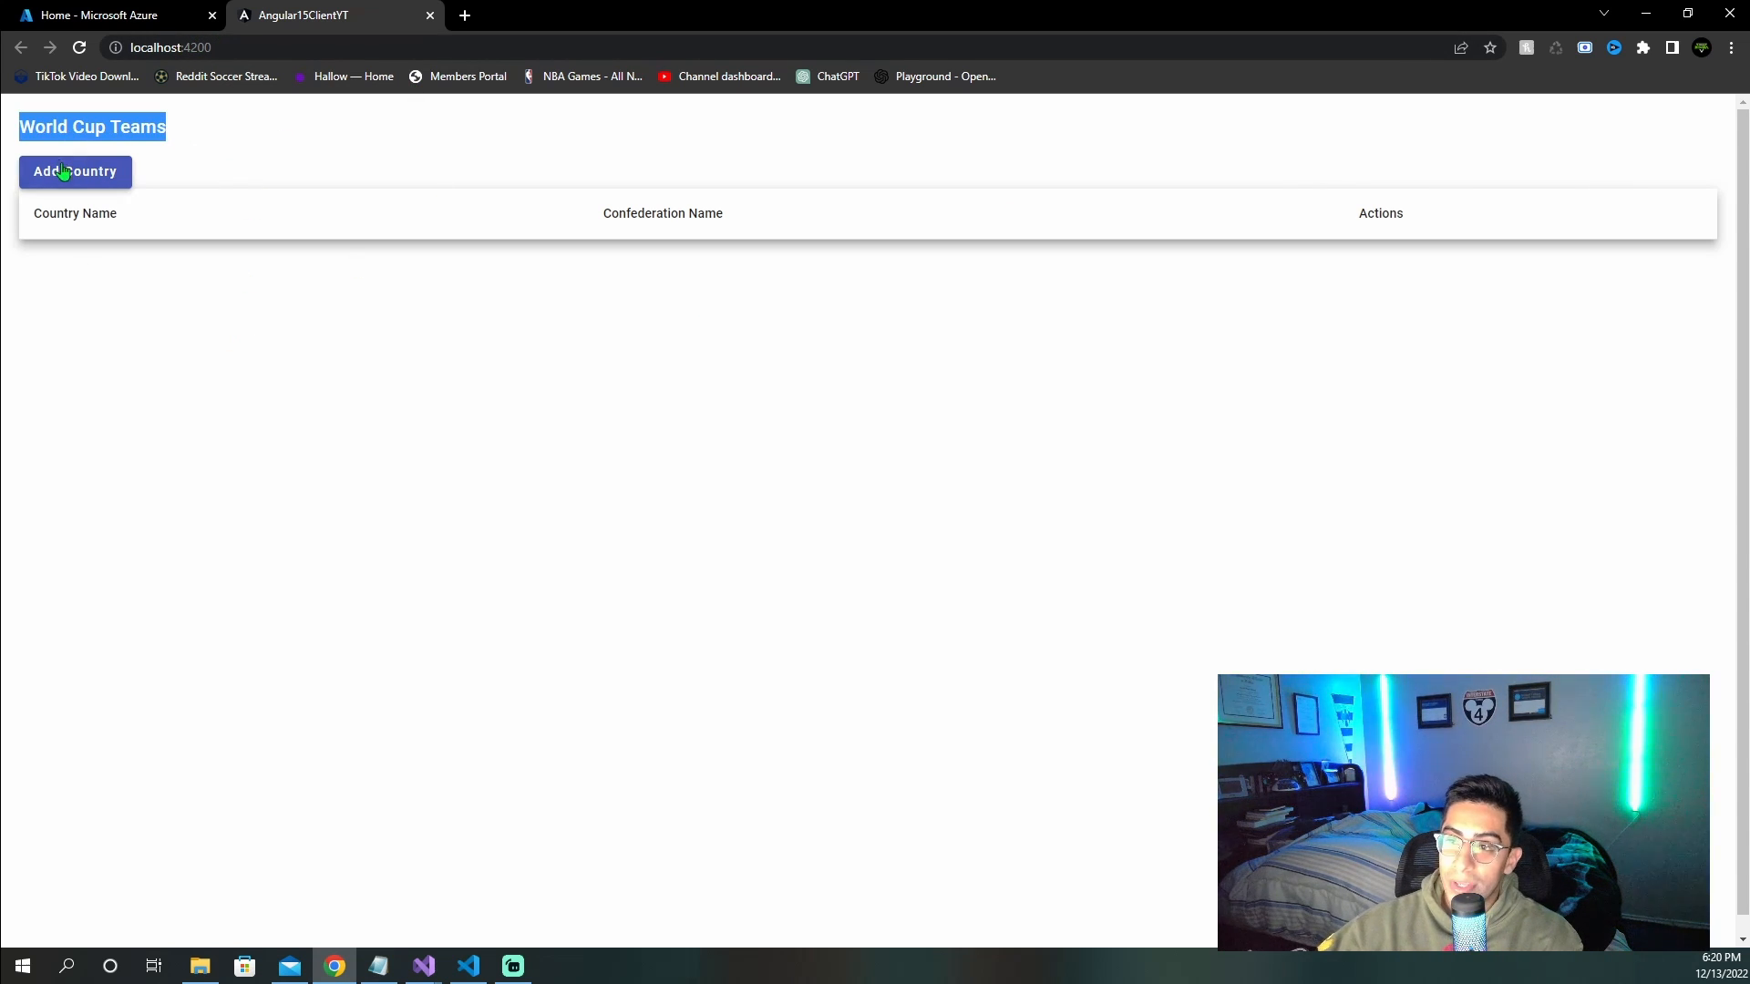
{"action": "left_click", "coordinate": [74, 171]}
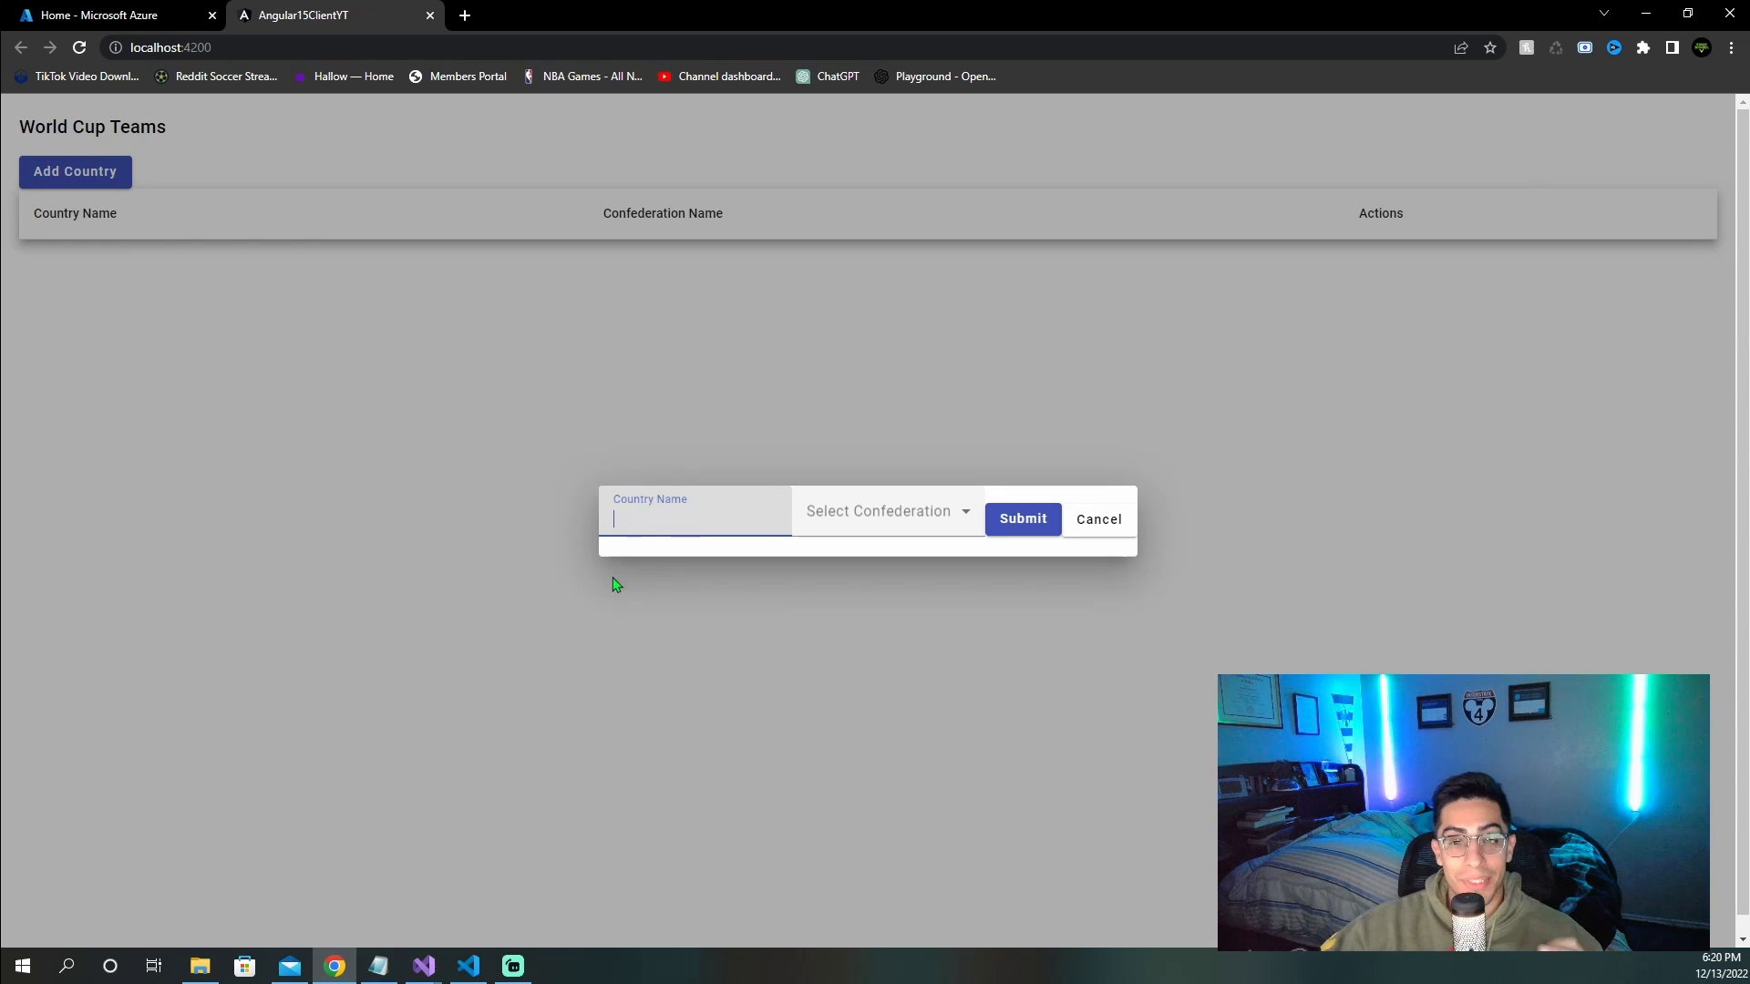
{"action": "left_click", "coordinate": [881, 511]}
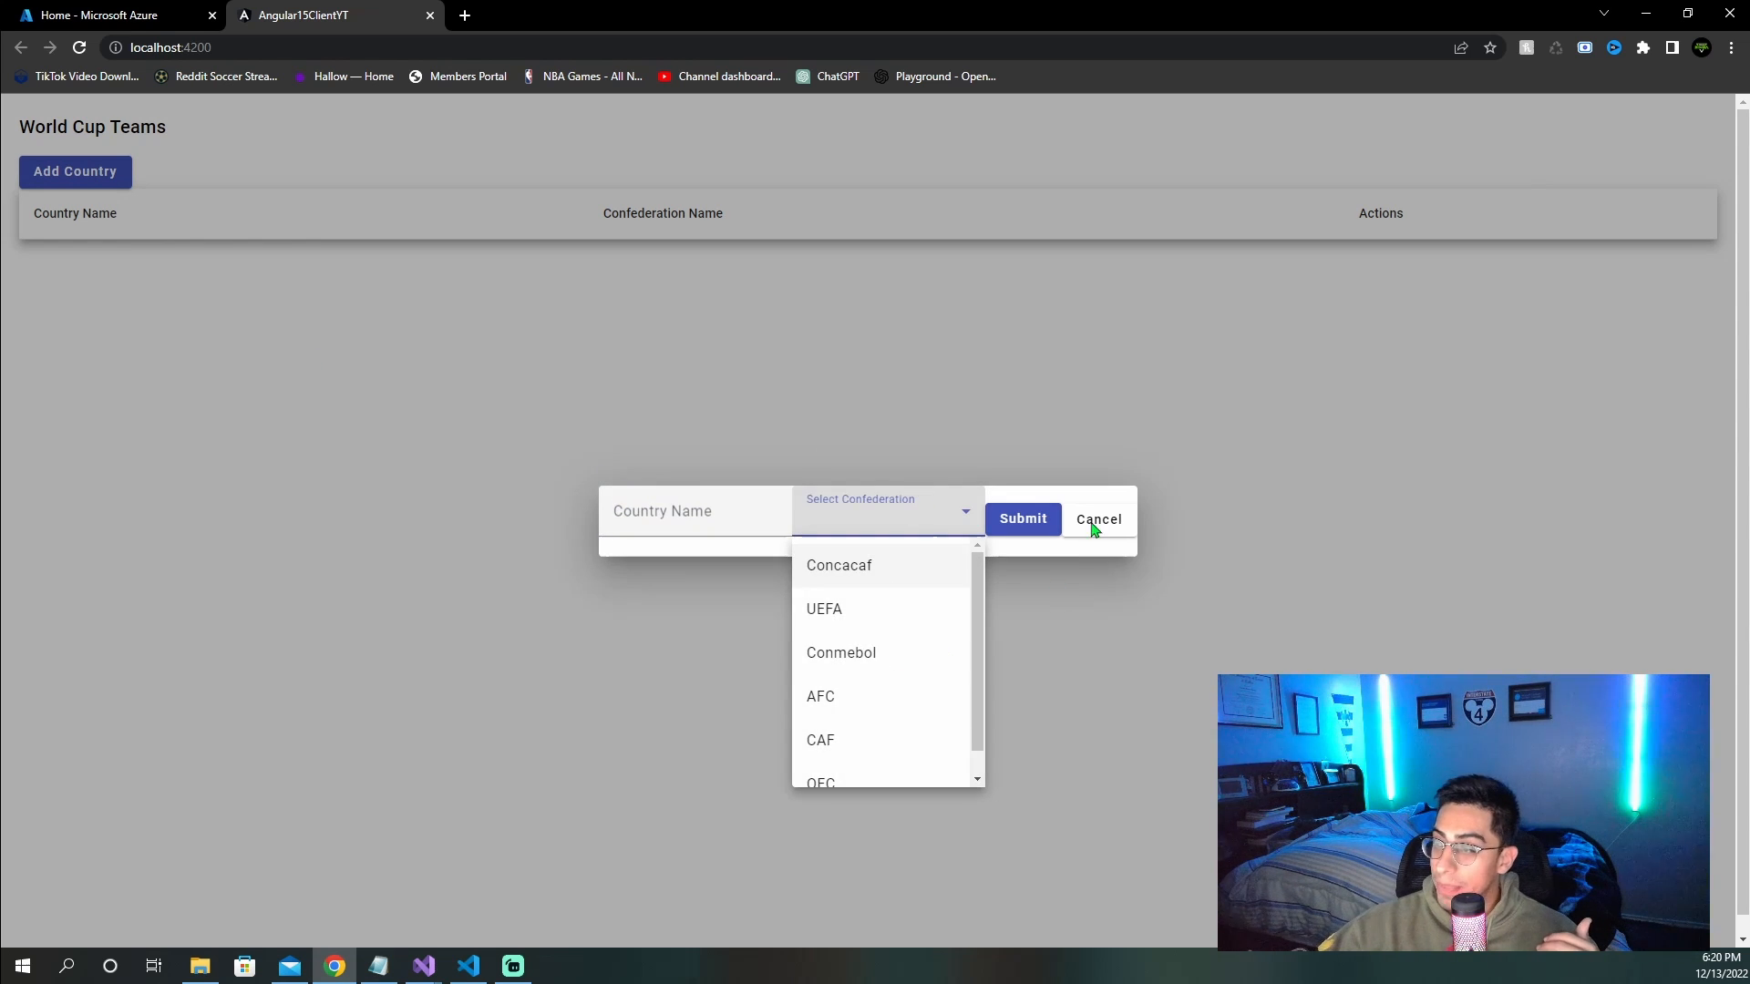
{"action": "left_click", "coordinate": [1098, 519]}
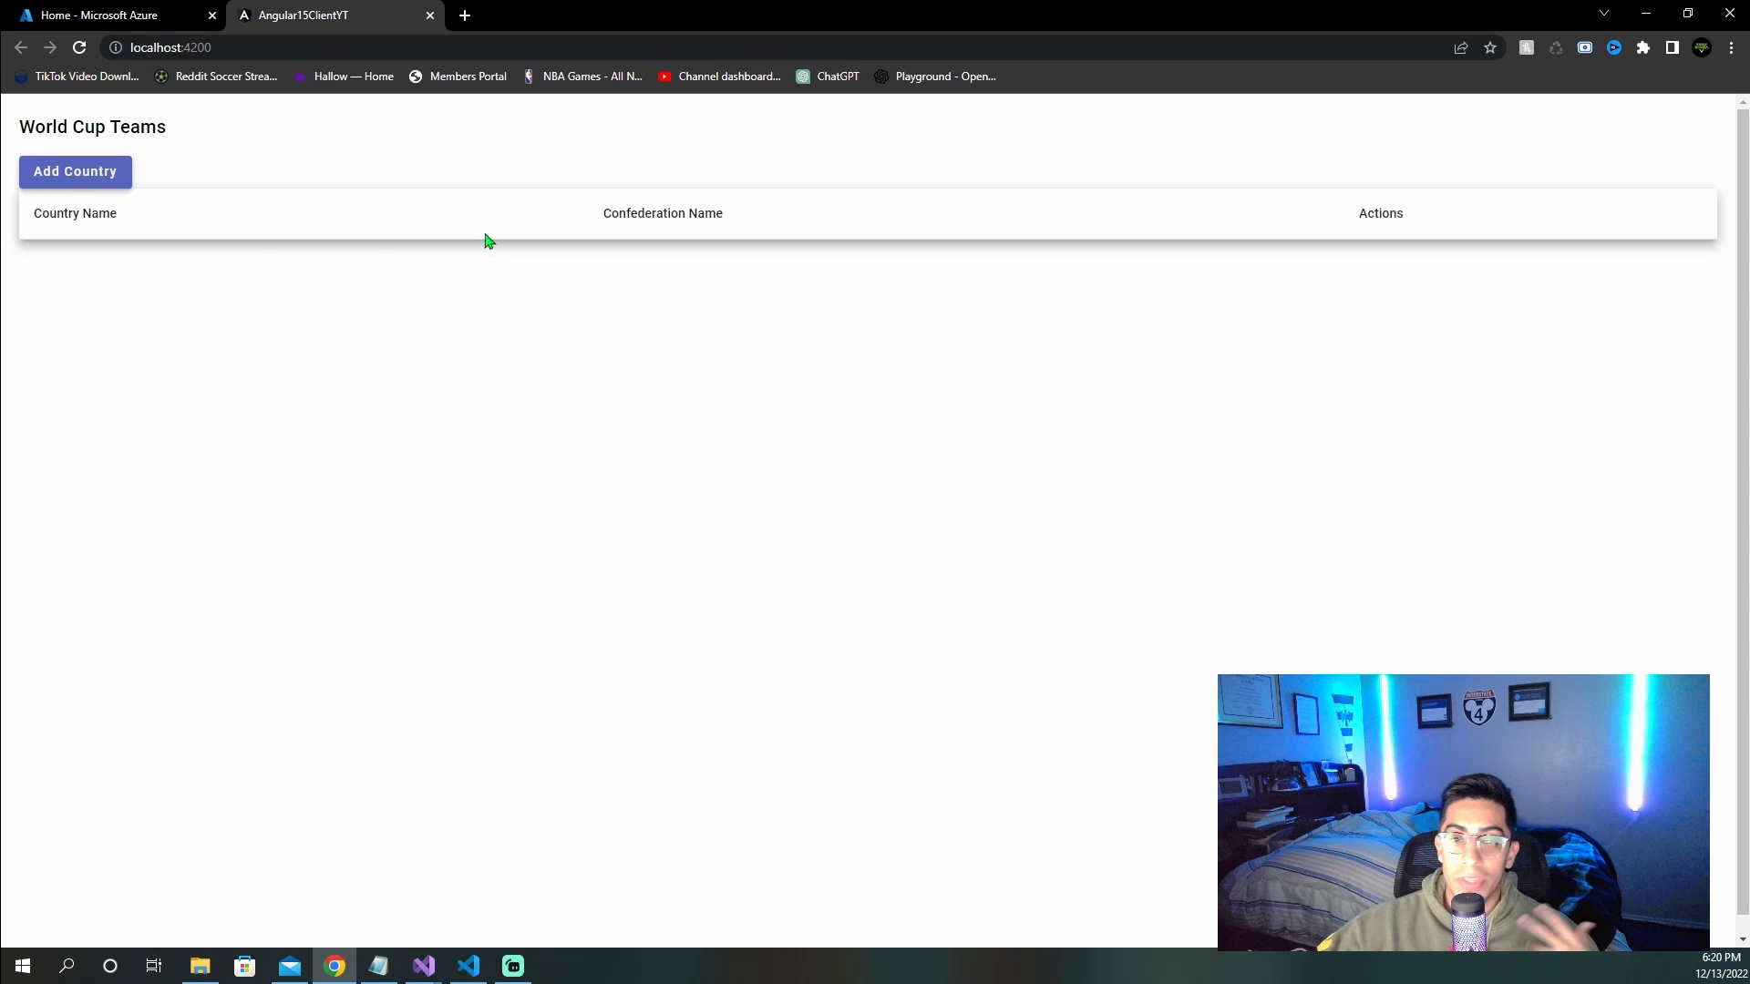
{"action": "mouse_move", "coordinate": [129, 278]}
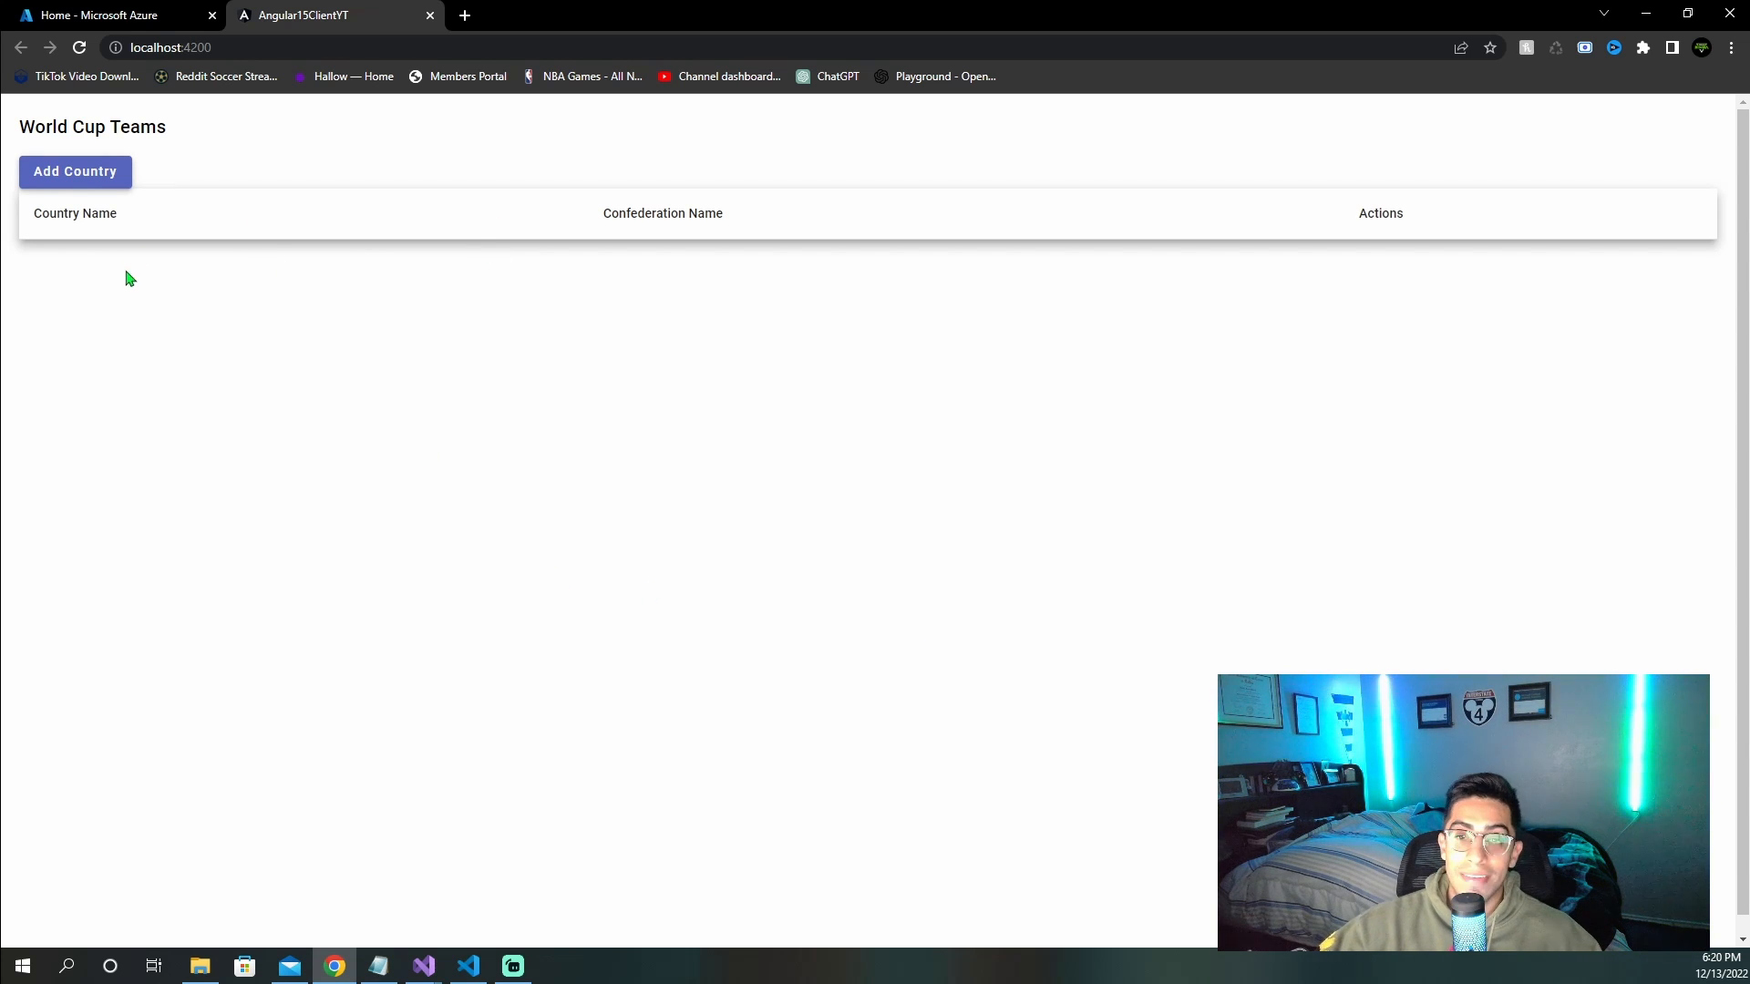
{"action": "mouse_move", "coordinate": [288, 439]}
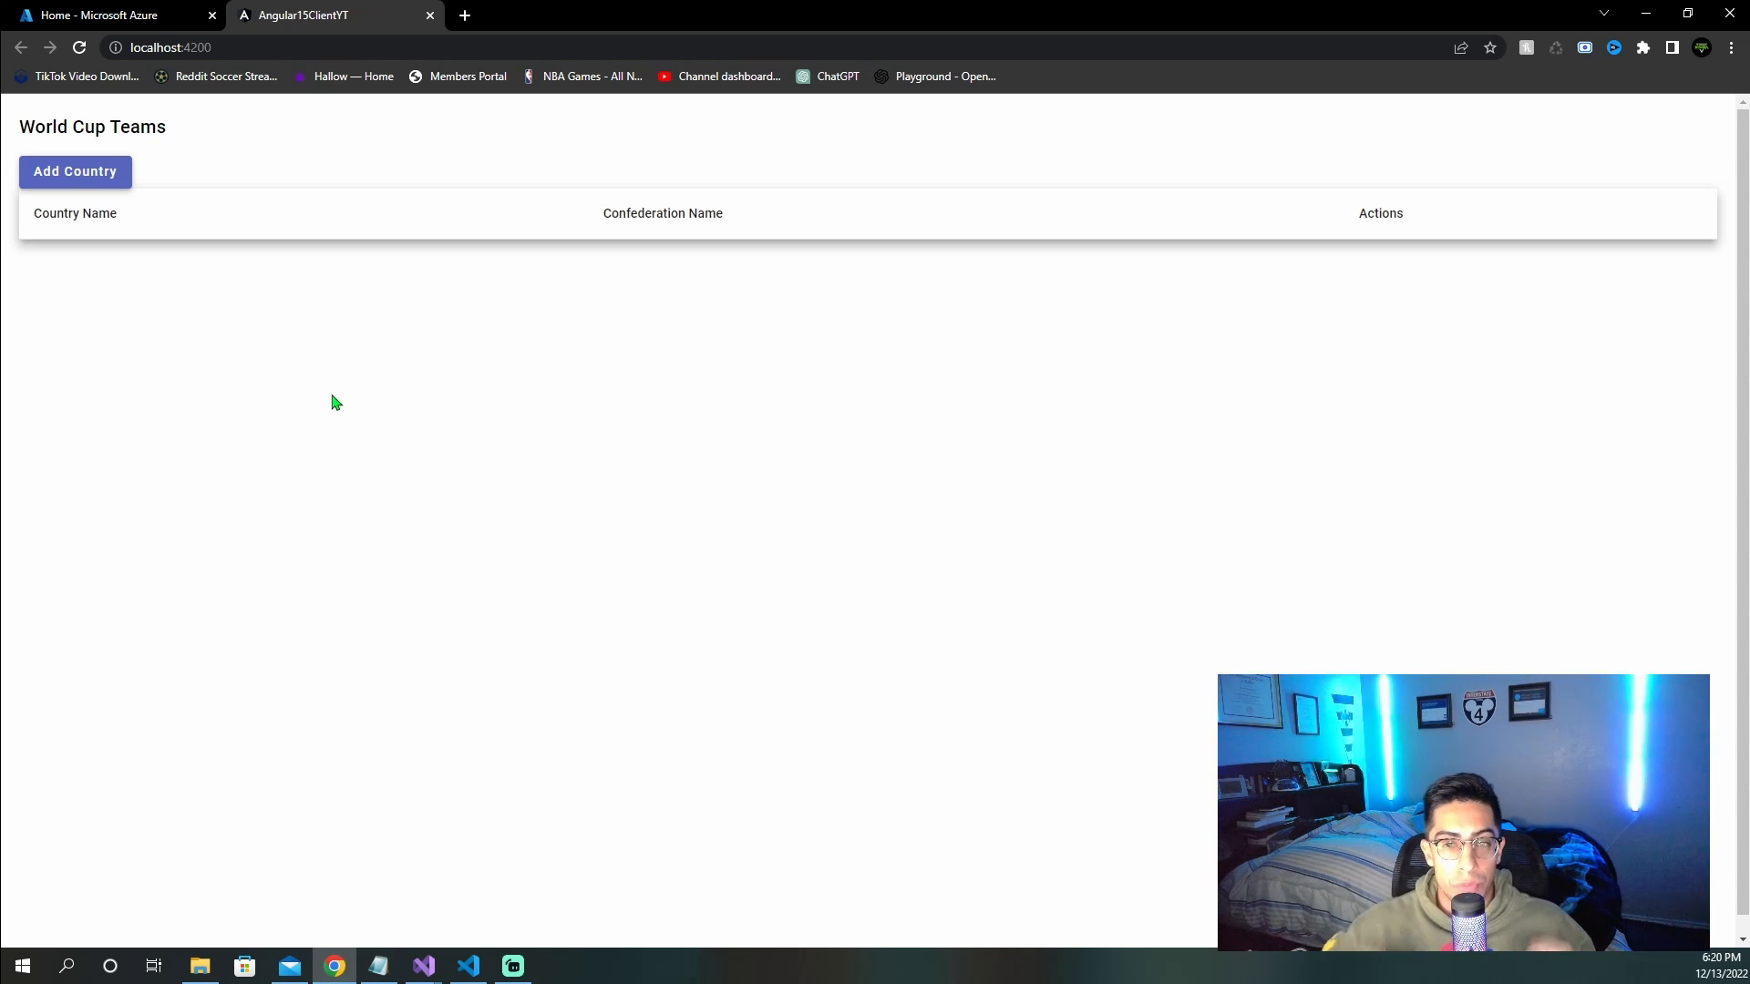
Step: From the Azure home page, create resource group rg1 in East US
{"action": "left_click", "coordinate": [111, 15]}
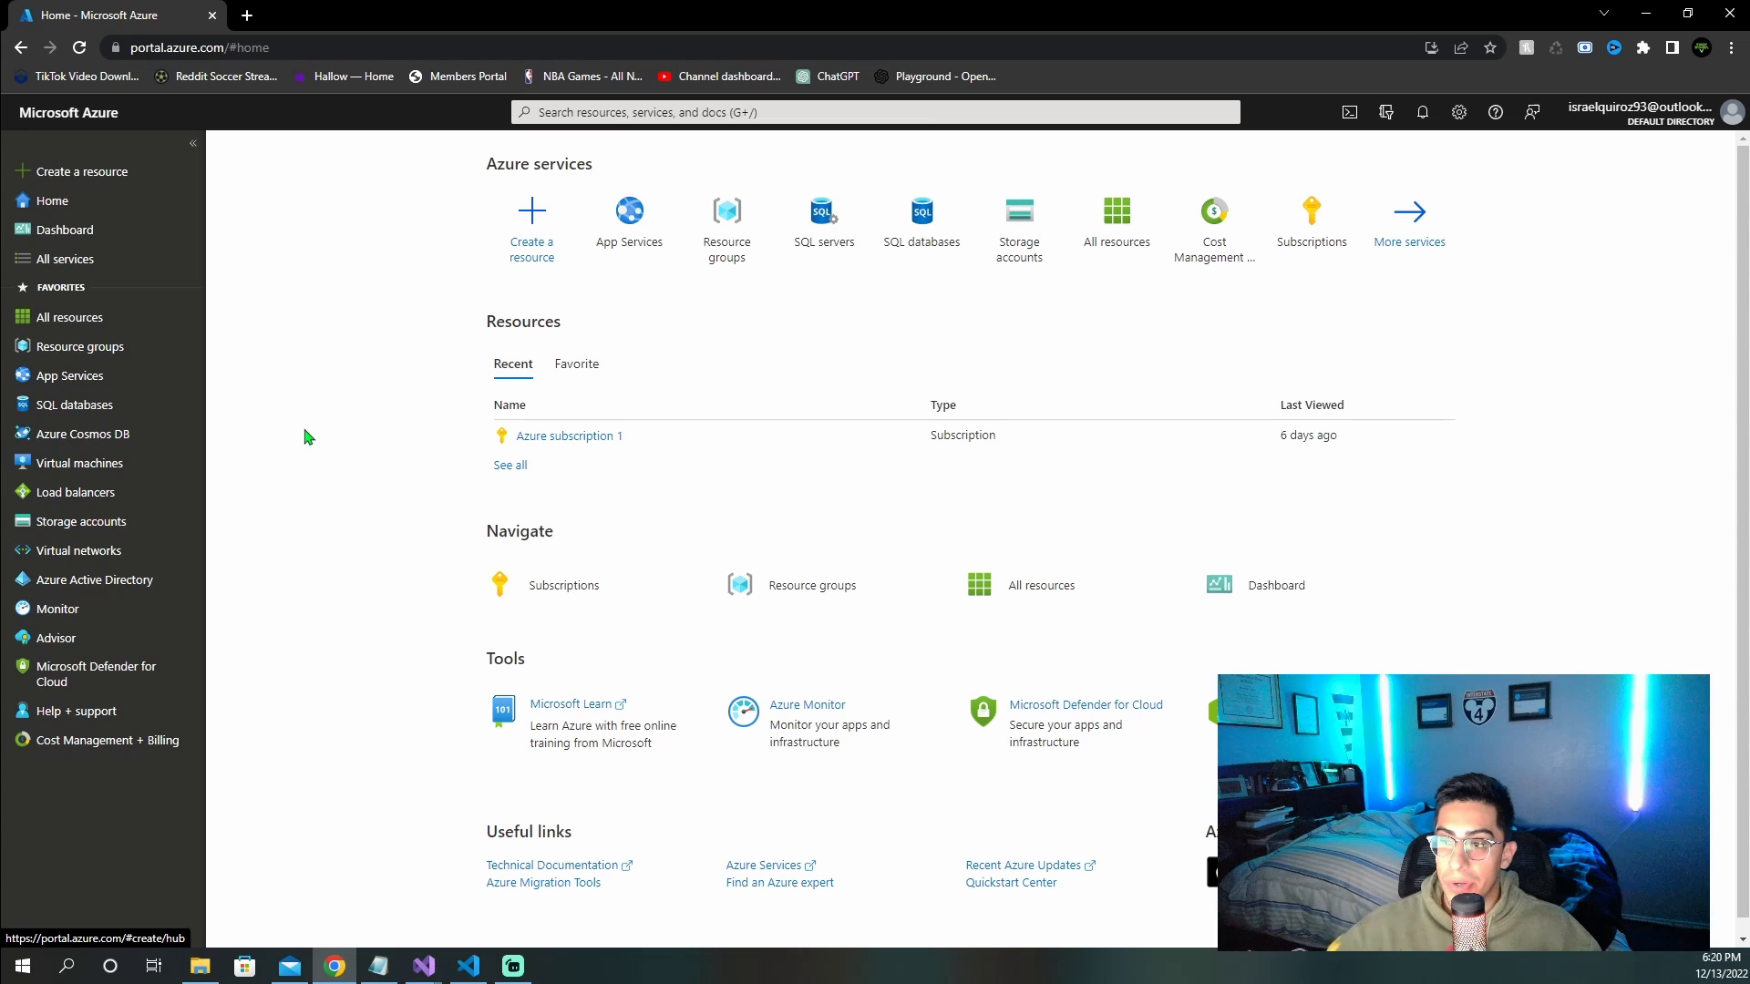
{"action": "mouse_move", "coordinate": [601, 399]}
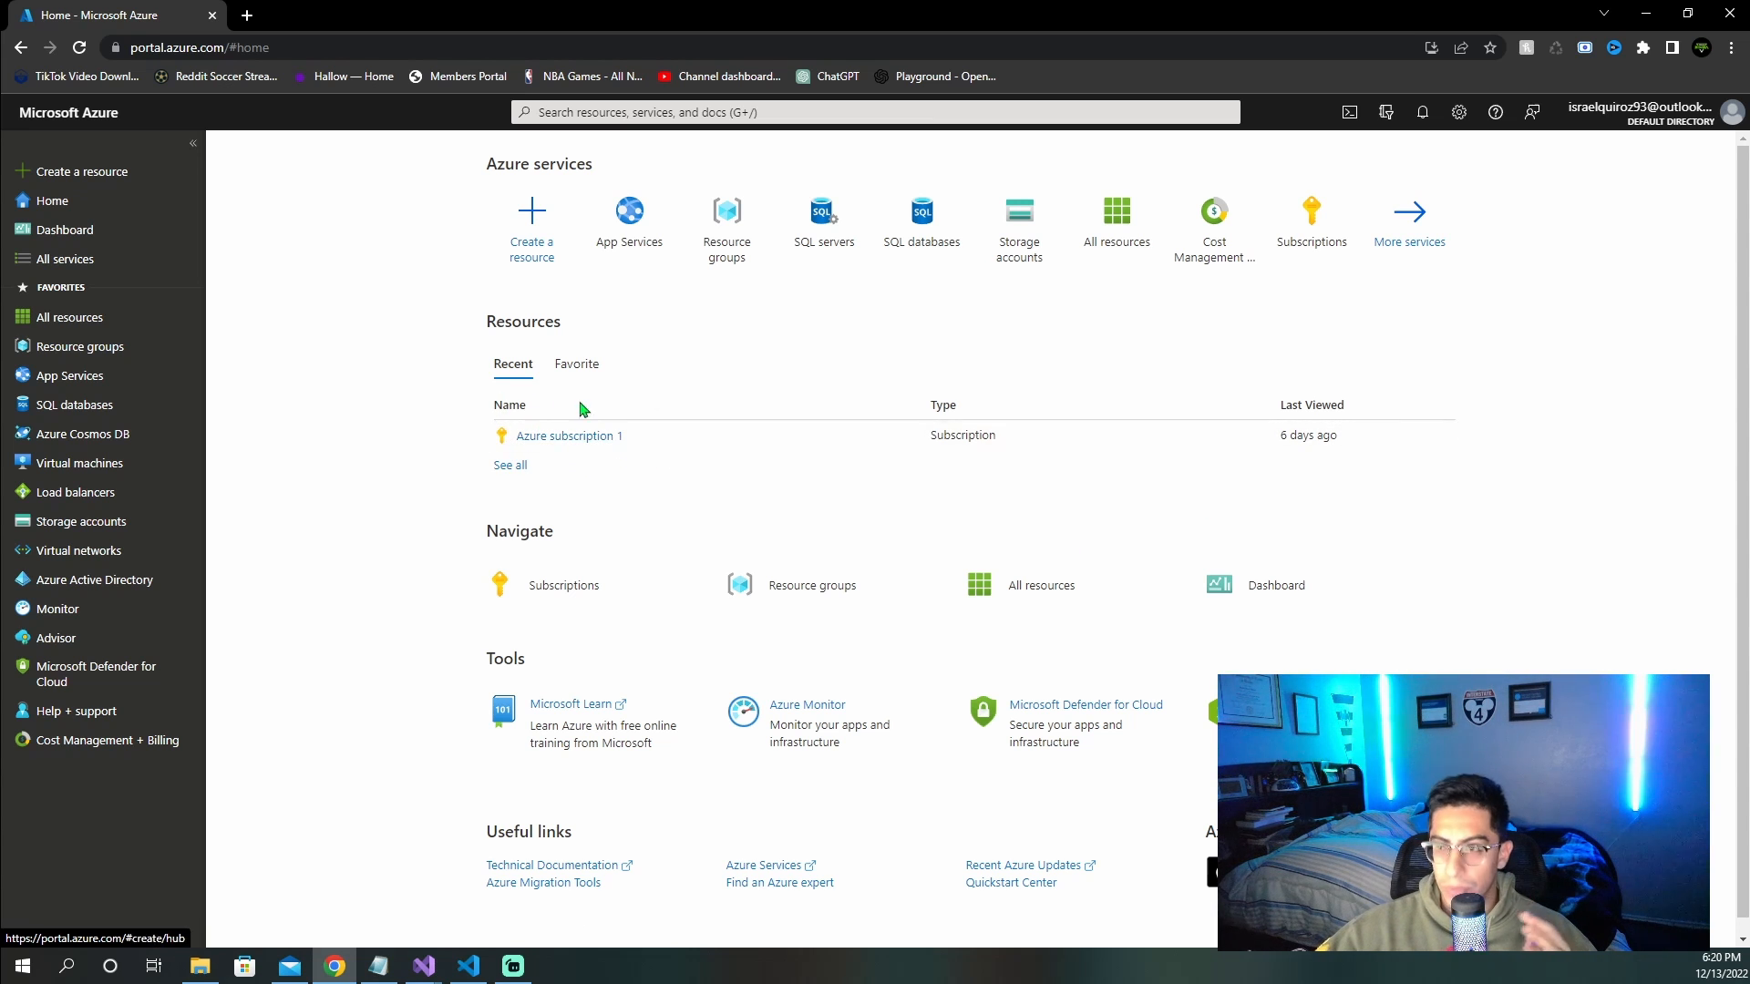
{"action": "mouse_move", "coordinate": [569, 451]}
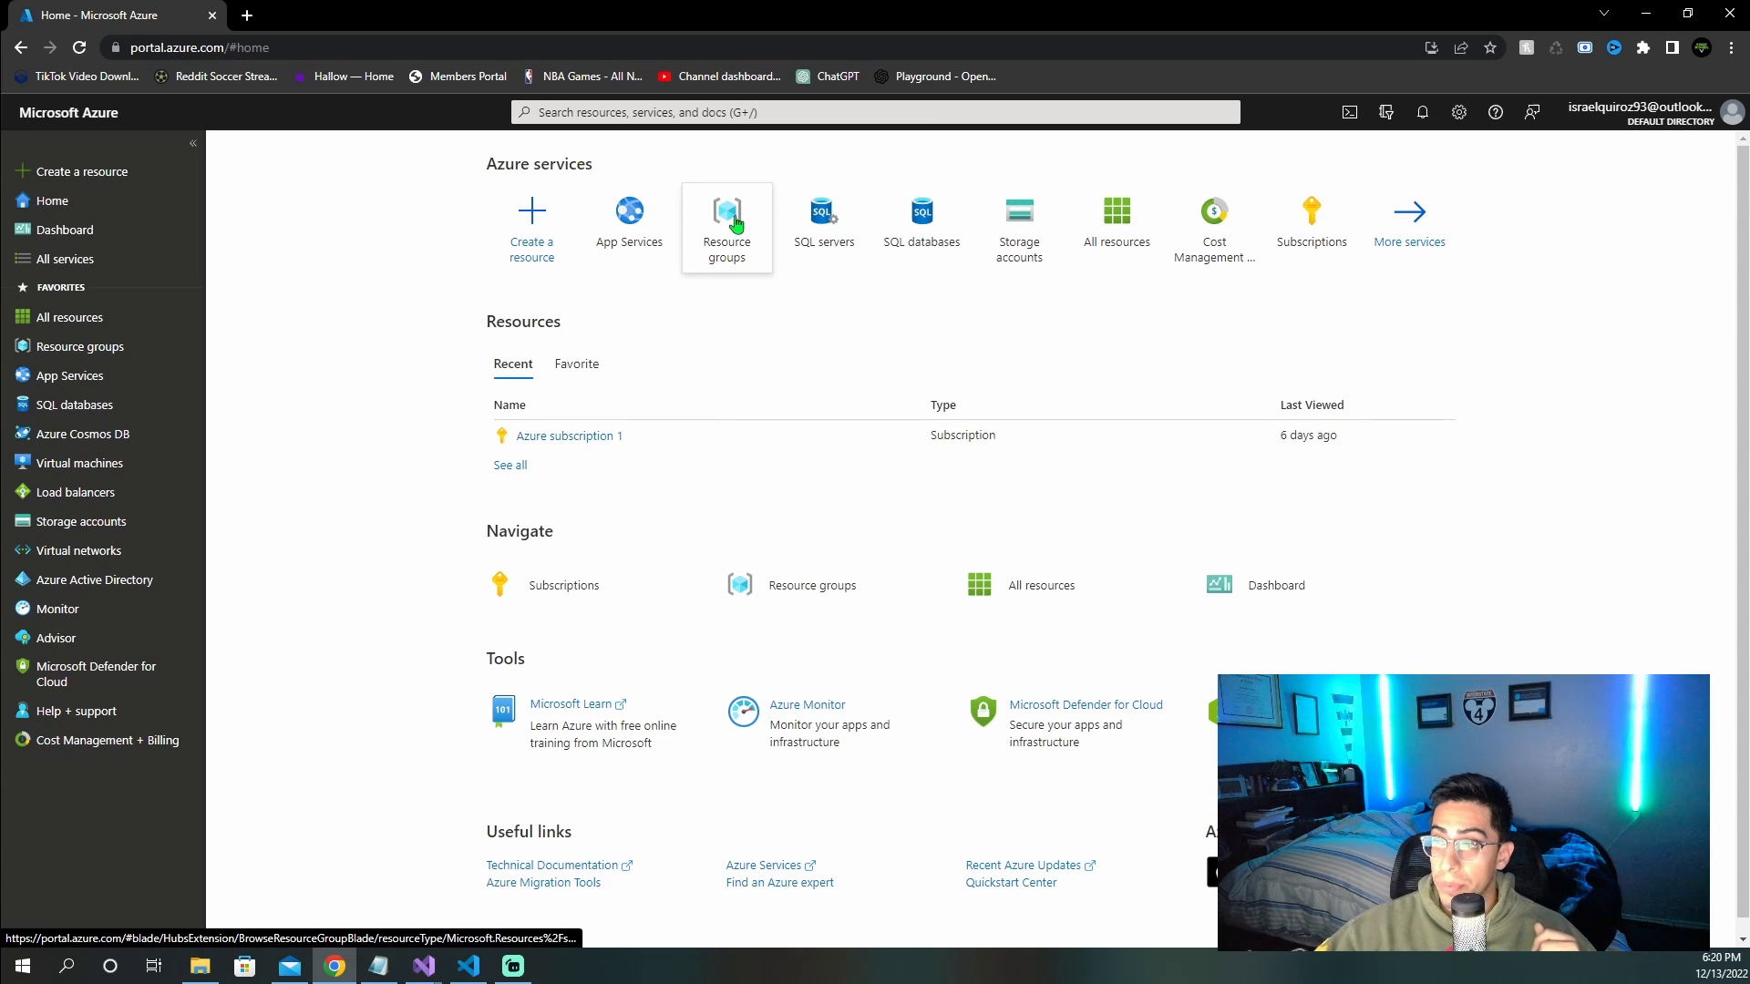
{"action": "left_click", "coordinate": [726, 227]}
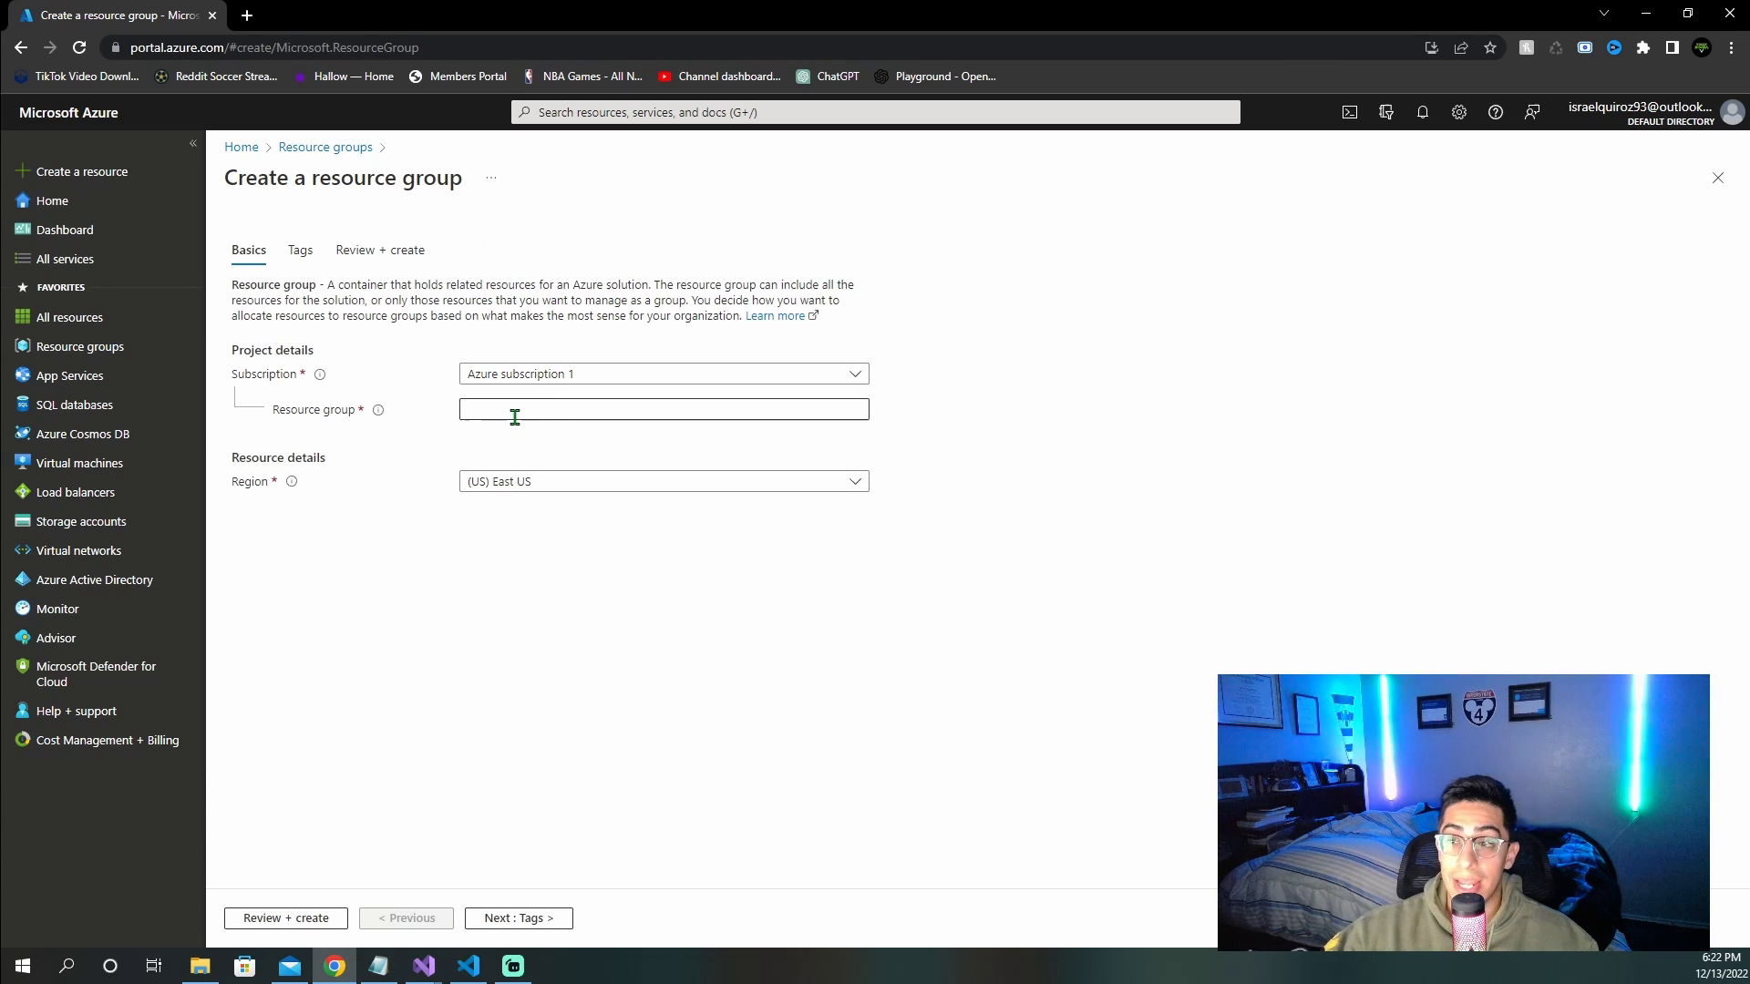
{"action": "type", "text": "rg1"}
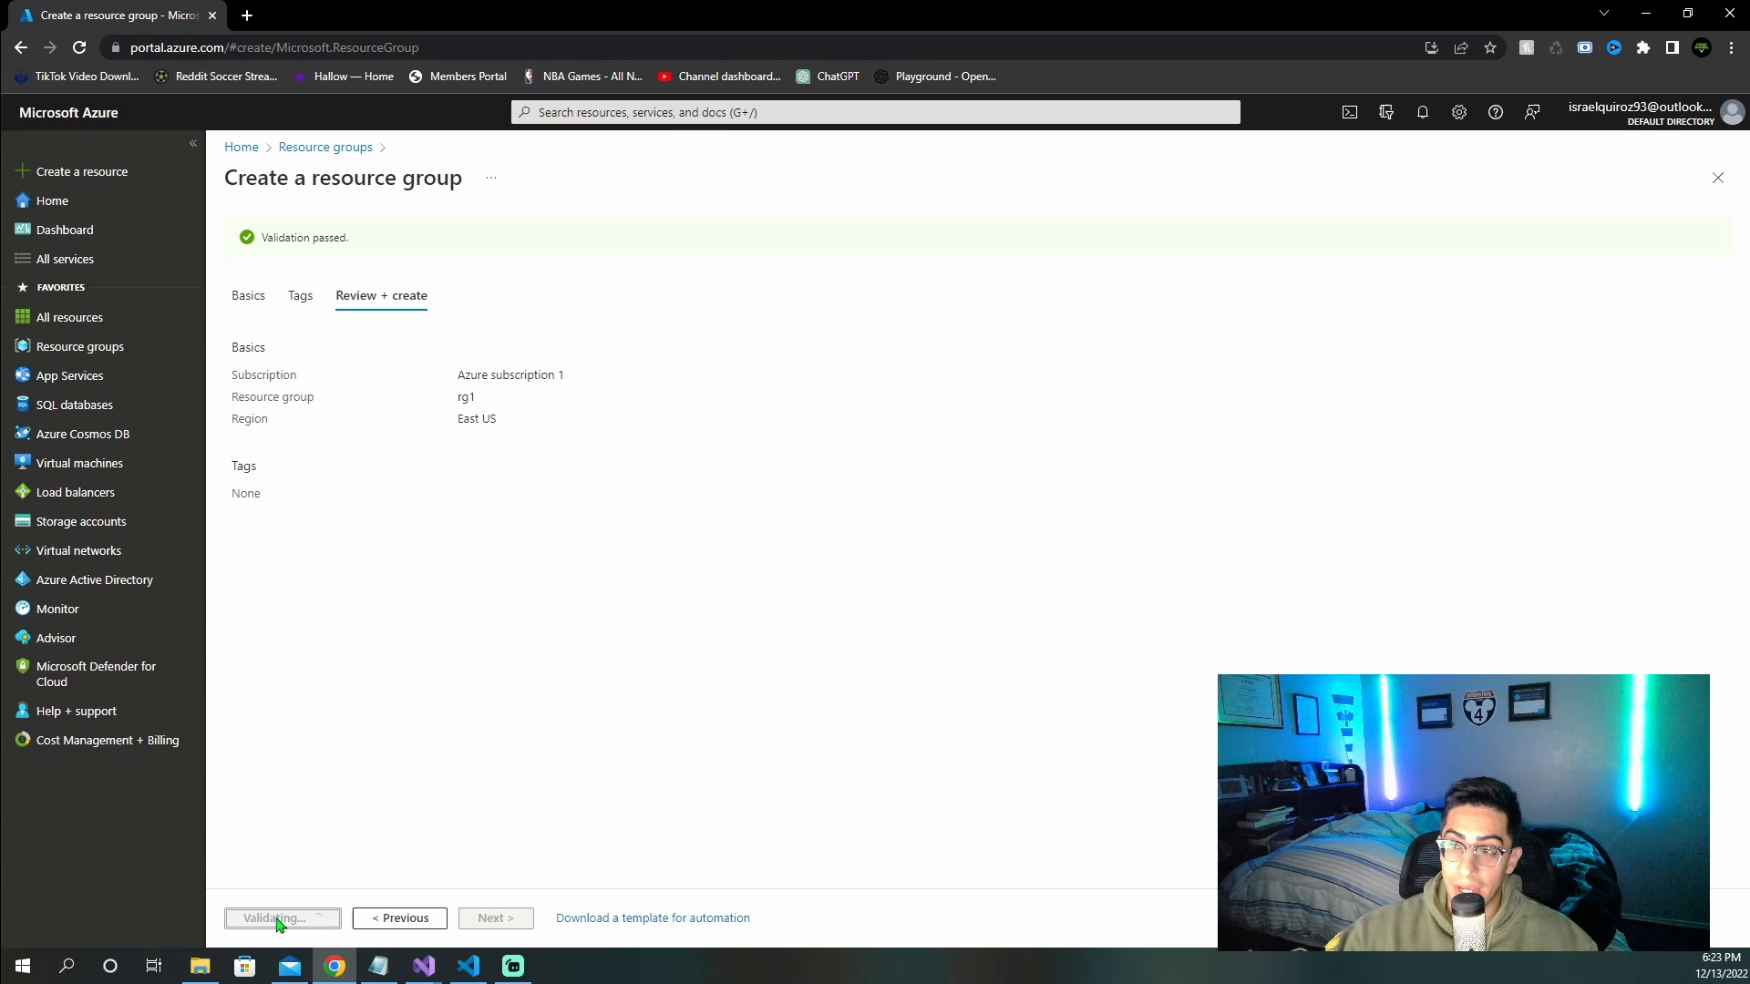
{"action": "left_click", "coordinate": [279, 918]}
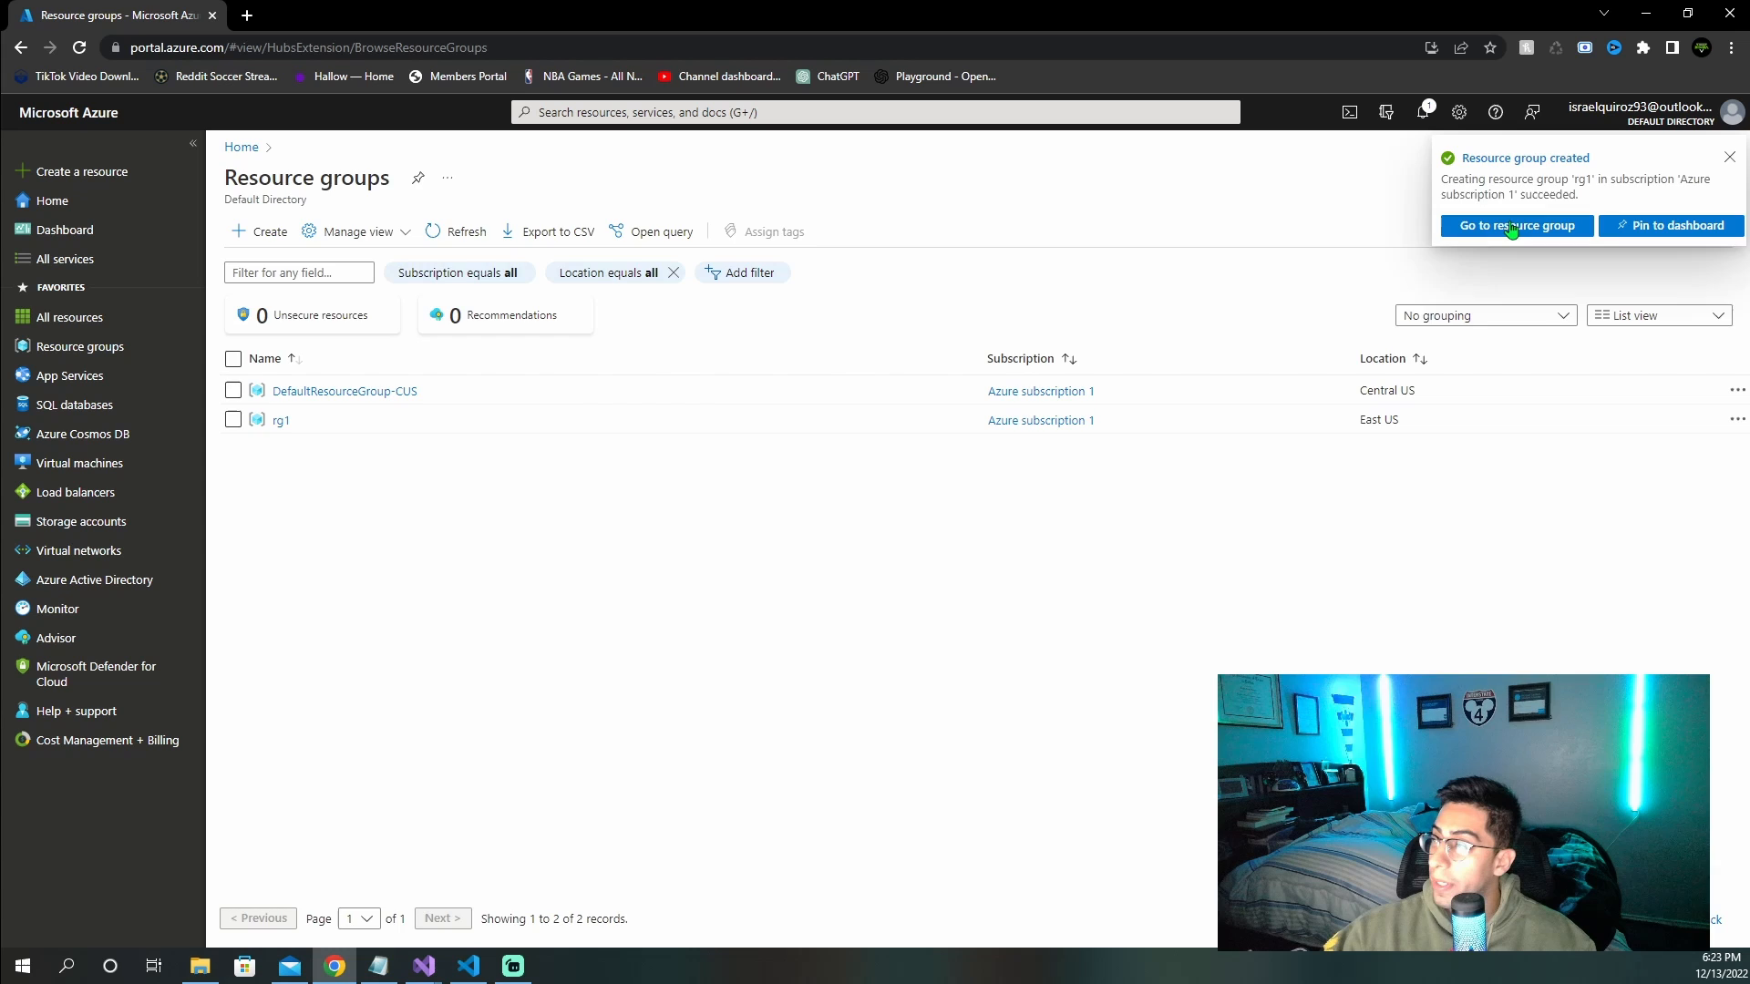
{"action": "left_click", "coordinate": [1515, 225]}
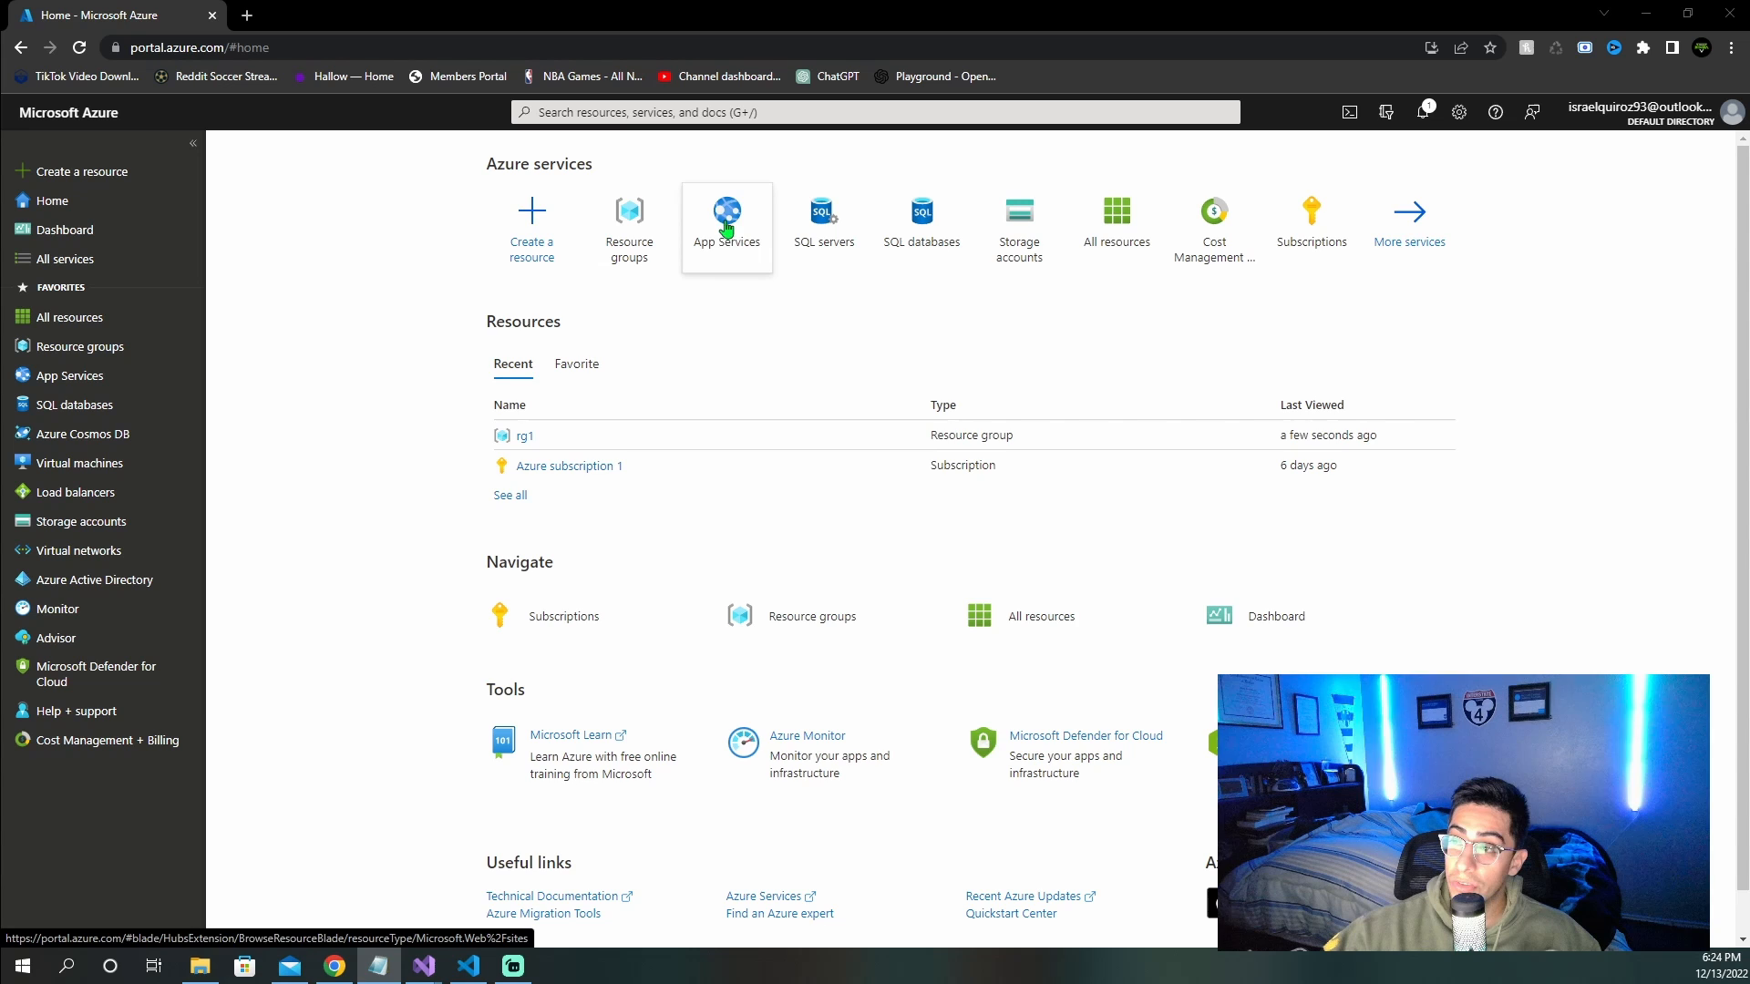
Step: Start a new App Service web app in rg1 named sampleangularappyt
{"action": "left_click", "coordinate": [726, 212]}
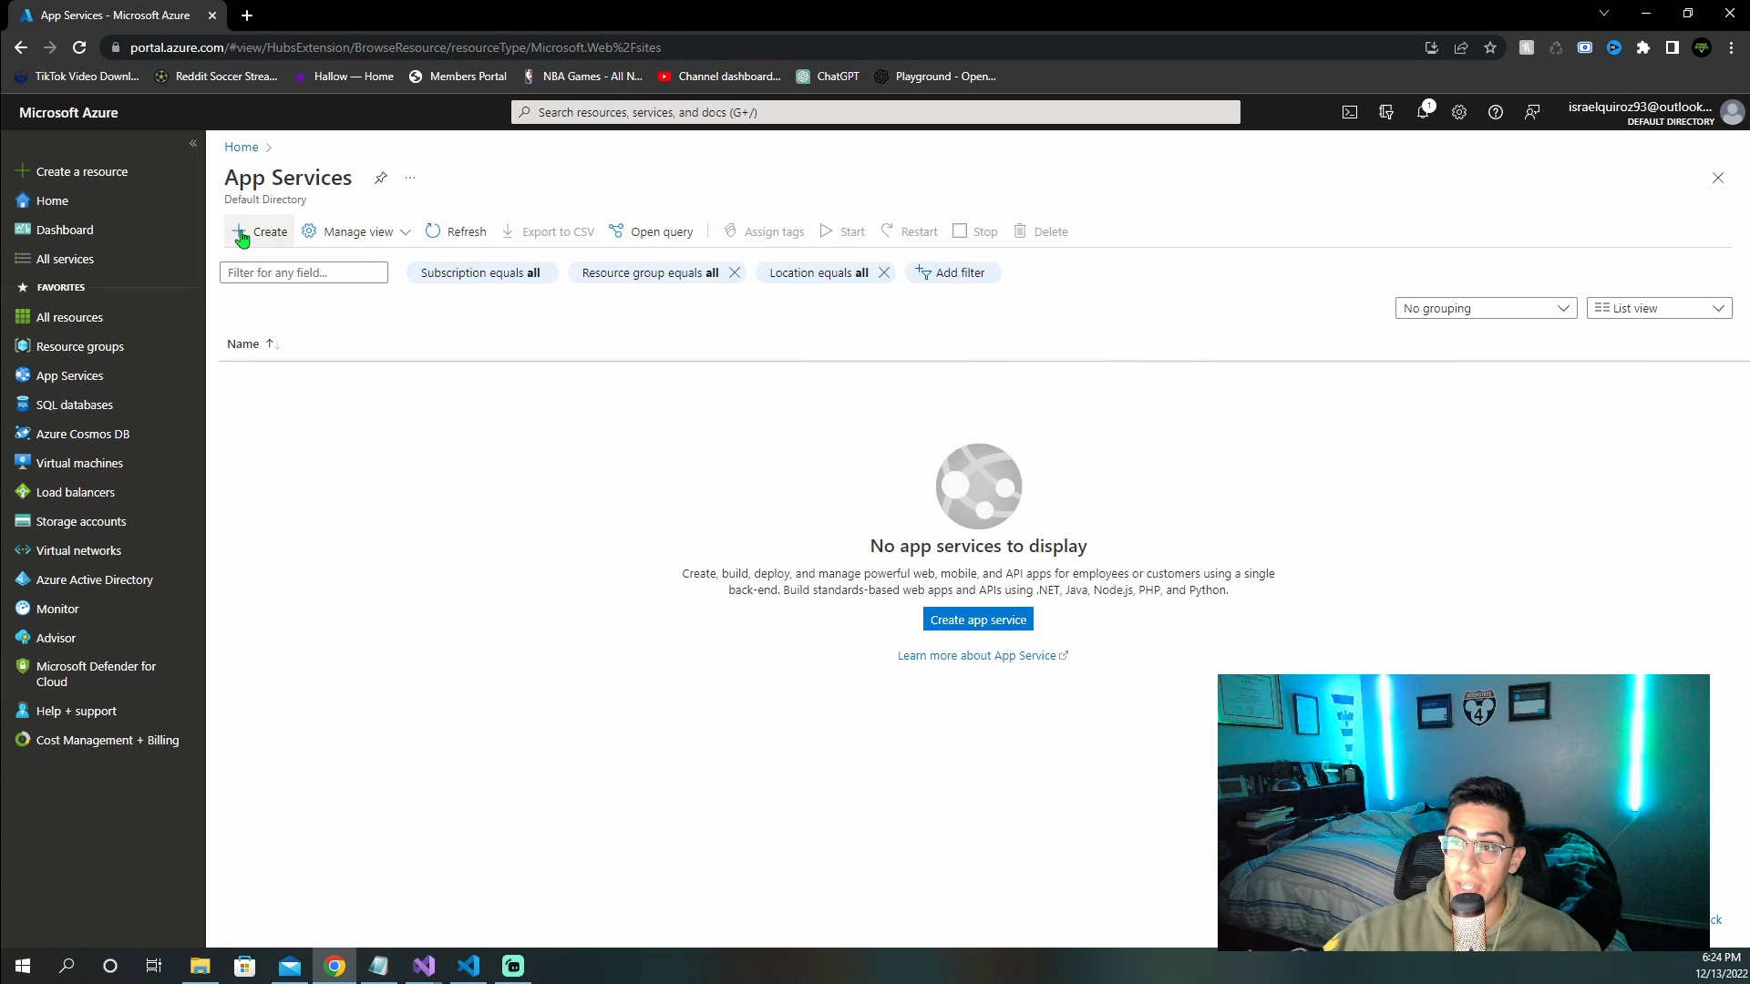
{"action": "left_click", "coordinate": [265, 231]}
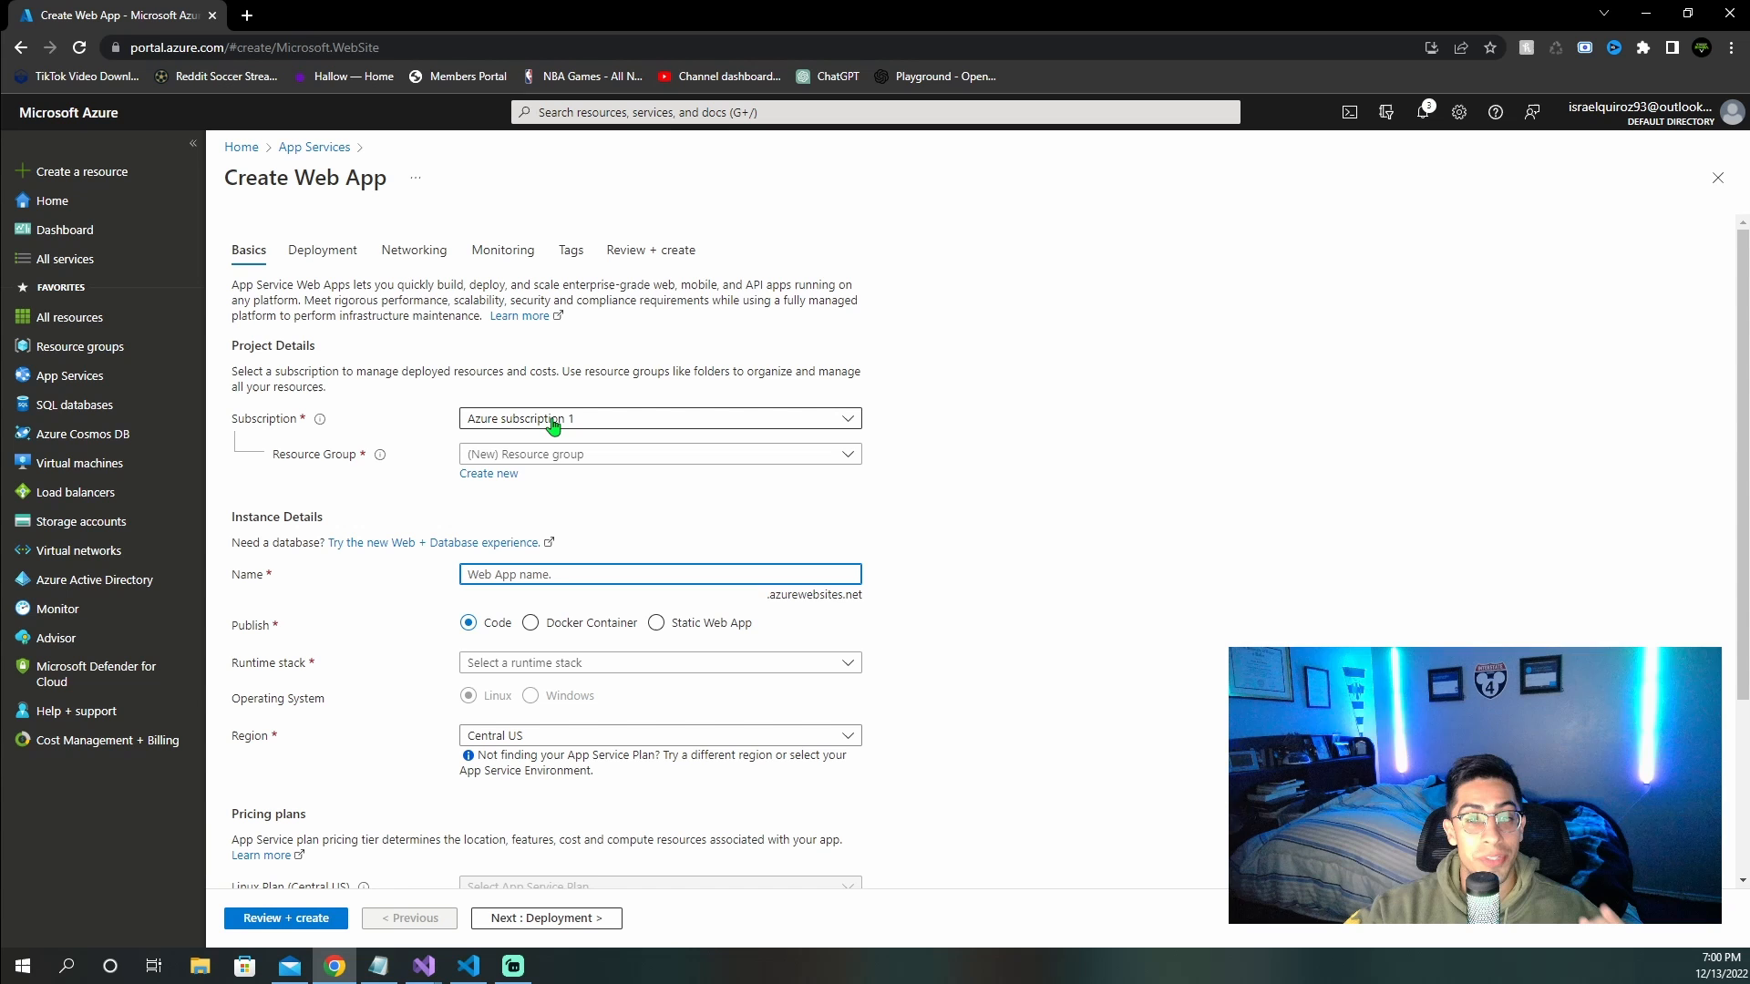
{"action": "left_click", "coordinate": [658, 453]}
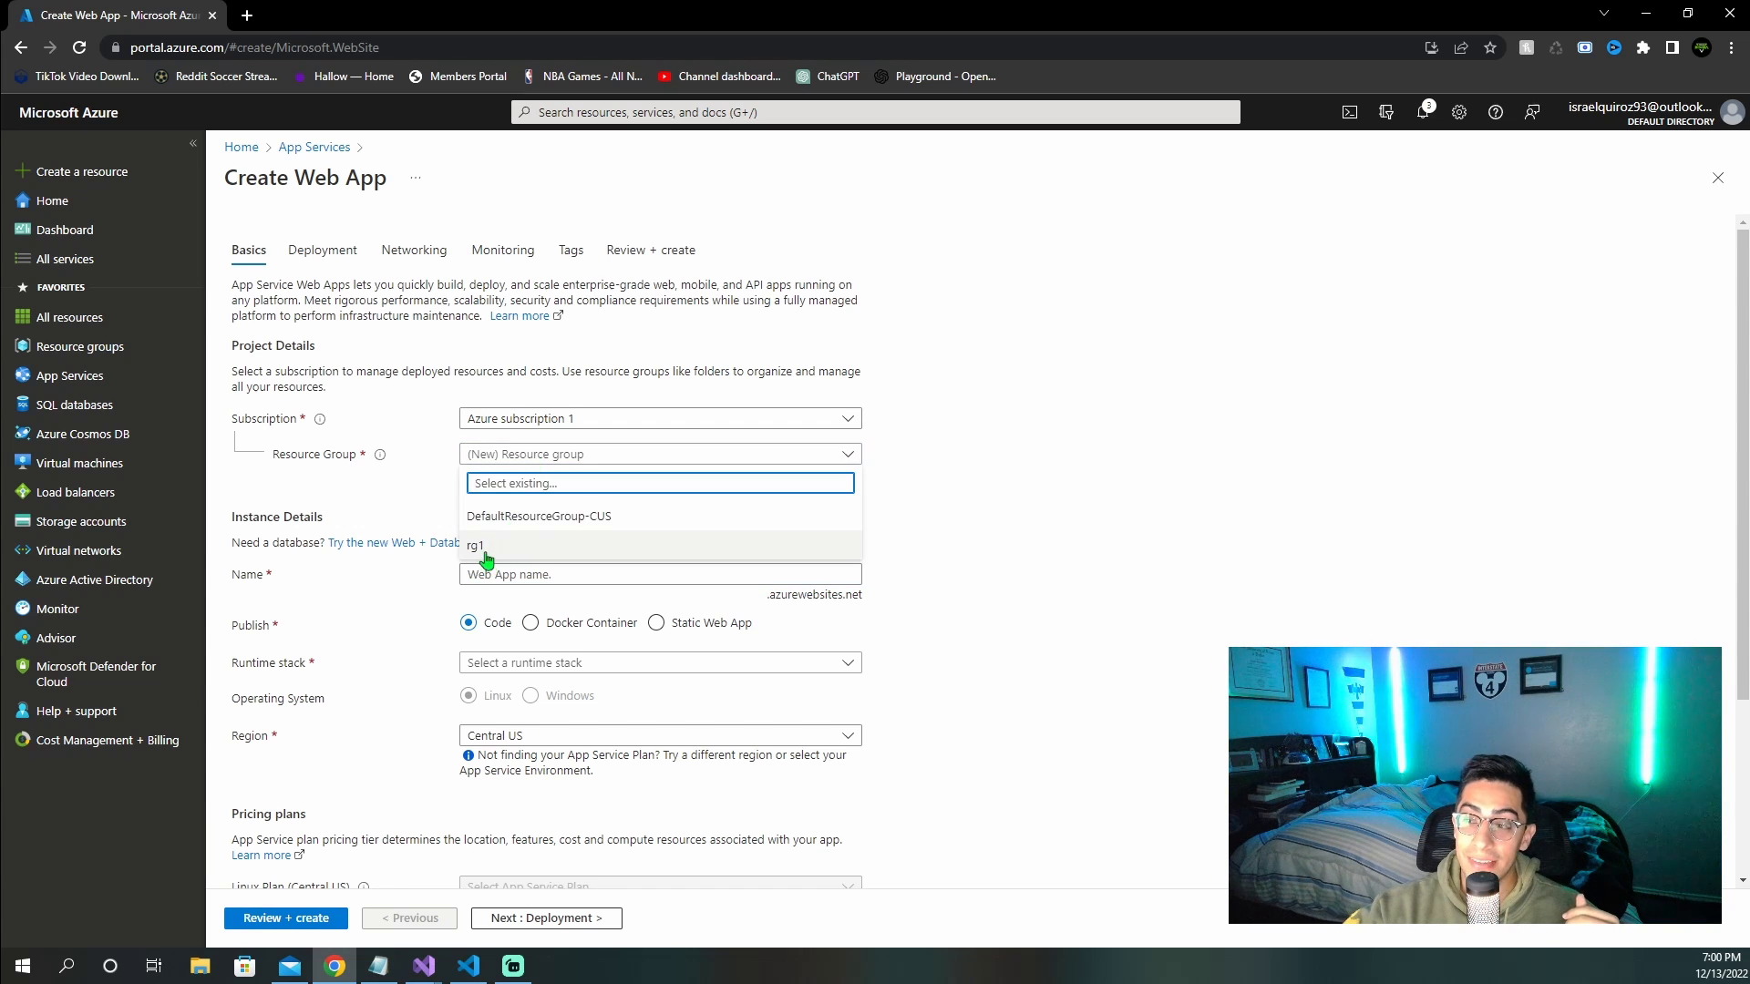
{"action": "left_click", "coordinate": [474, 545]}
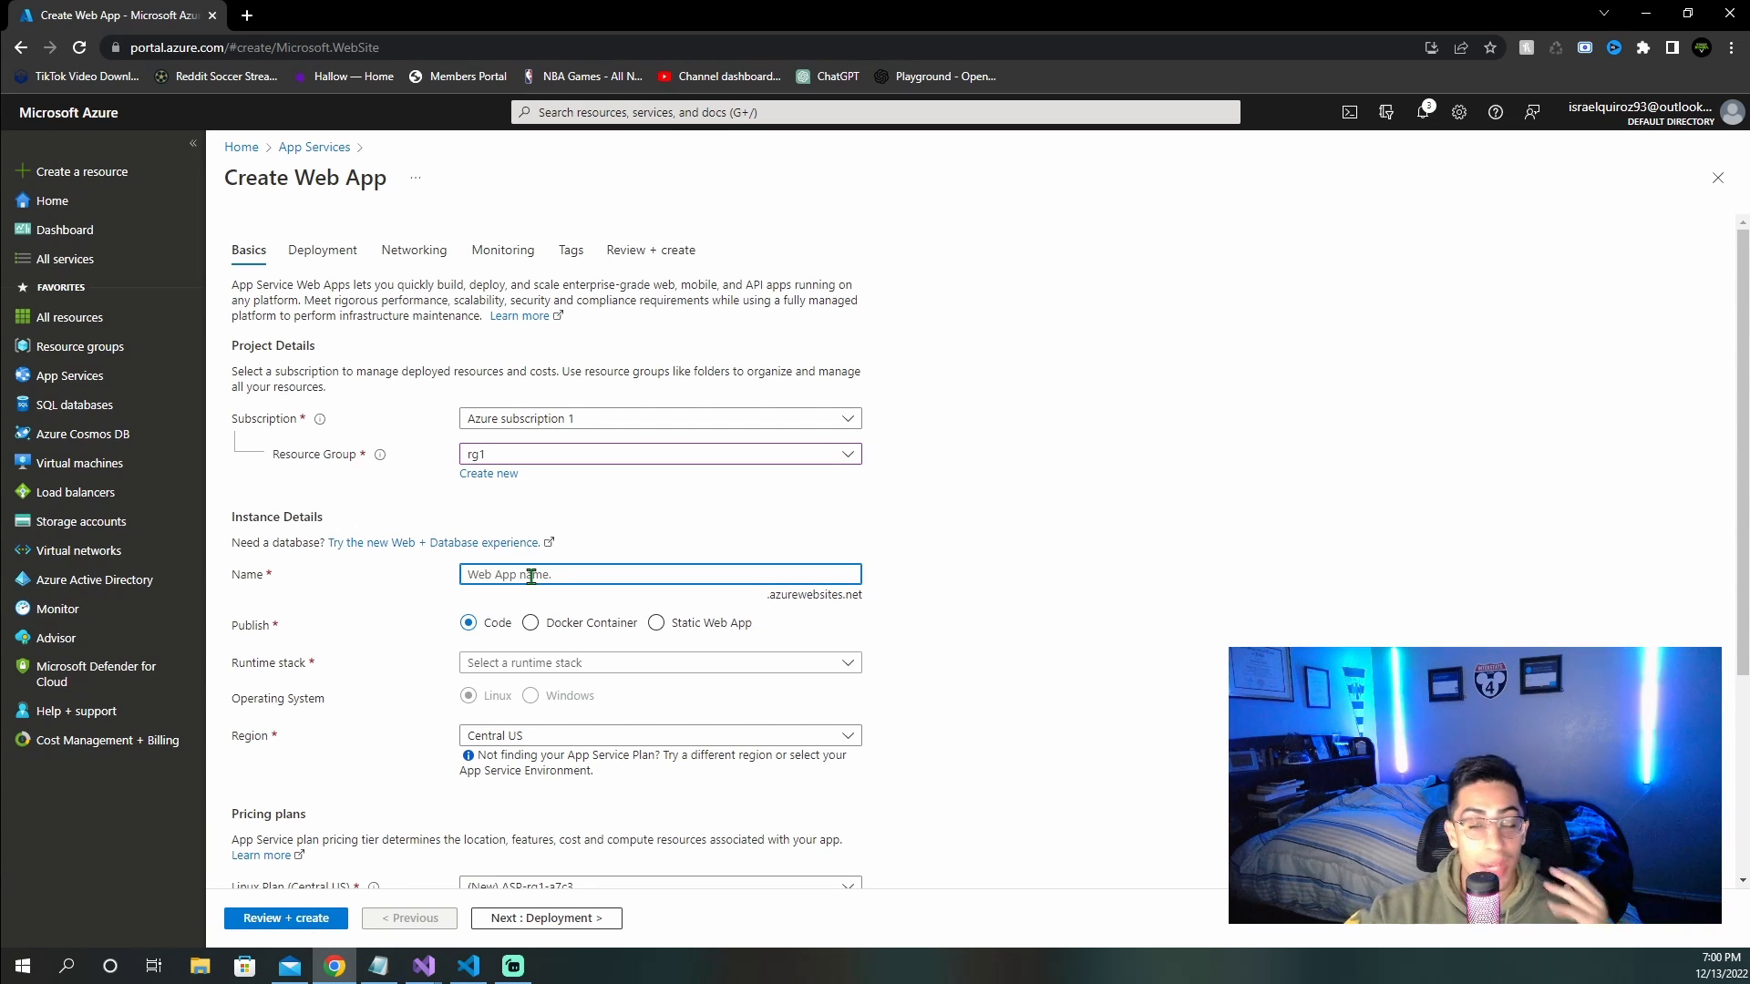
{"action": "type", "text": "sampleangularappyt"}
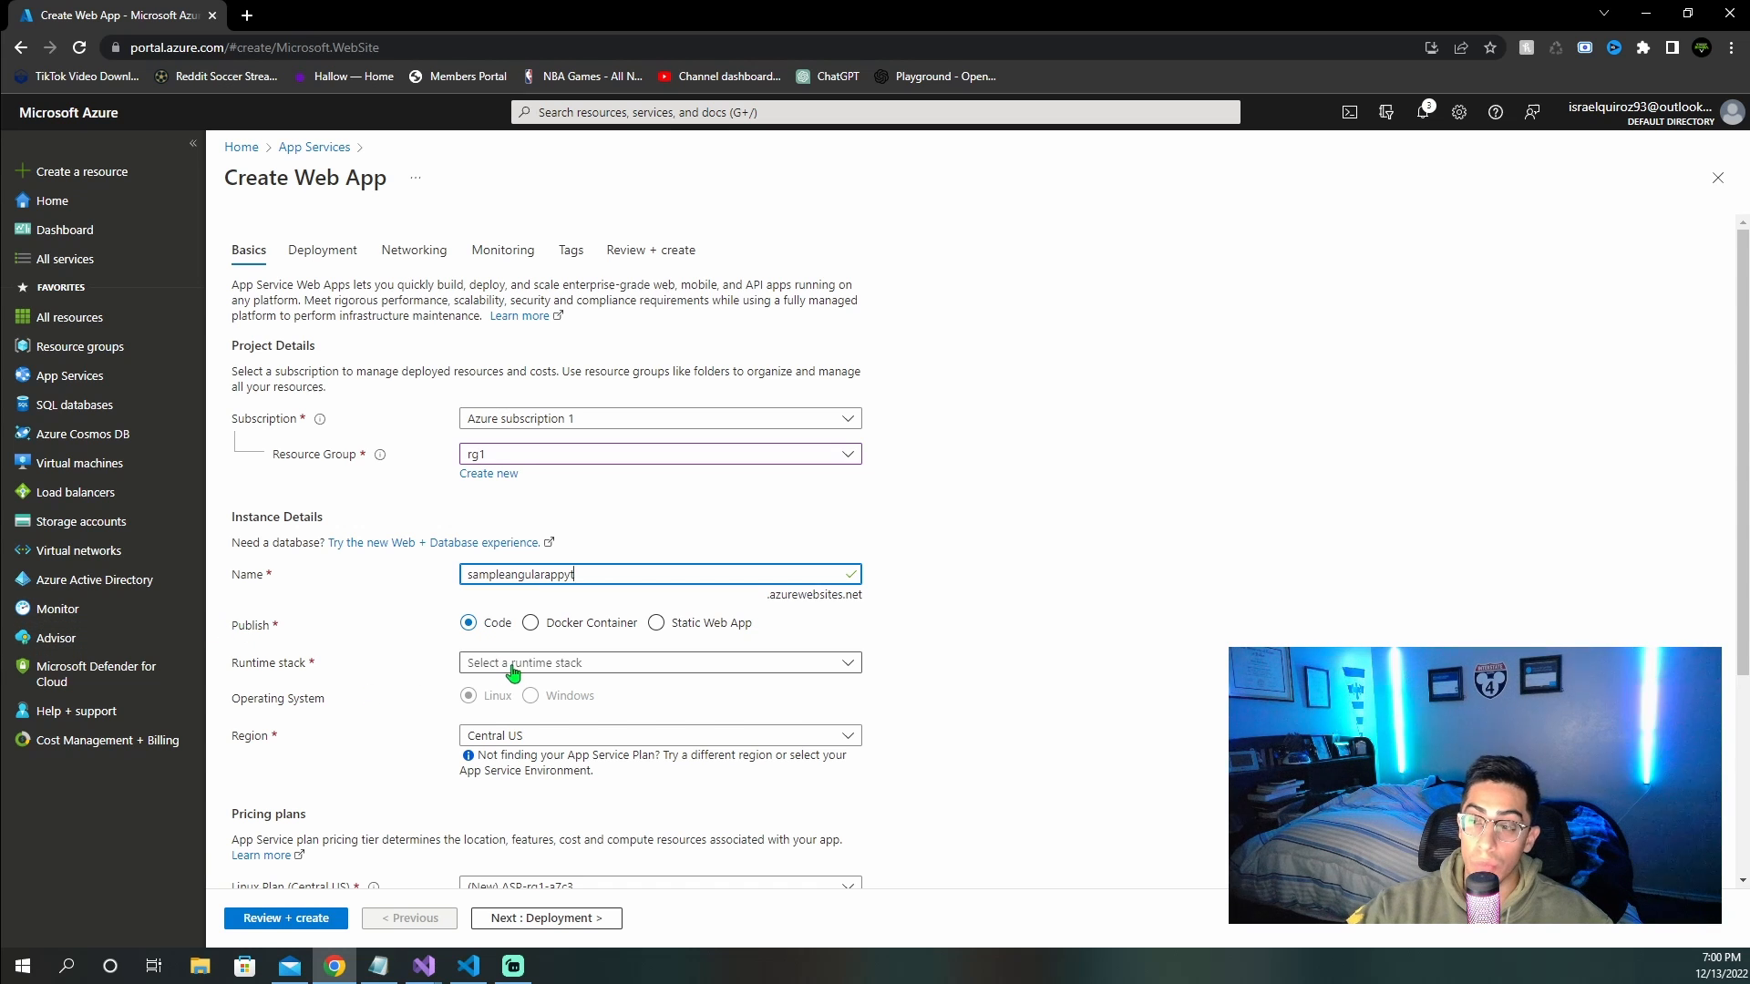
Step: Choose Node 18 LTS on Windows with the Free F1 plan, then review and create
{"action": "left_click", "coordinate": [658, 662]}
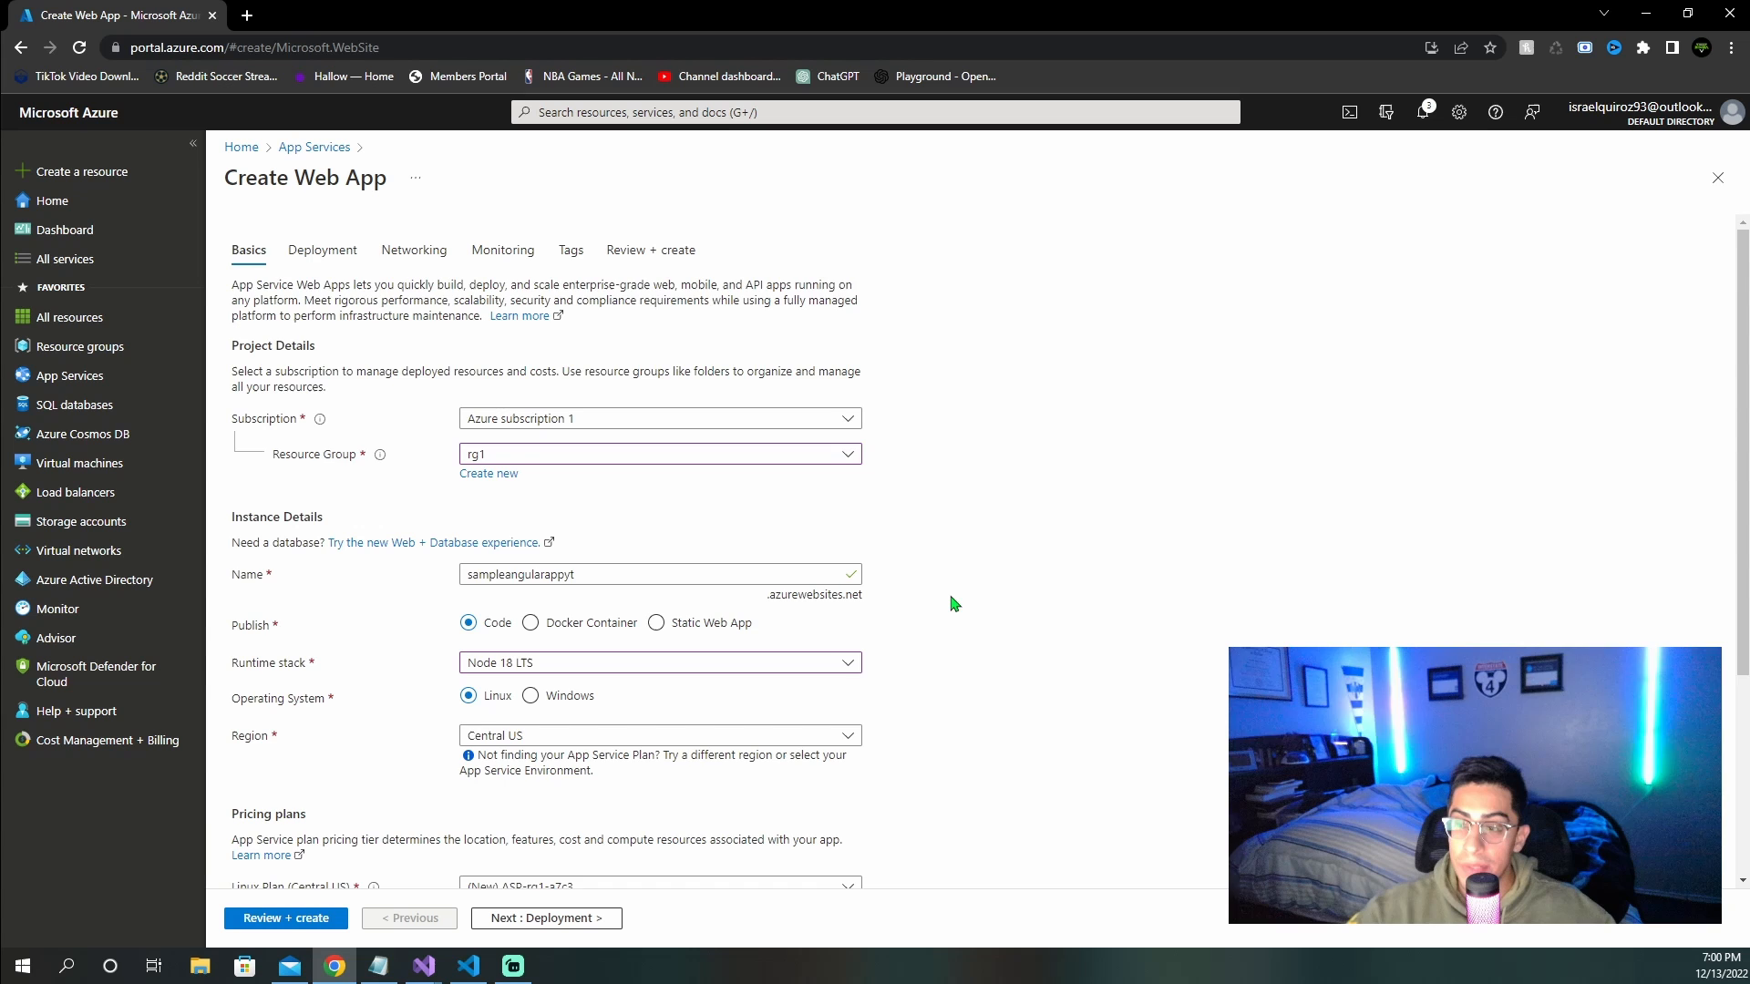
{"action": "left_click", "coordinate": [531, 421]}
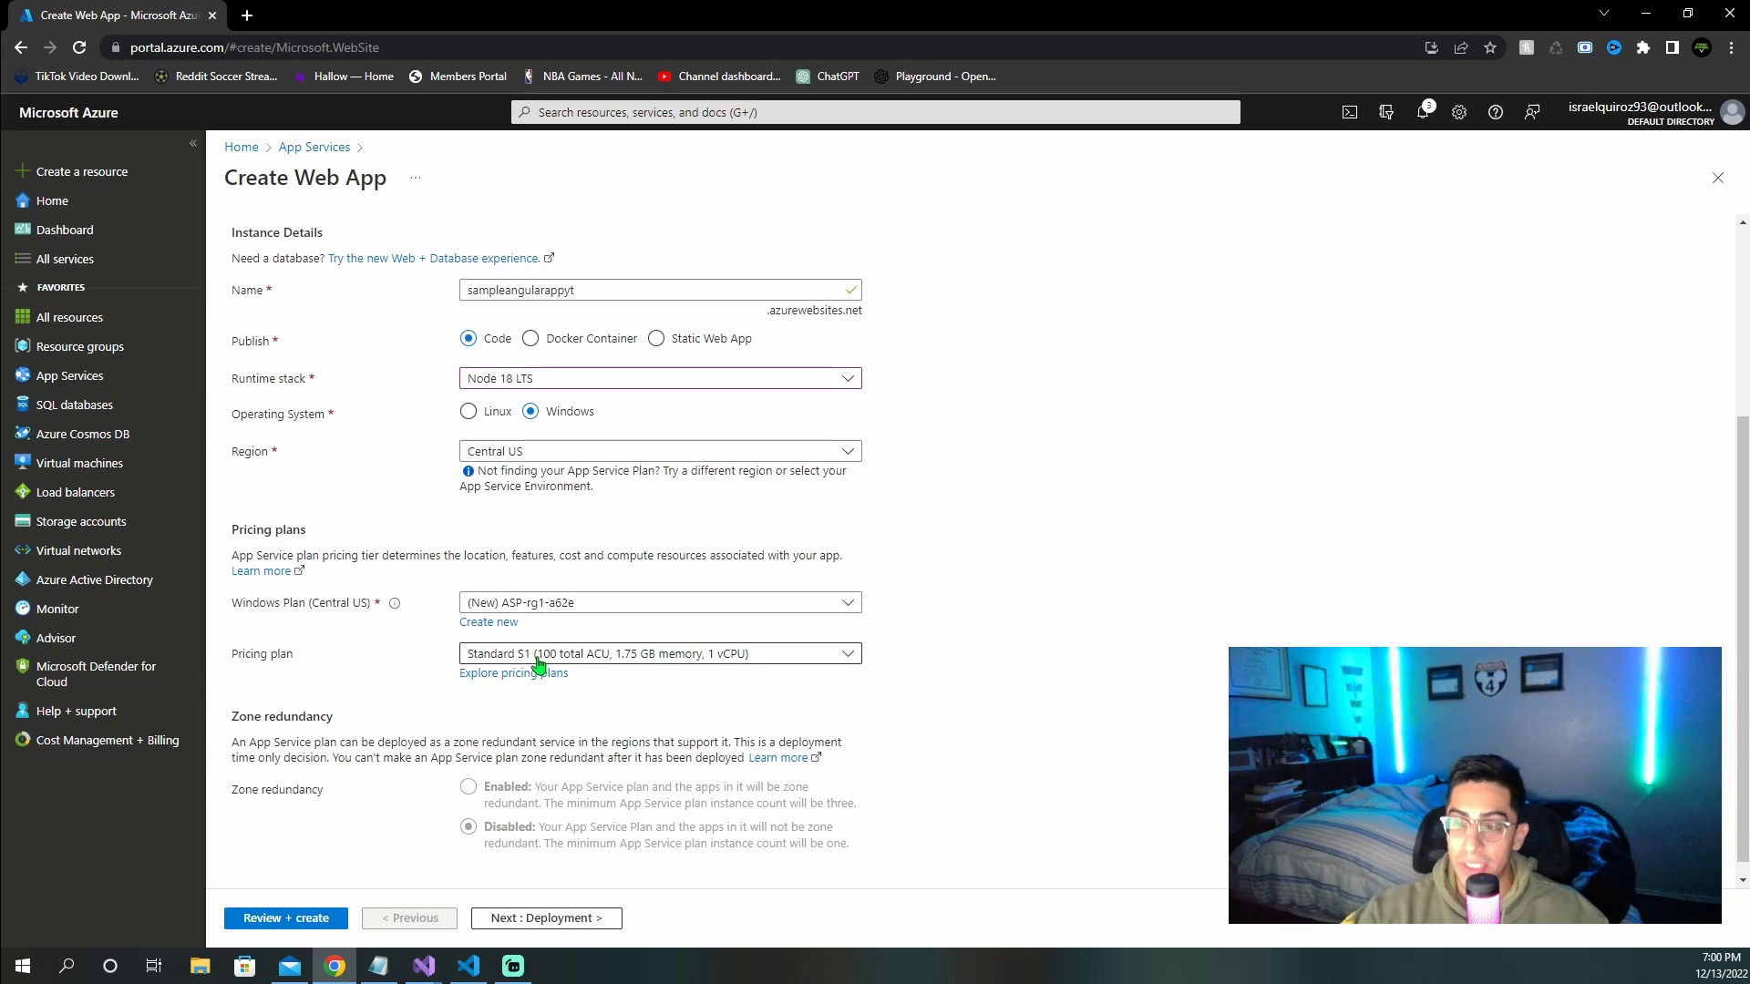
{"action": "left_click", "coordinate": [658, 653]}
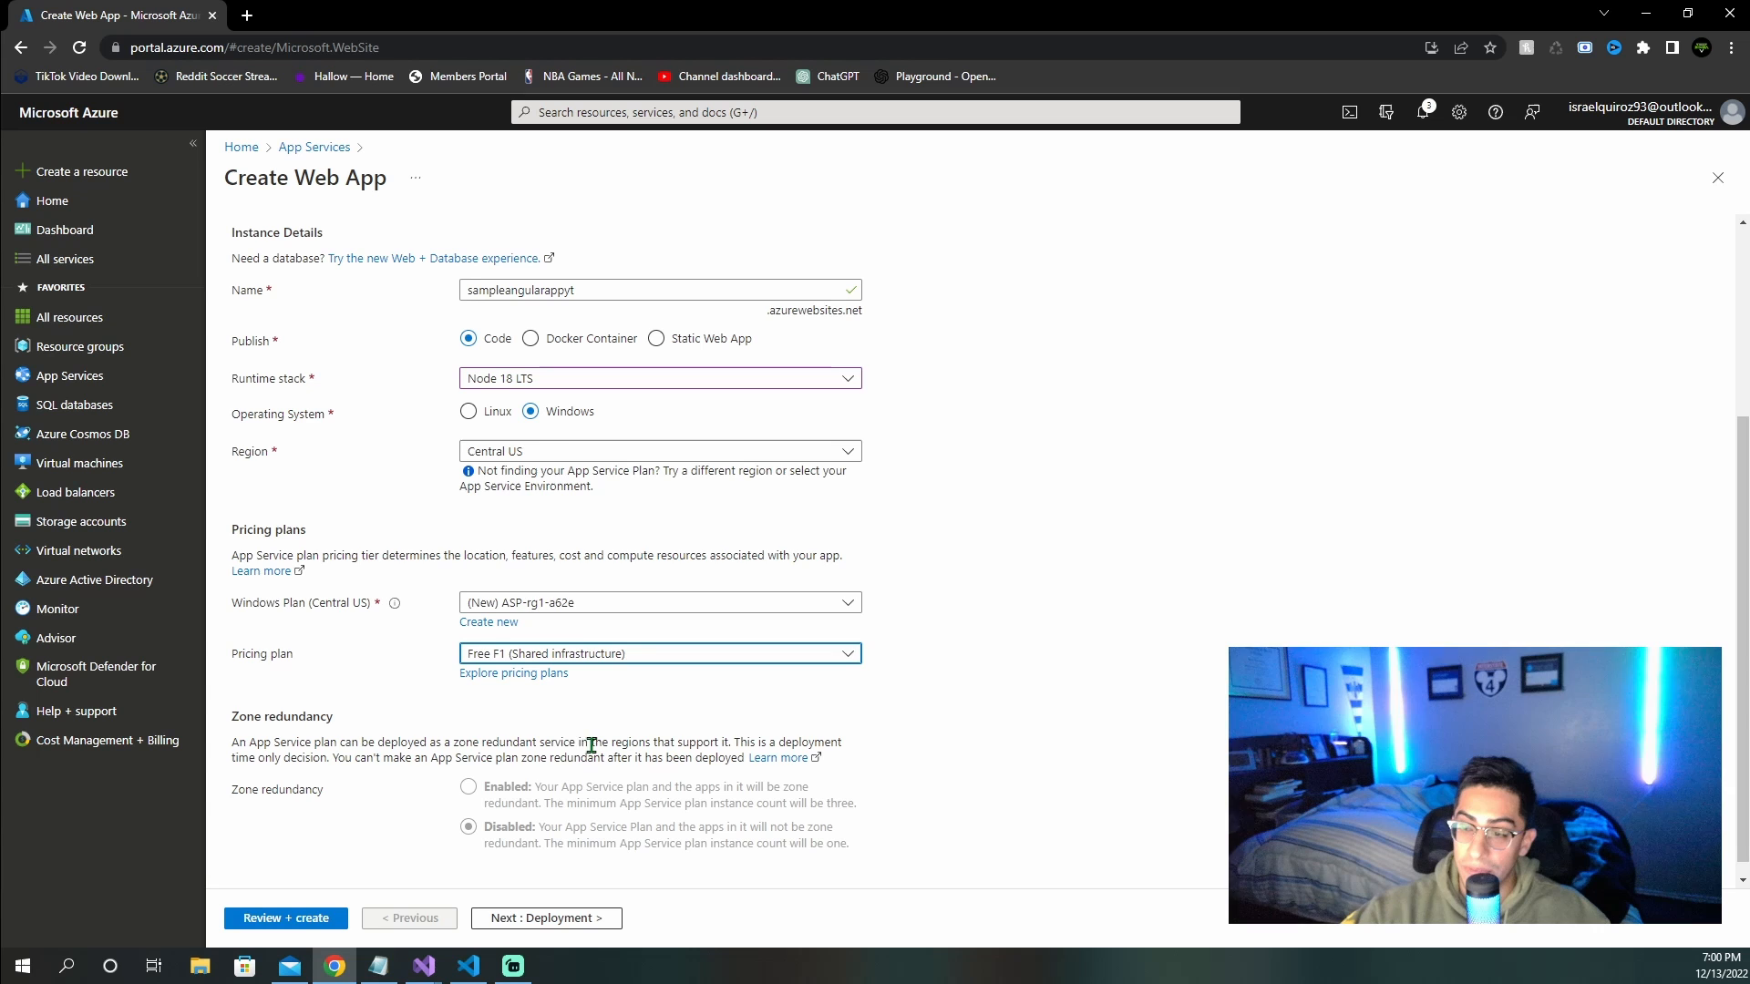
{"action": "left_click", "coordinate": [285, 918]}
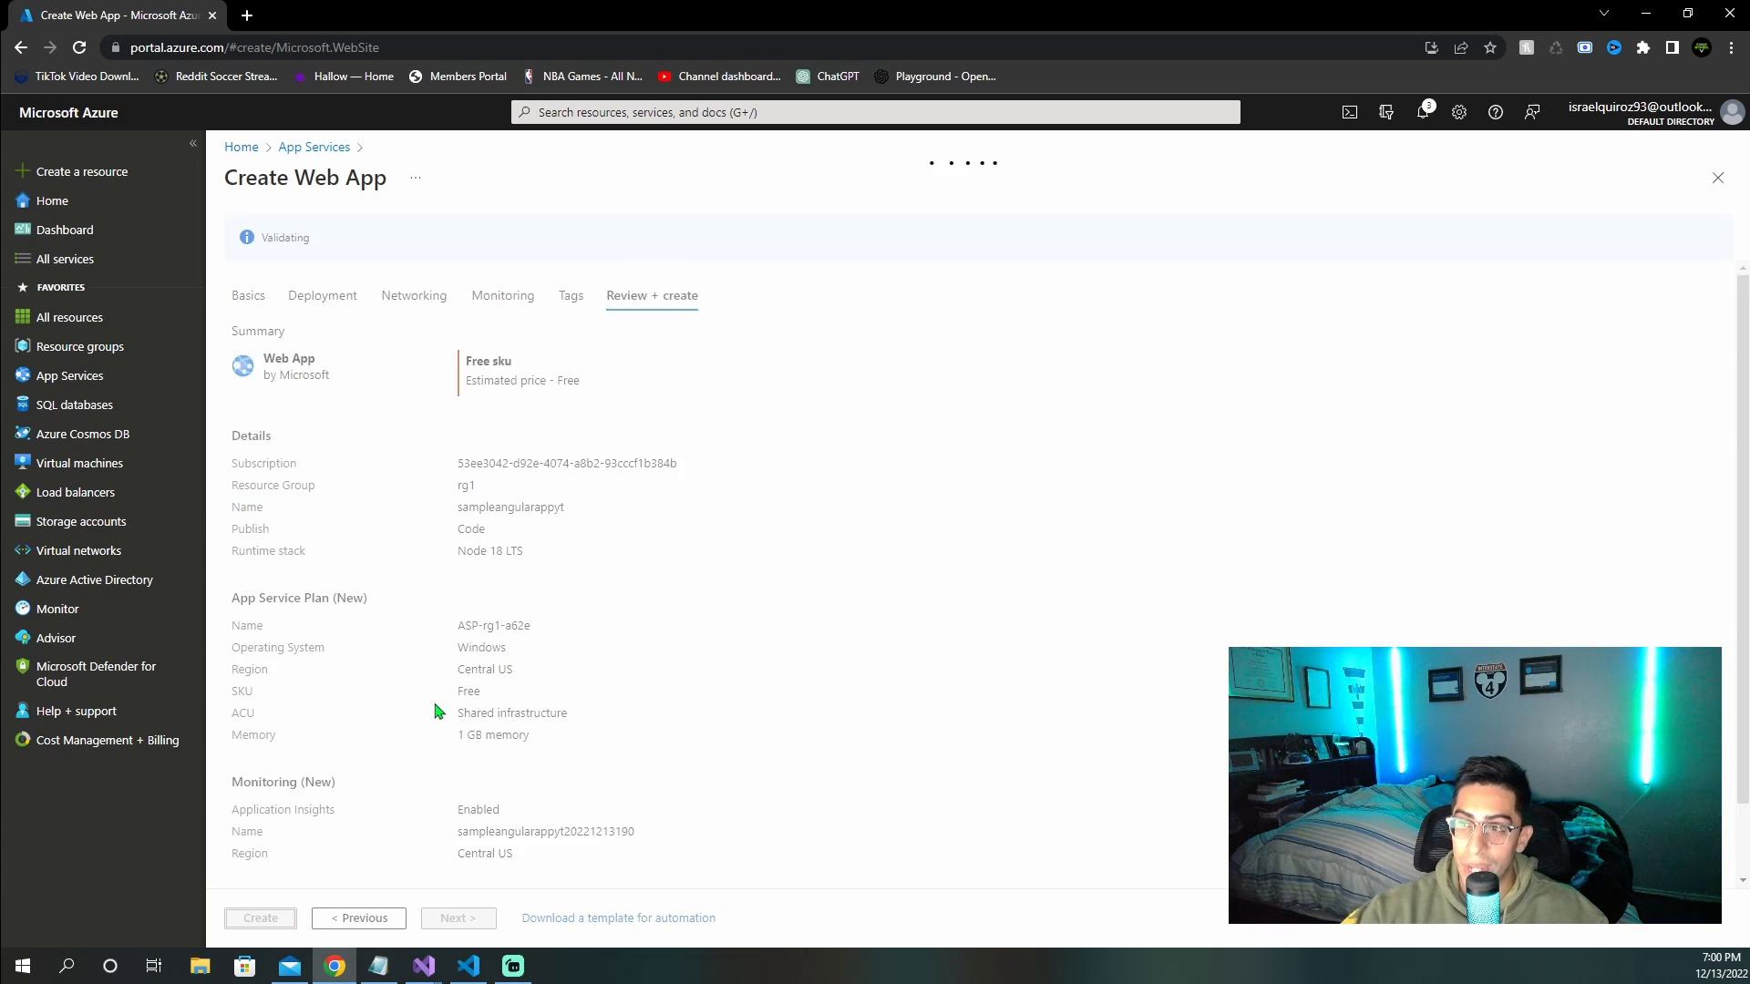
{"action": "left_click", "coordinate": [259, 917]}
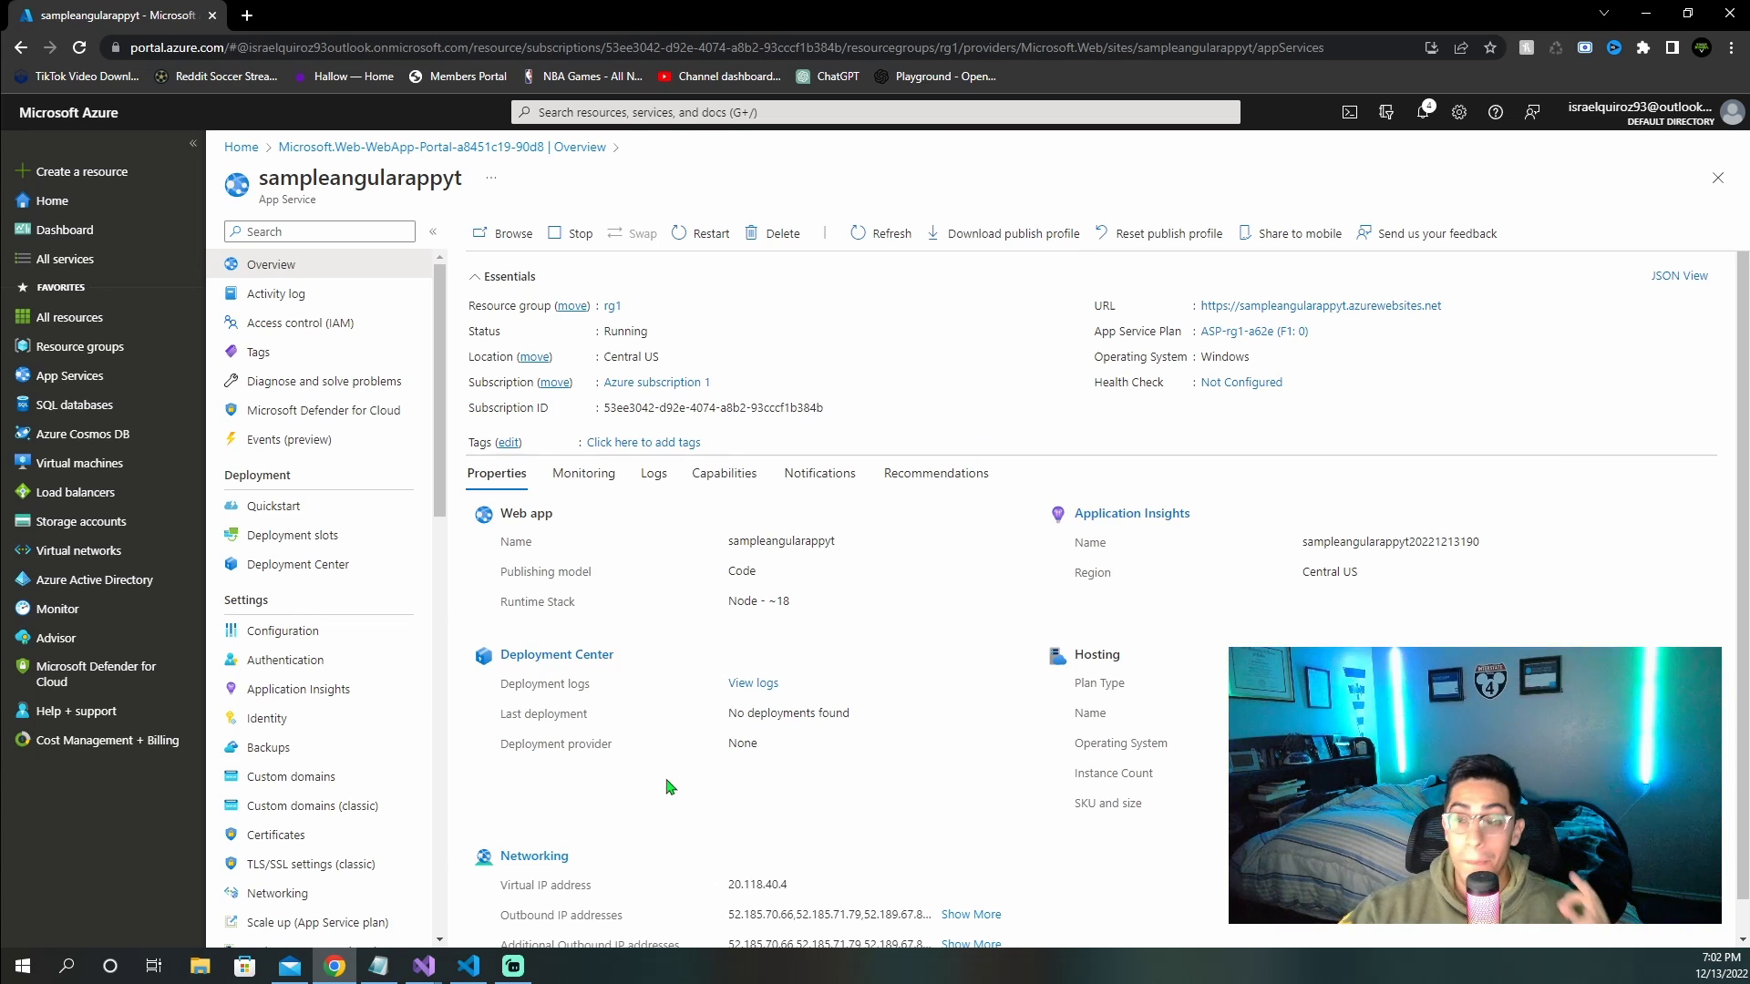
Step: Go to the sampleangularappyt Overview page showing its azurewebsites.net URL
{"action": "left_click", "coordinate": [467, 965]}
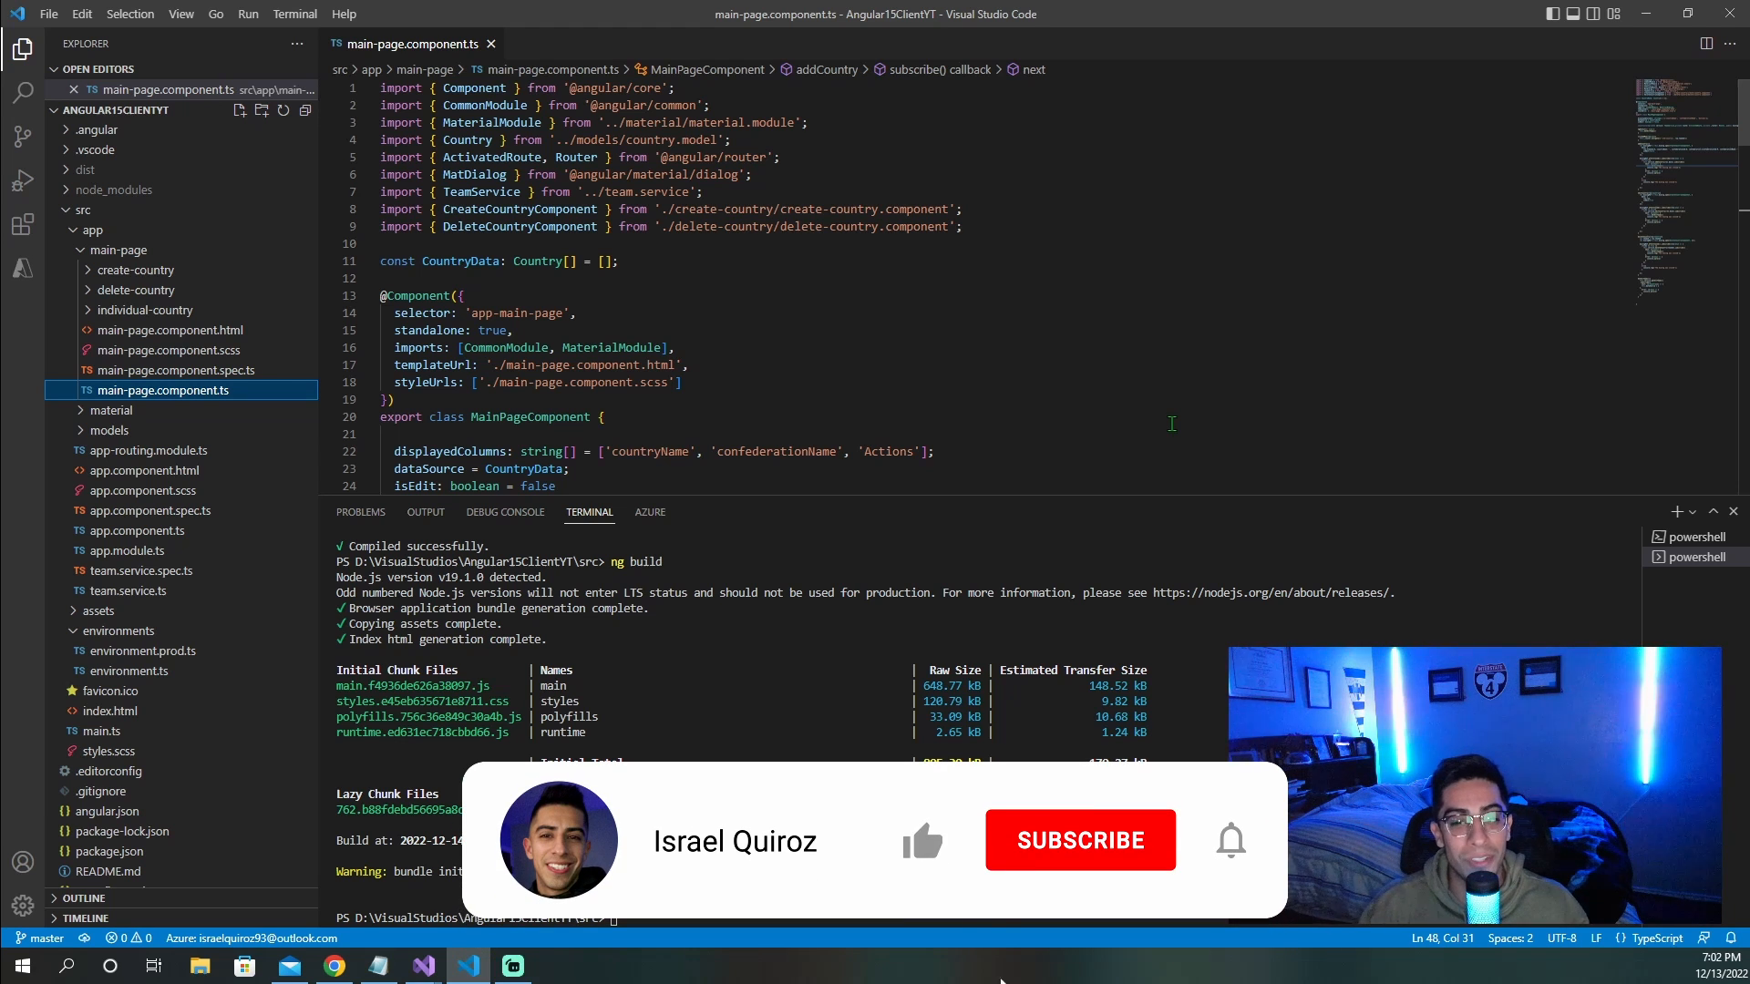
Step: Show installed extensions and view the Azure App Service extension's details
{"action": "left_click", "coordinate": [1078, 840]}
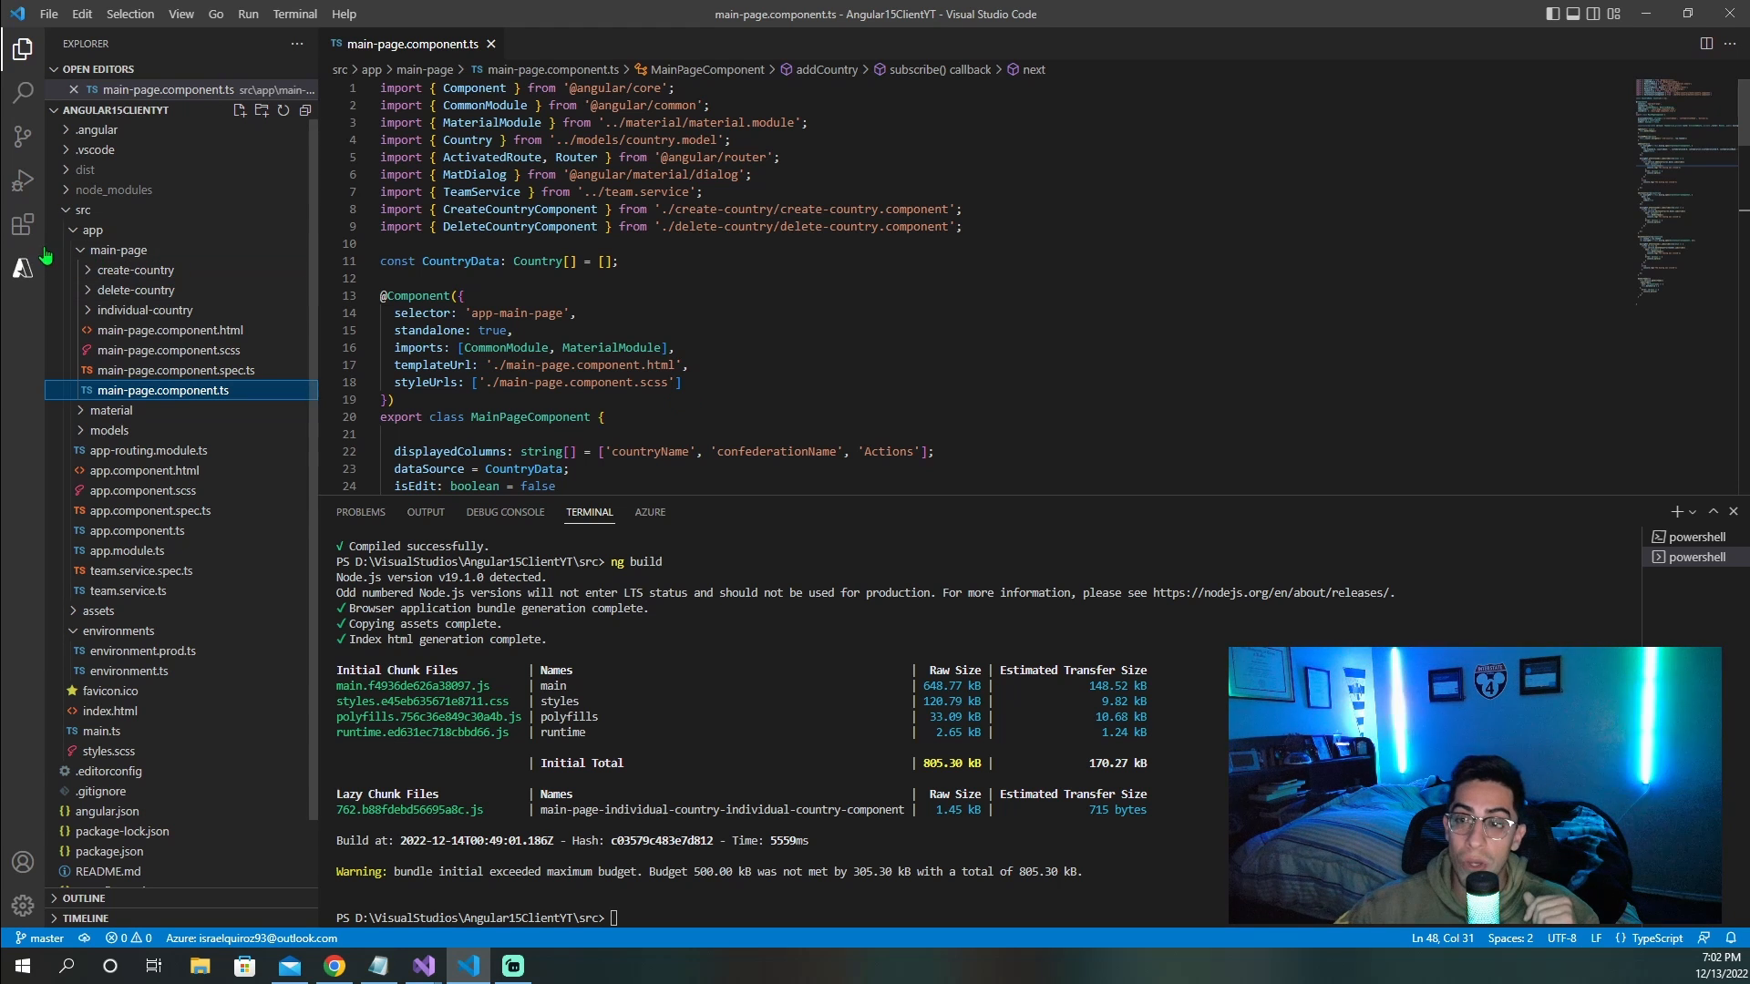
{"action": "left_click", "coordinate": [22, 224]}
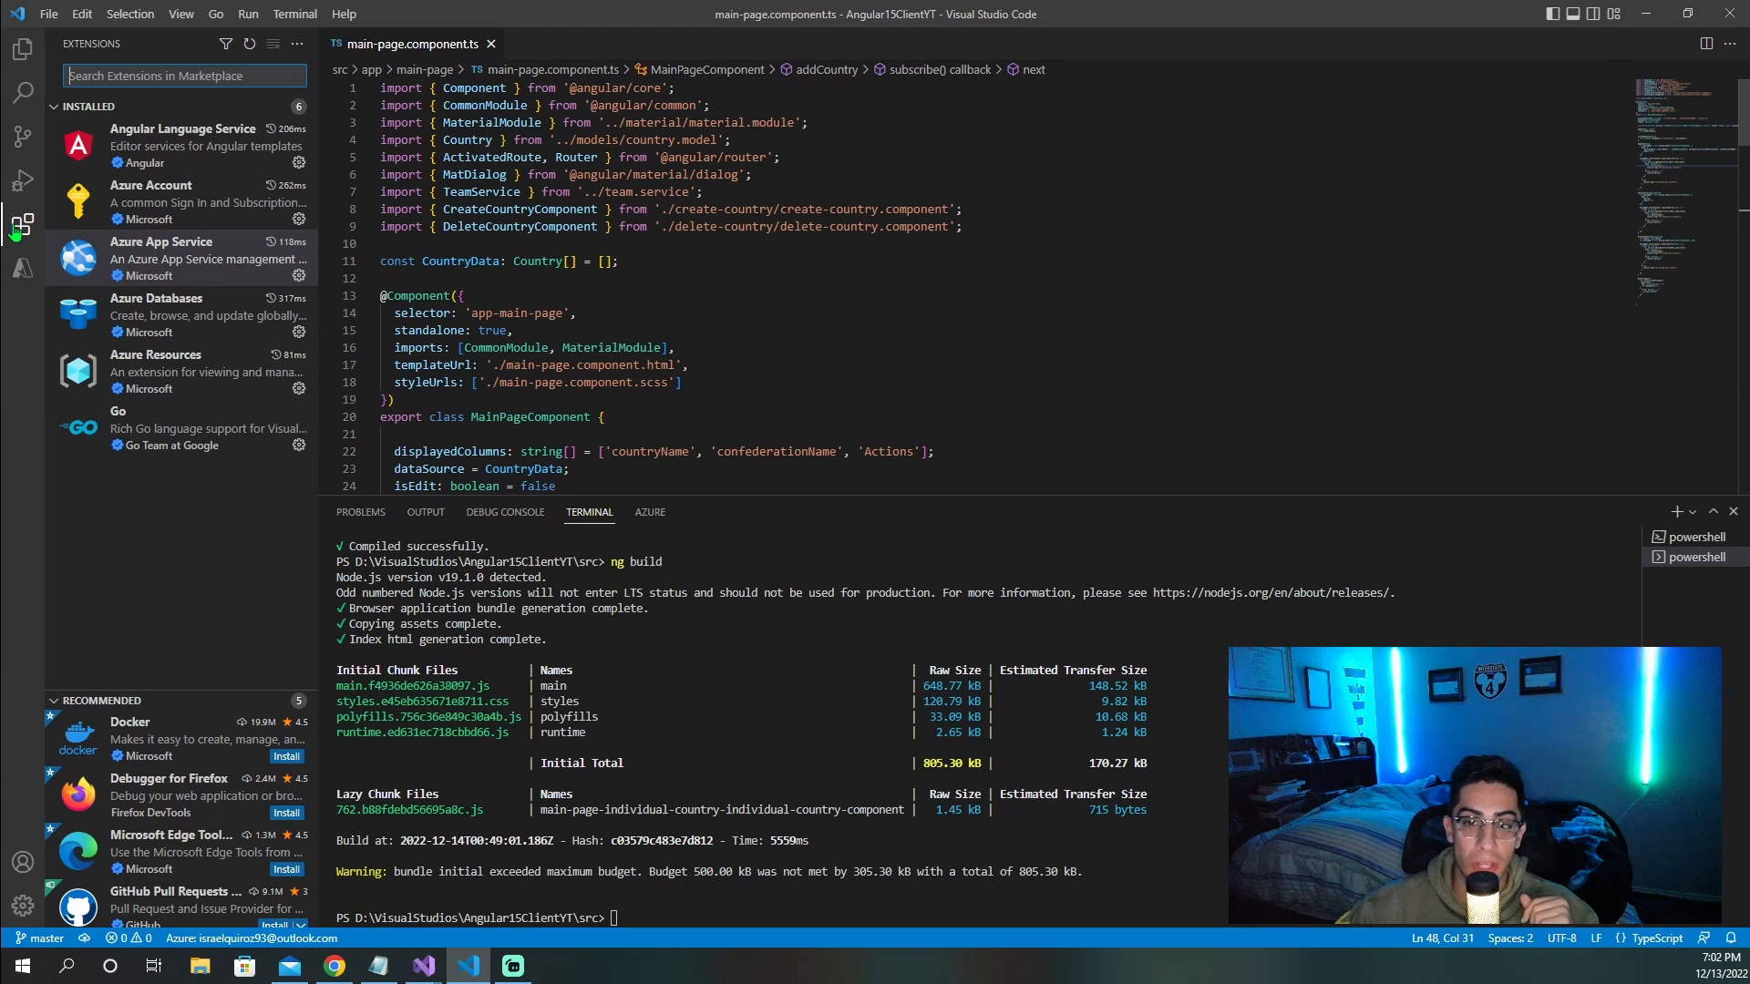
{"action": "left_click", "coordinate": [178, 259]}
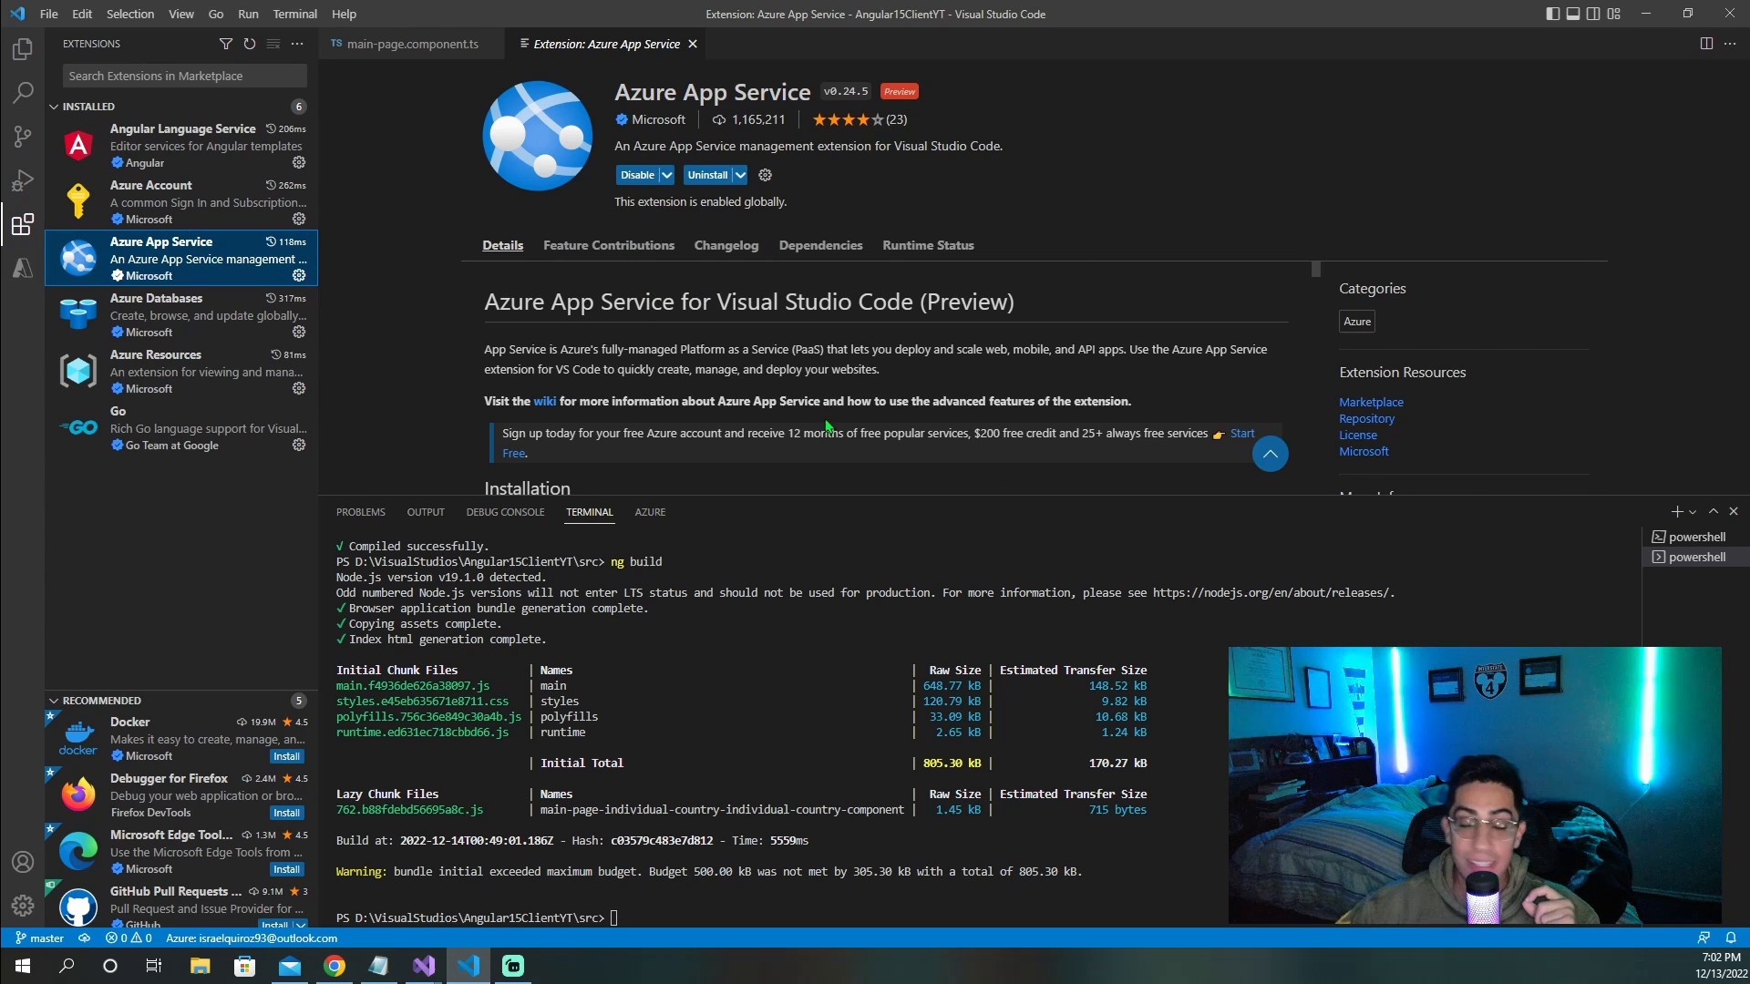
{"action": "mouse_move", "coordinate": [927, 244]}
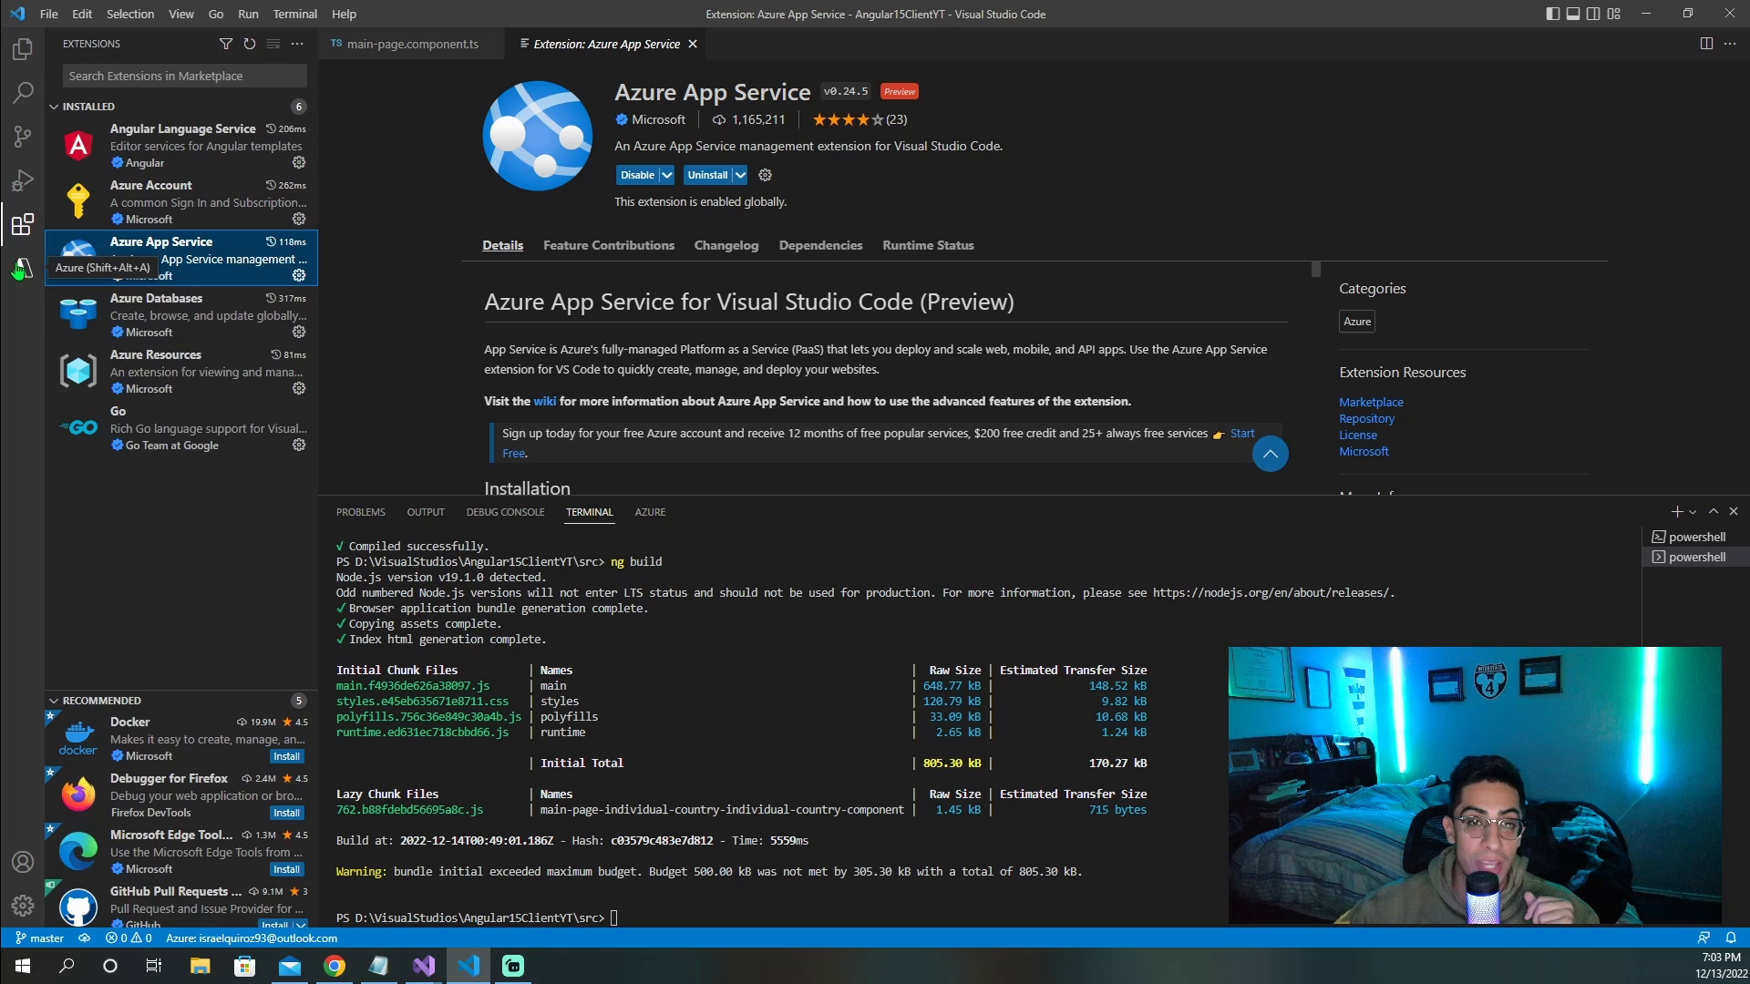
Step: Open the Azure view listing sampleangularappyt under App Services in Azure subscription 1
{"action": "left_click", "coordinate": [22, 268]}
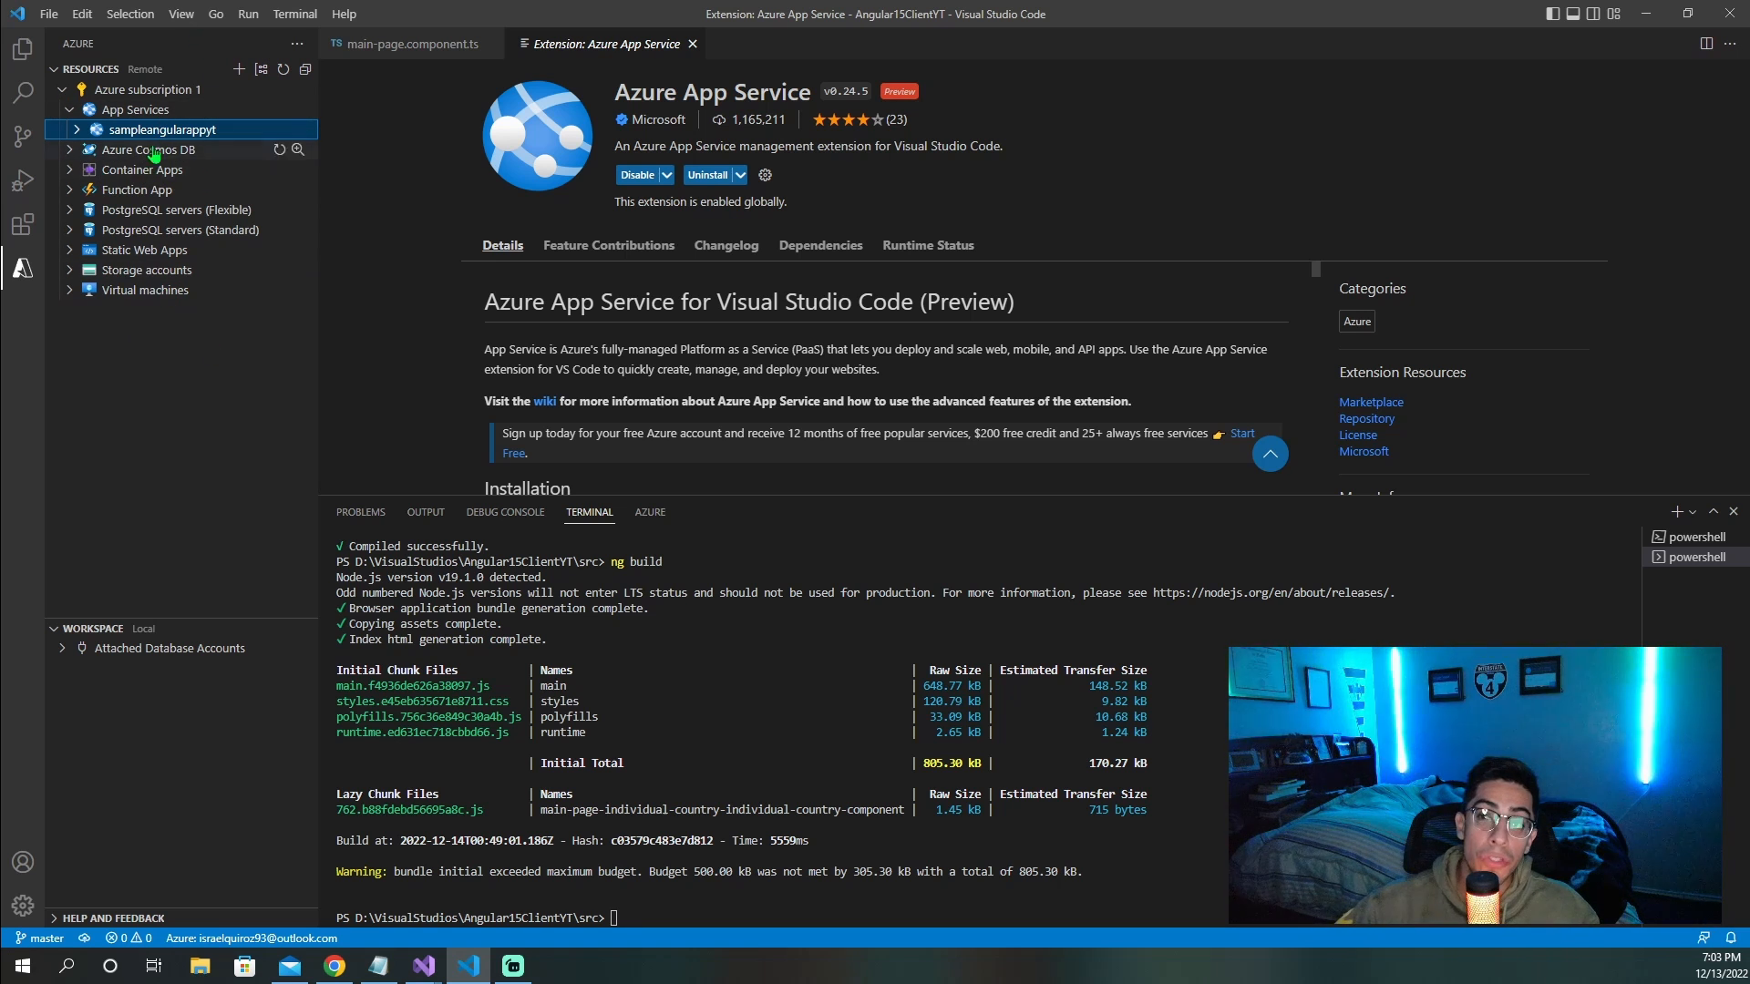
{"action": "mouse_move", "coordinate": [156, 132]}
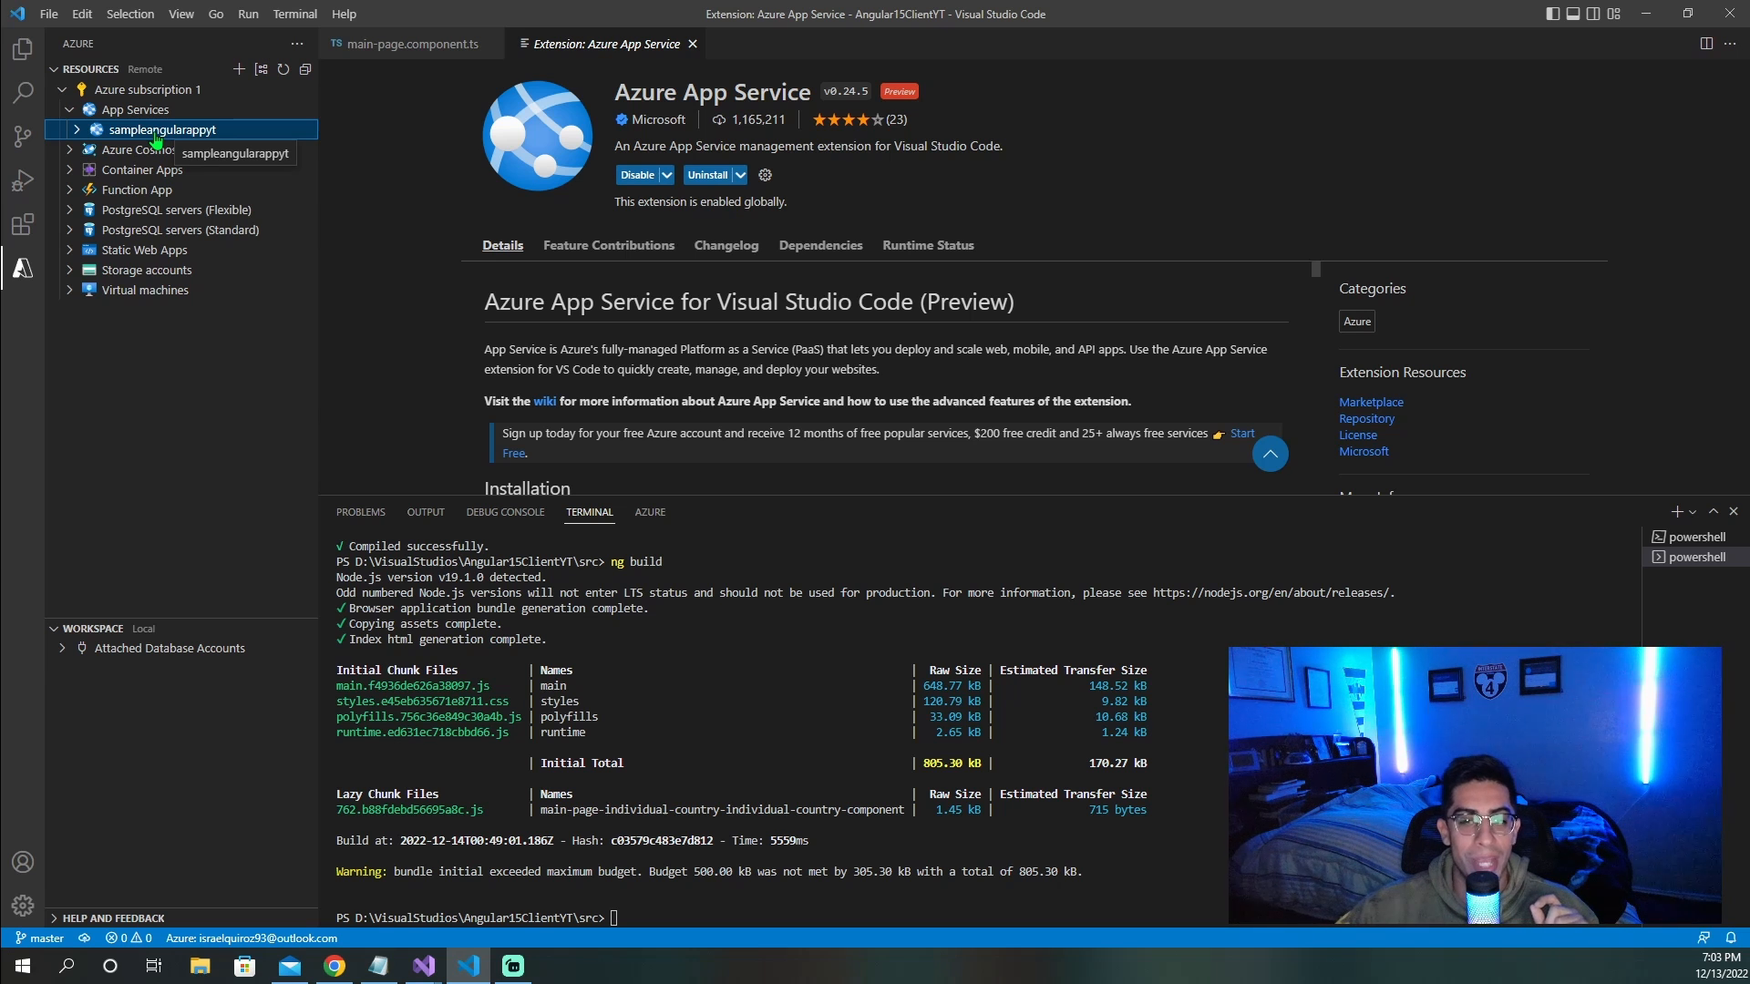
Step: Bring up sampleangularappyt's context menu, dismiss it, and rerun ng build
{"action": "right_click", "coordinate": [156, 129]}
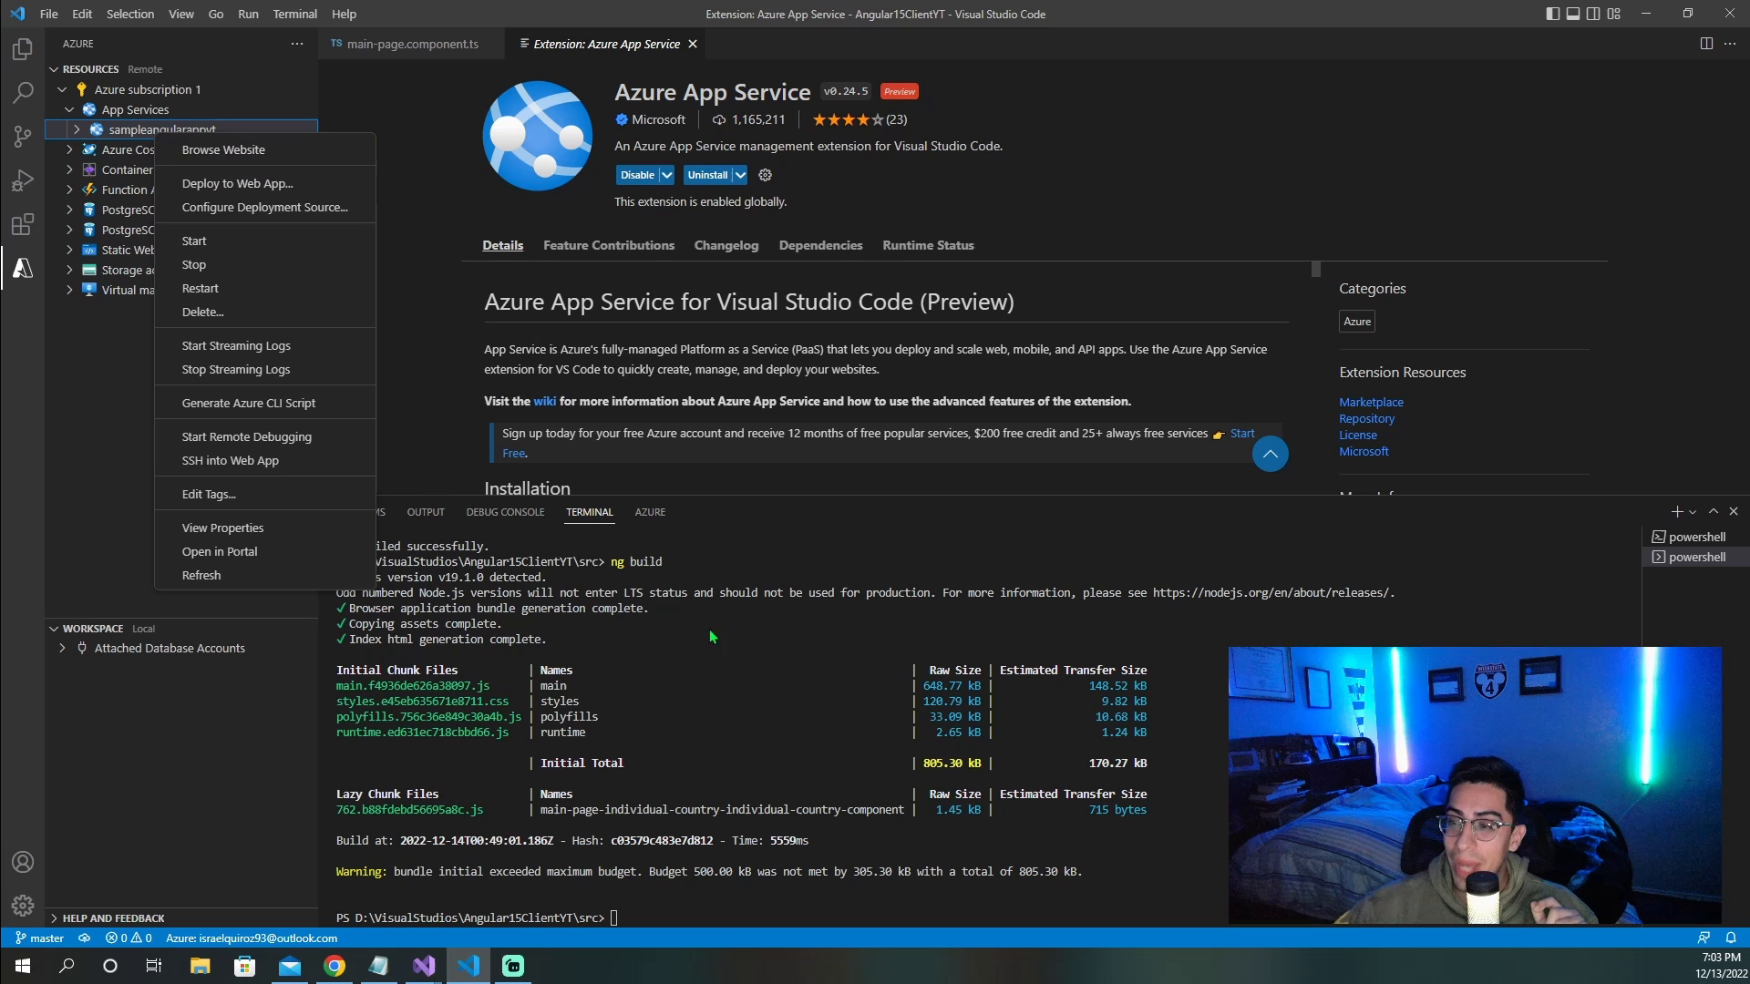
{"action": "left_click", "coordinate": [682, 901]}
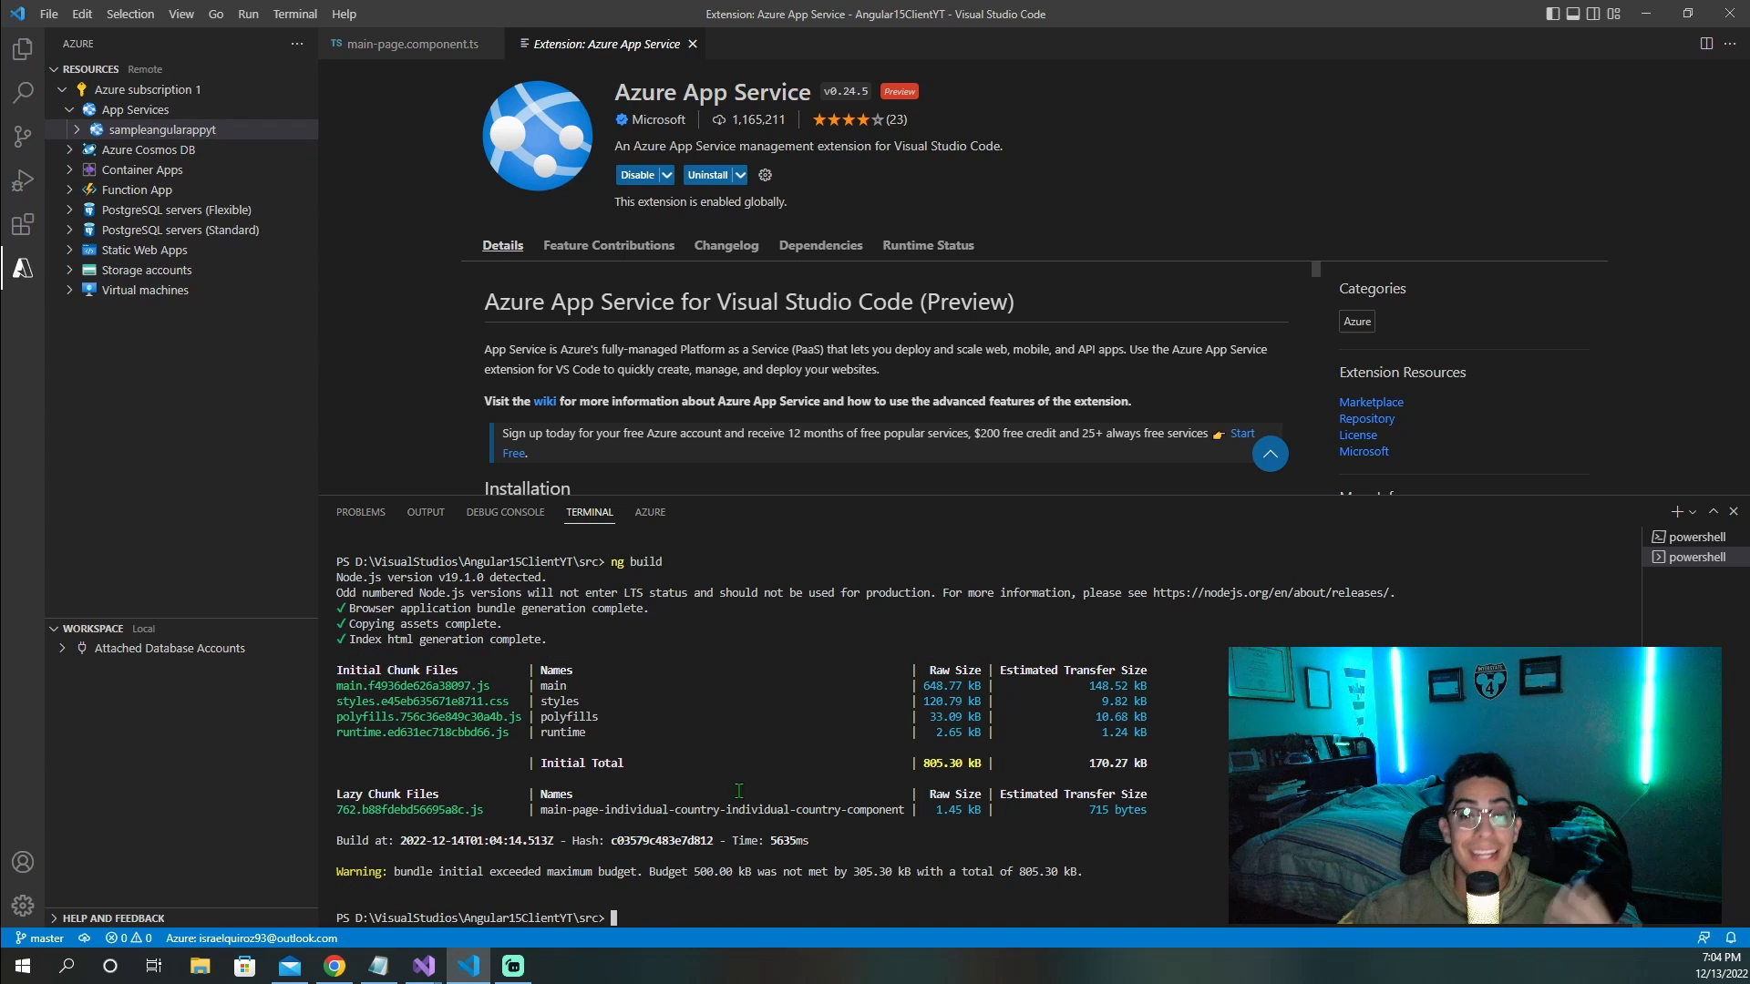
{"action": "left_click", "coordinate": [22, 49]}
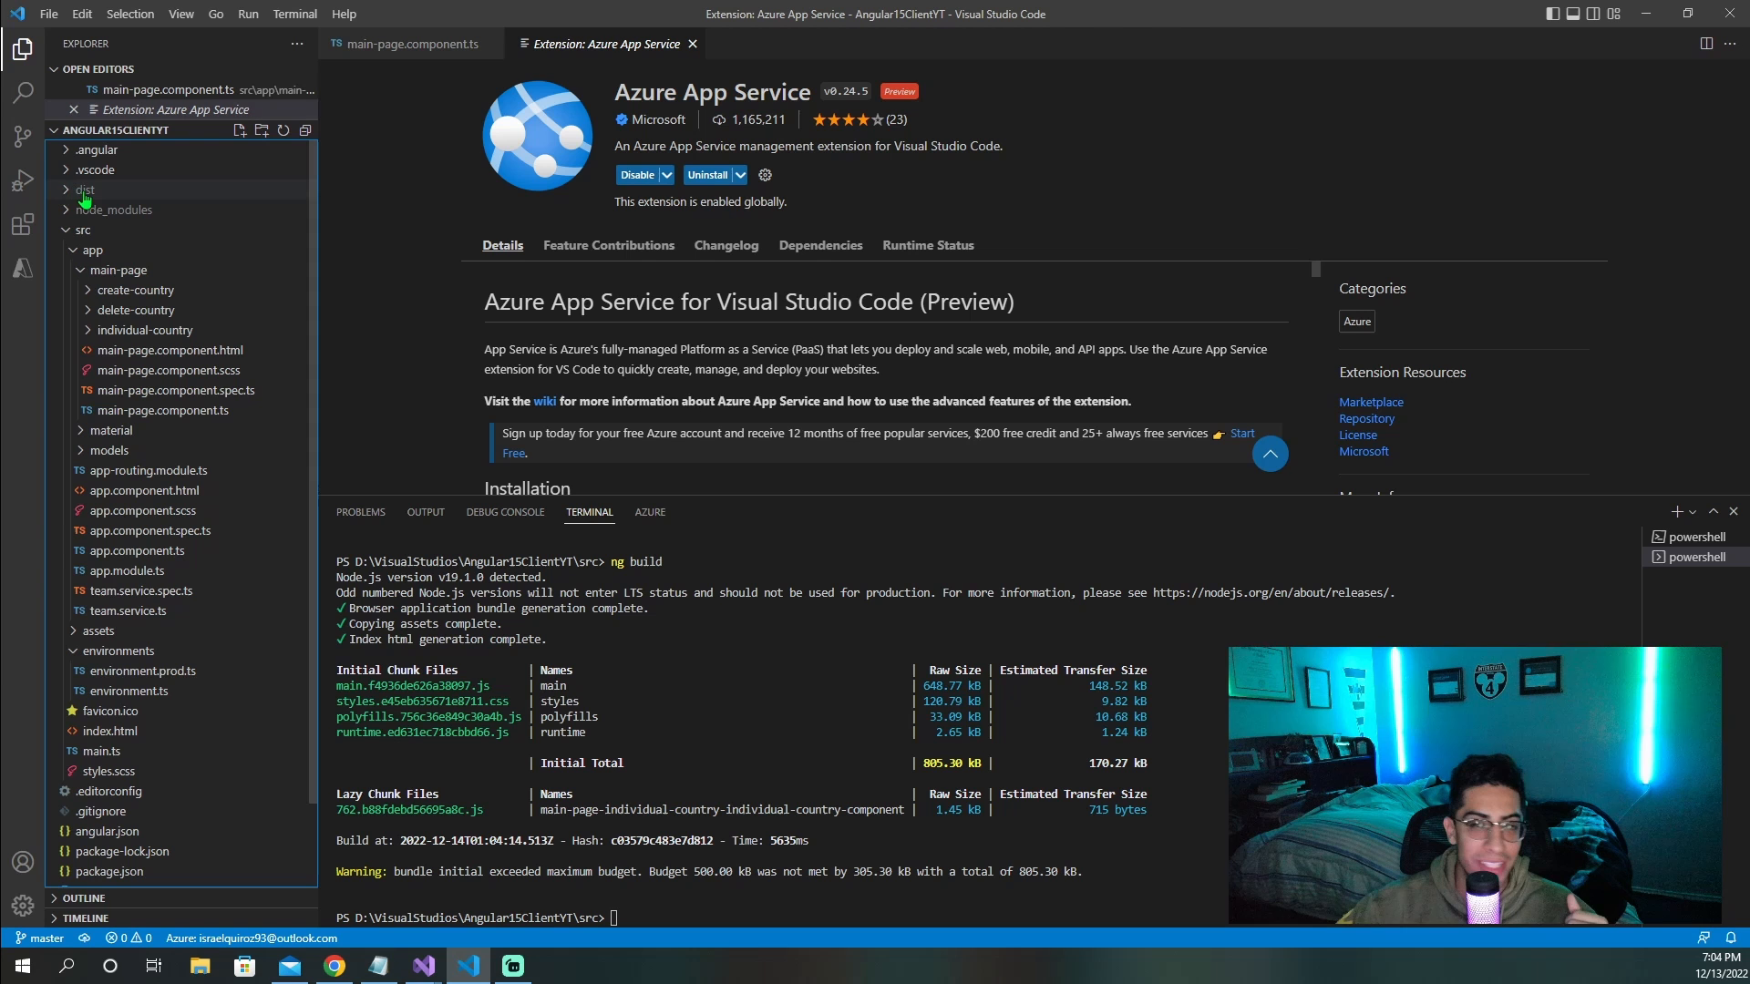
{"action": "left_click", "coordinate": [22, 270]}
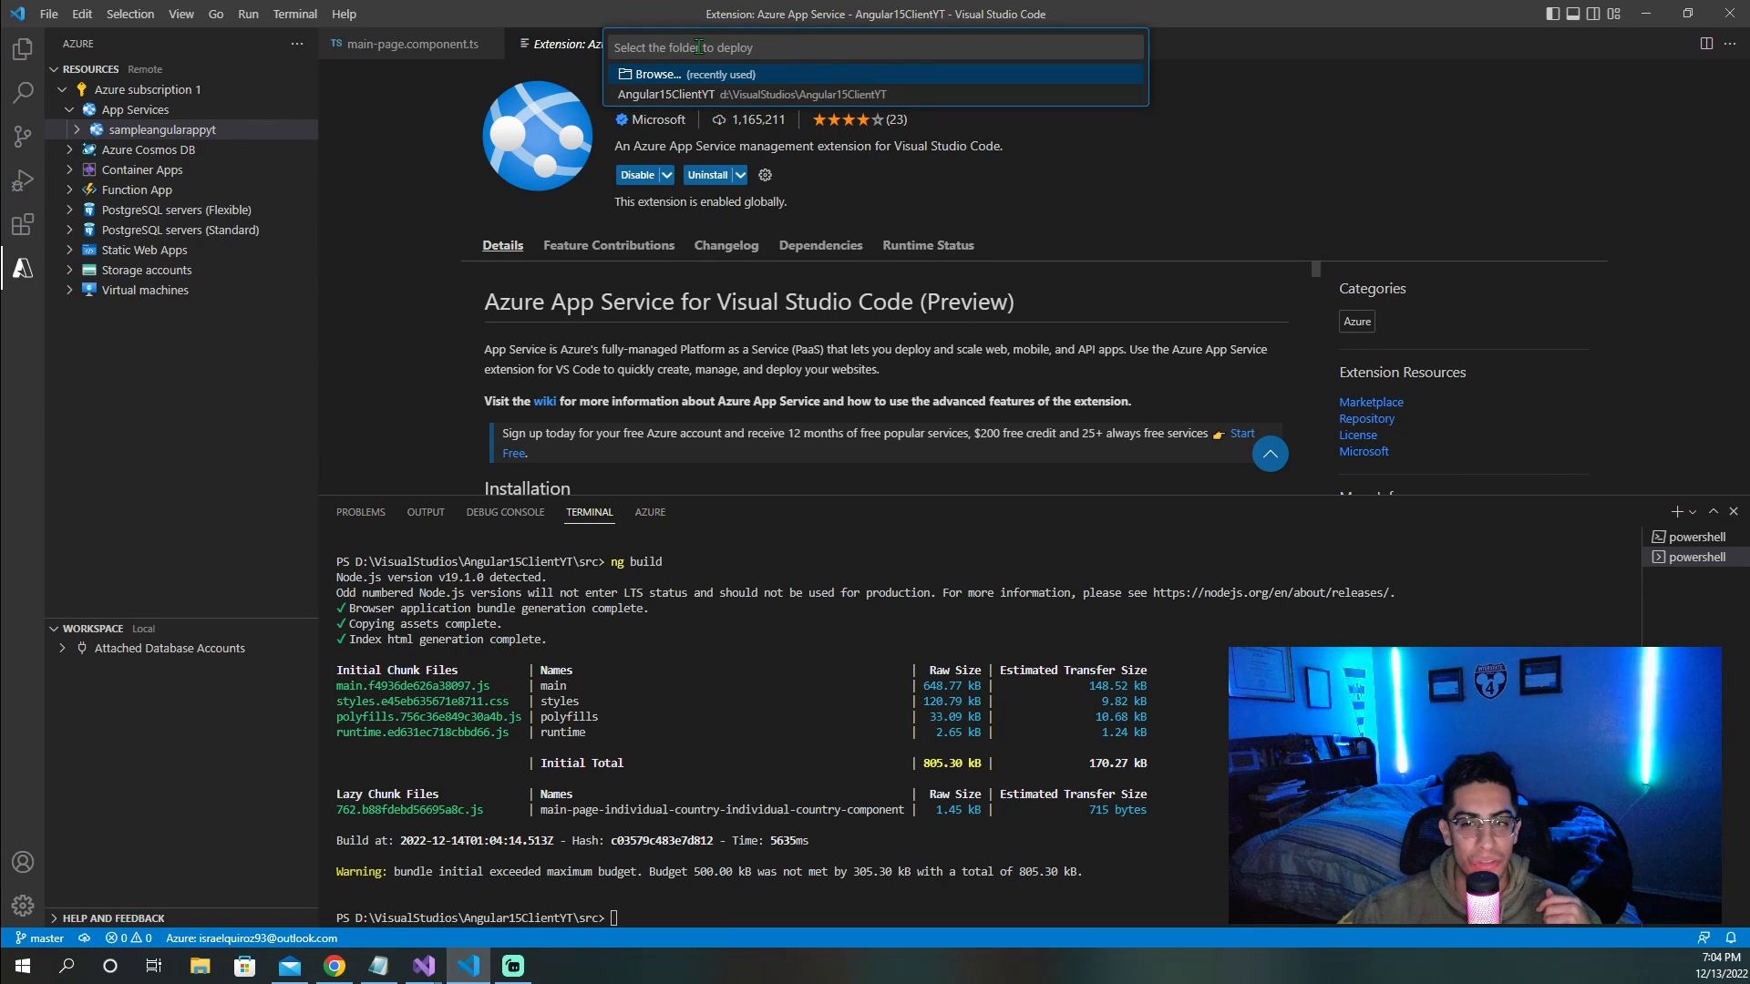
Step: Browse into dist and select the angular15-client-yt folder for deployment
{"action": "left_click", "coordinate": [654, 74]}
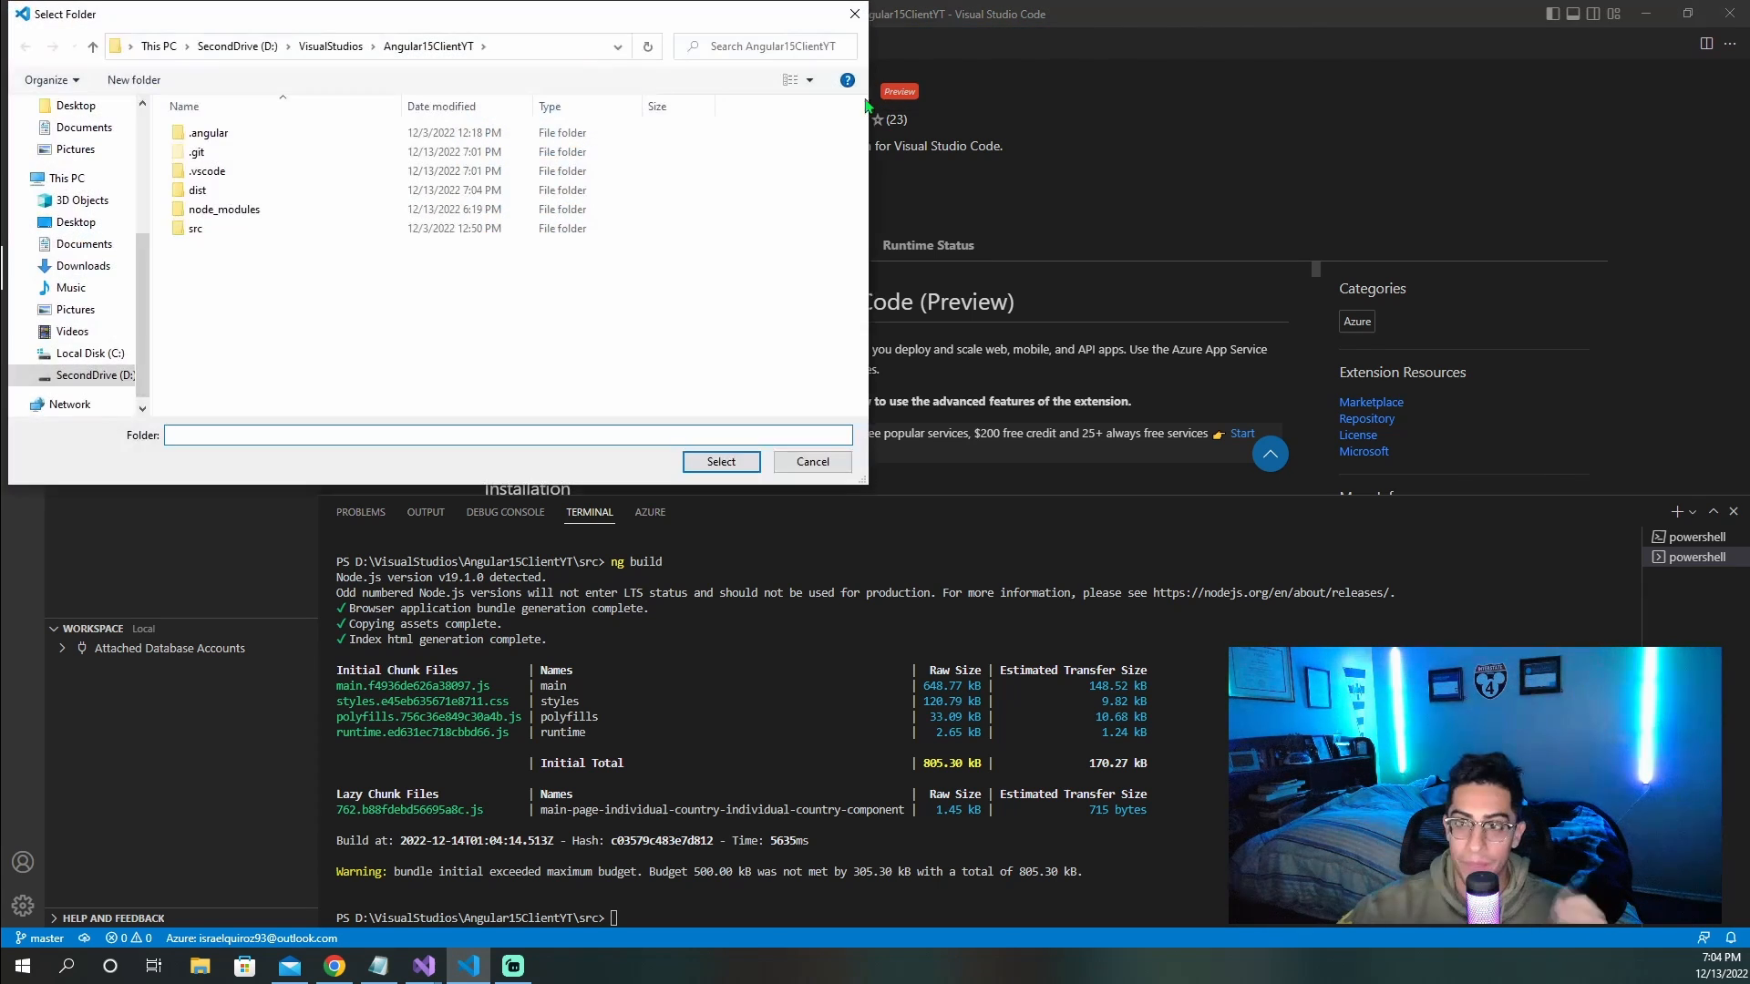
{"action": "double_click", "coordinate": [198, 190]}
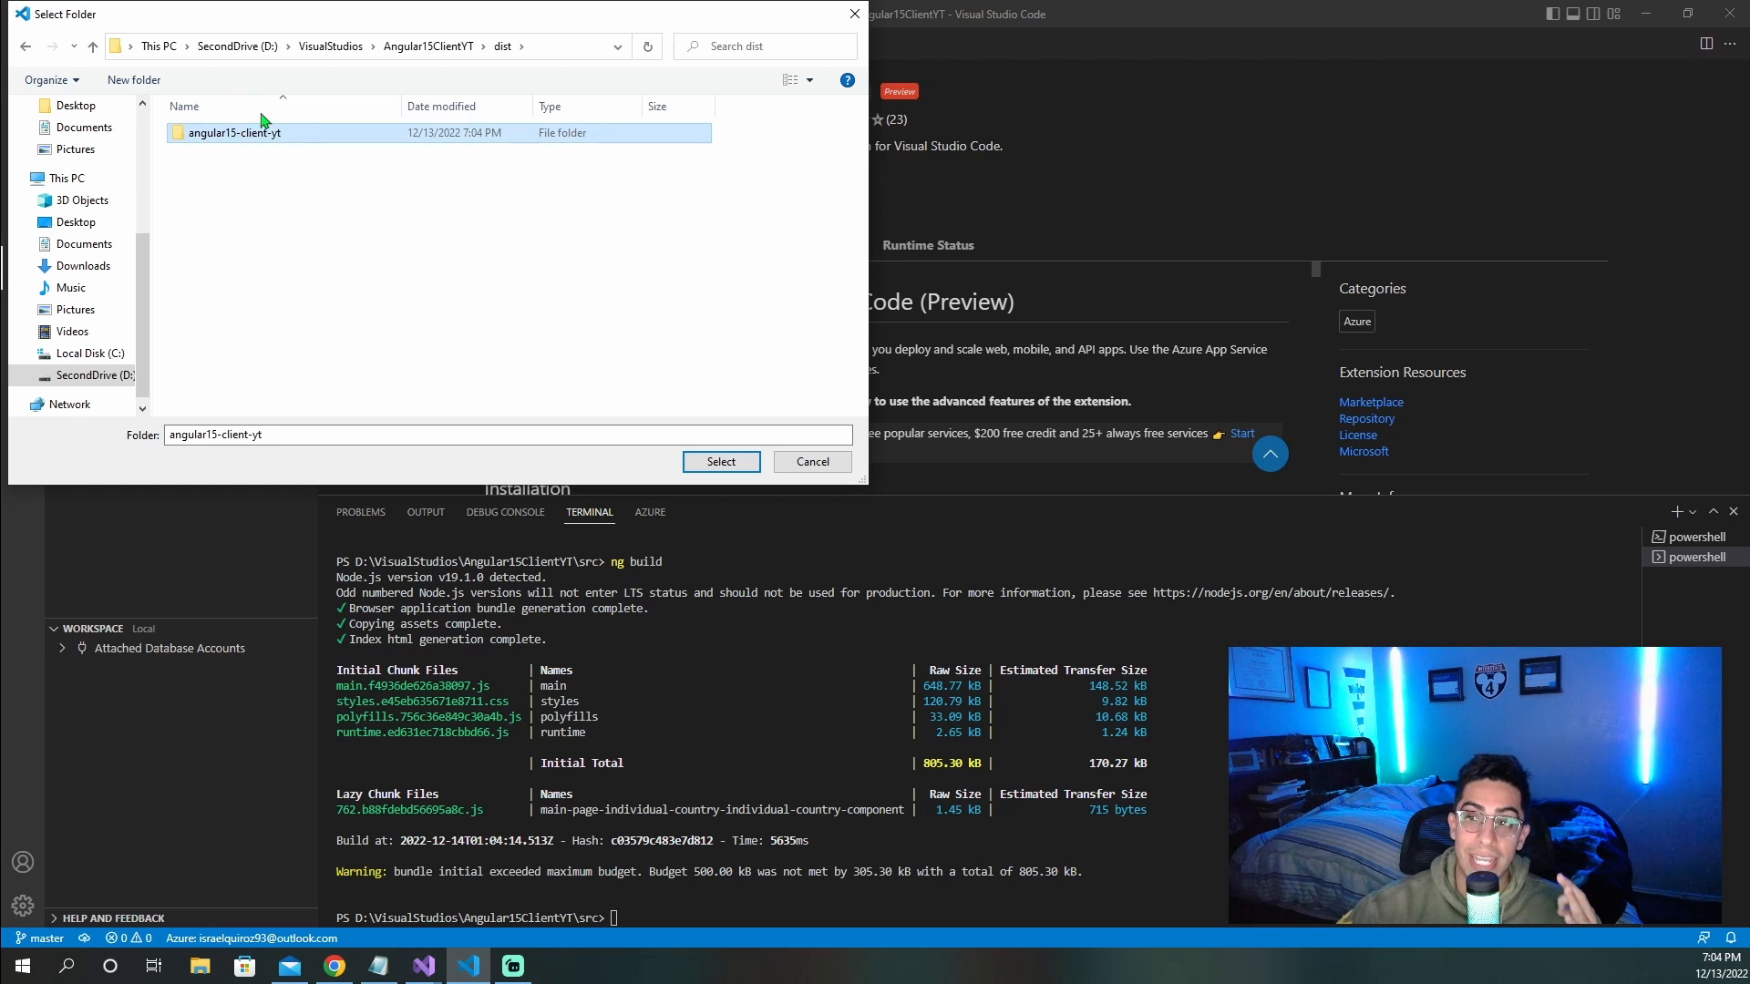
{"action": "mouse_move", "coordinate": [277, 143]}
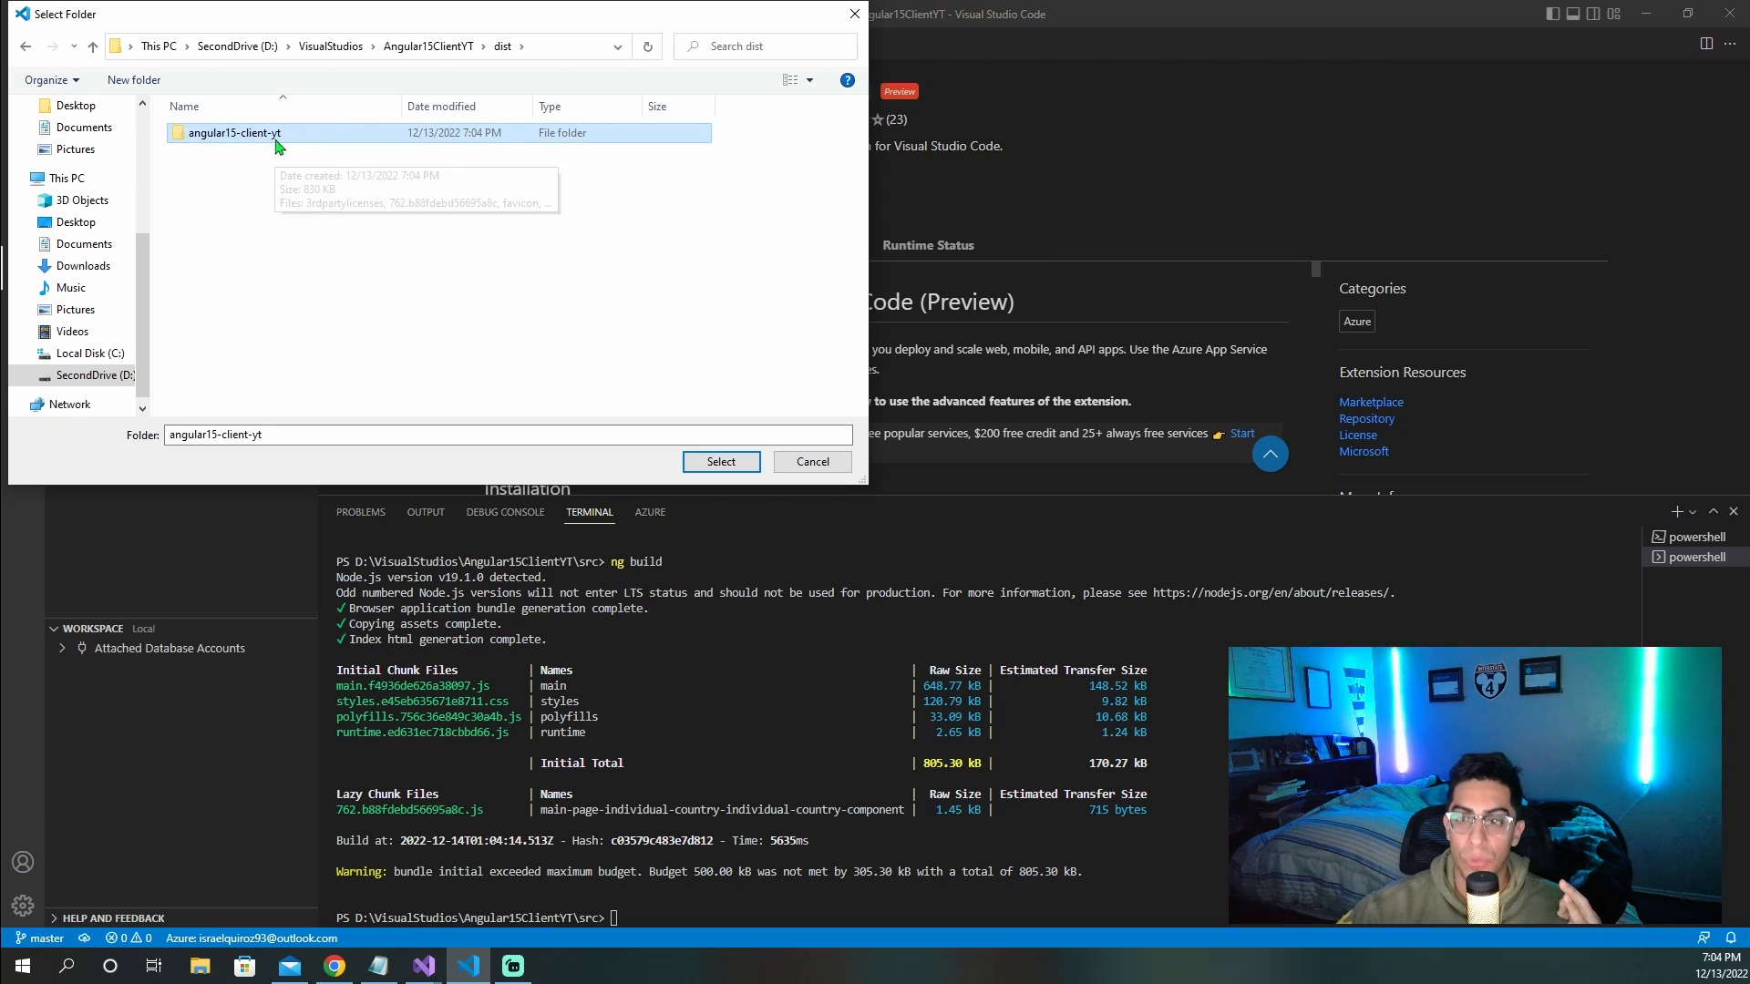
{"action": "mouse_move", "coordinate": [443, 336]}
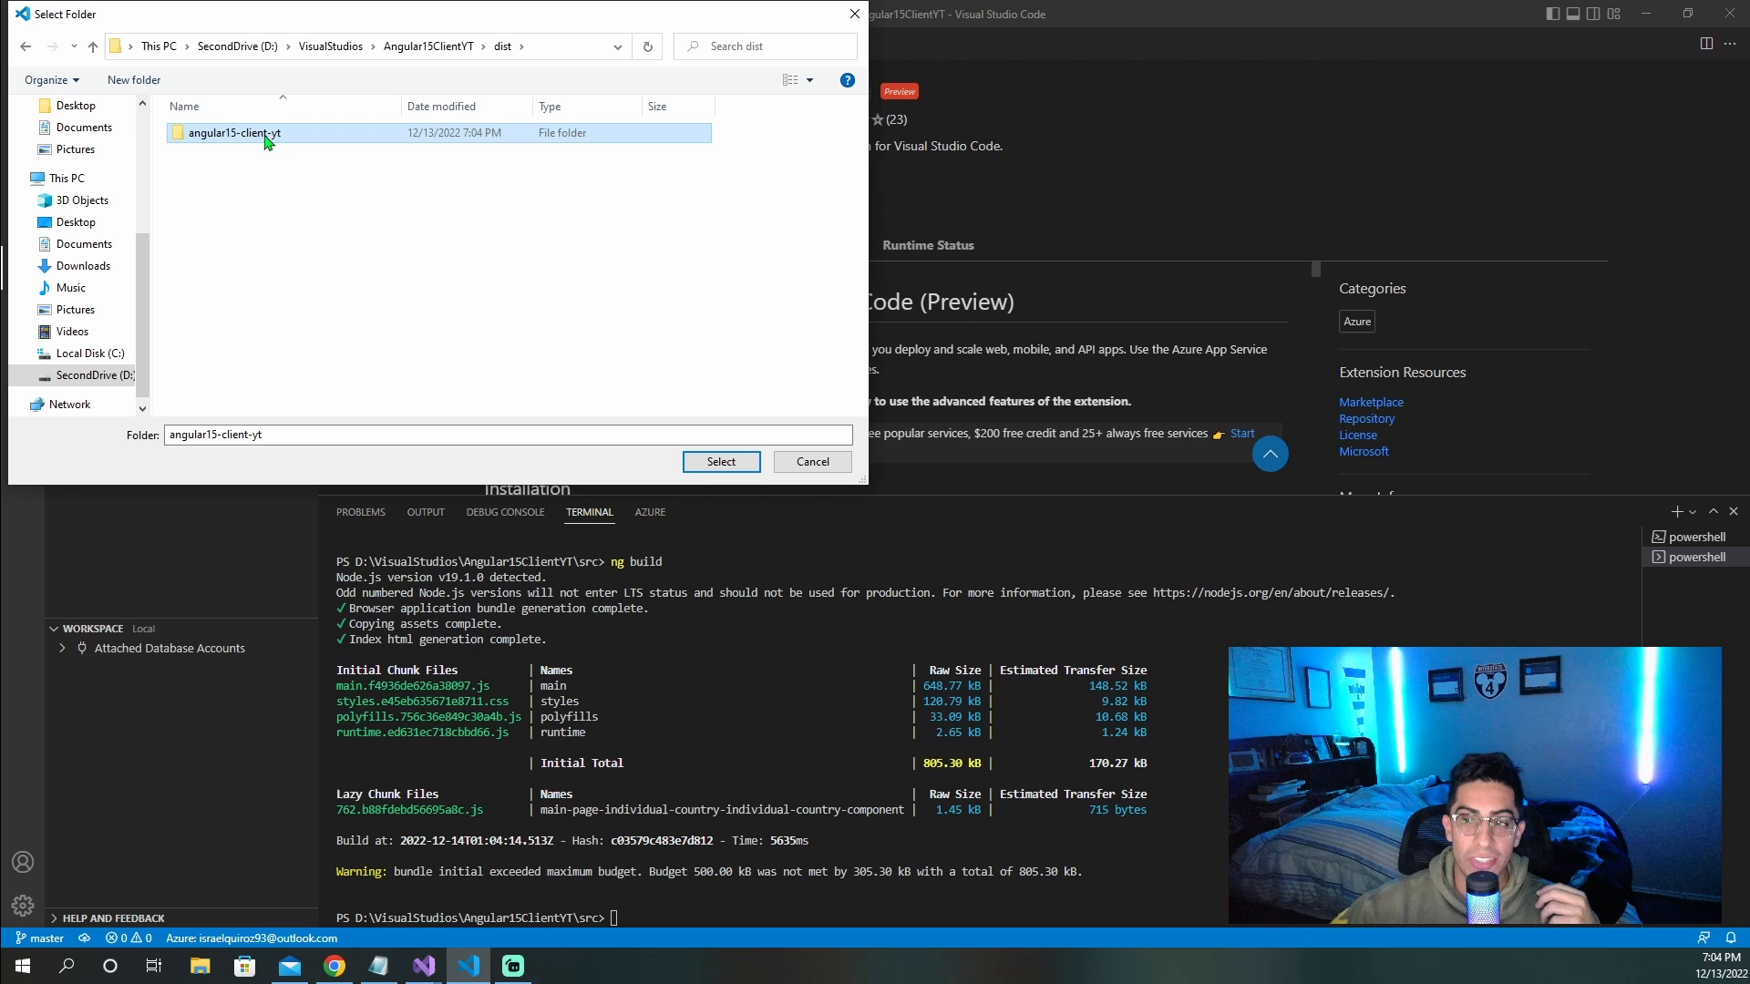
{"action": "left_click", "coordinate": [720, 462]}
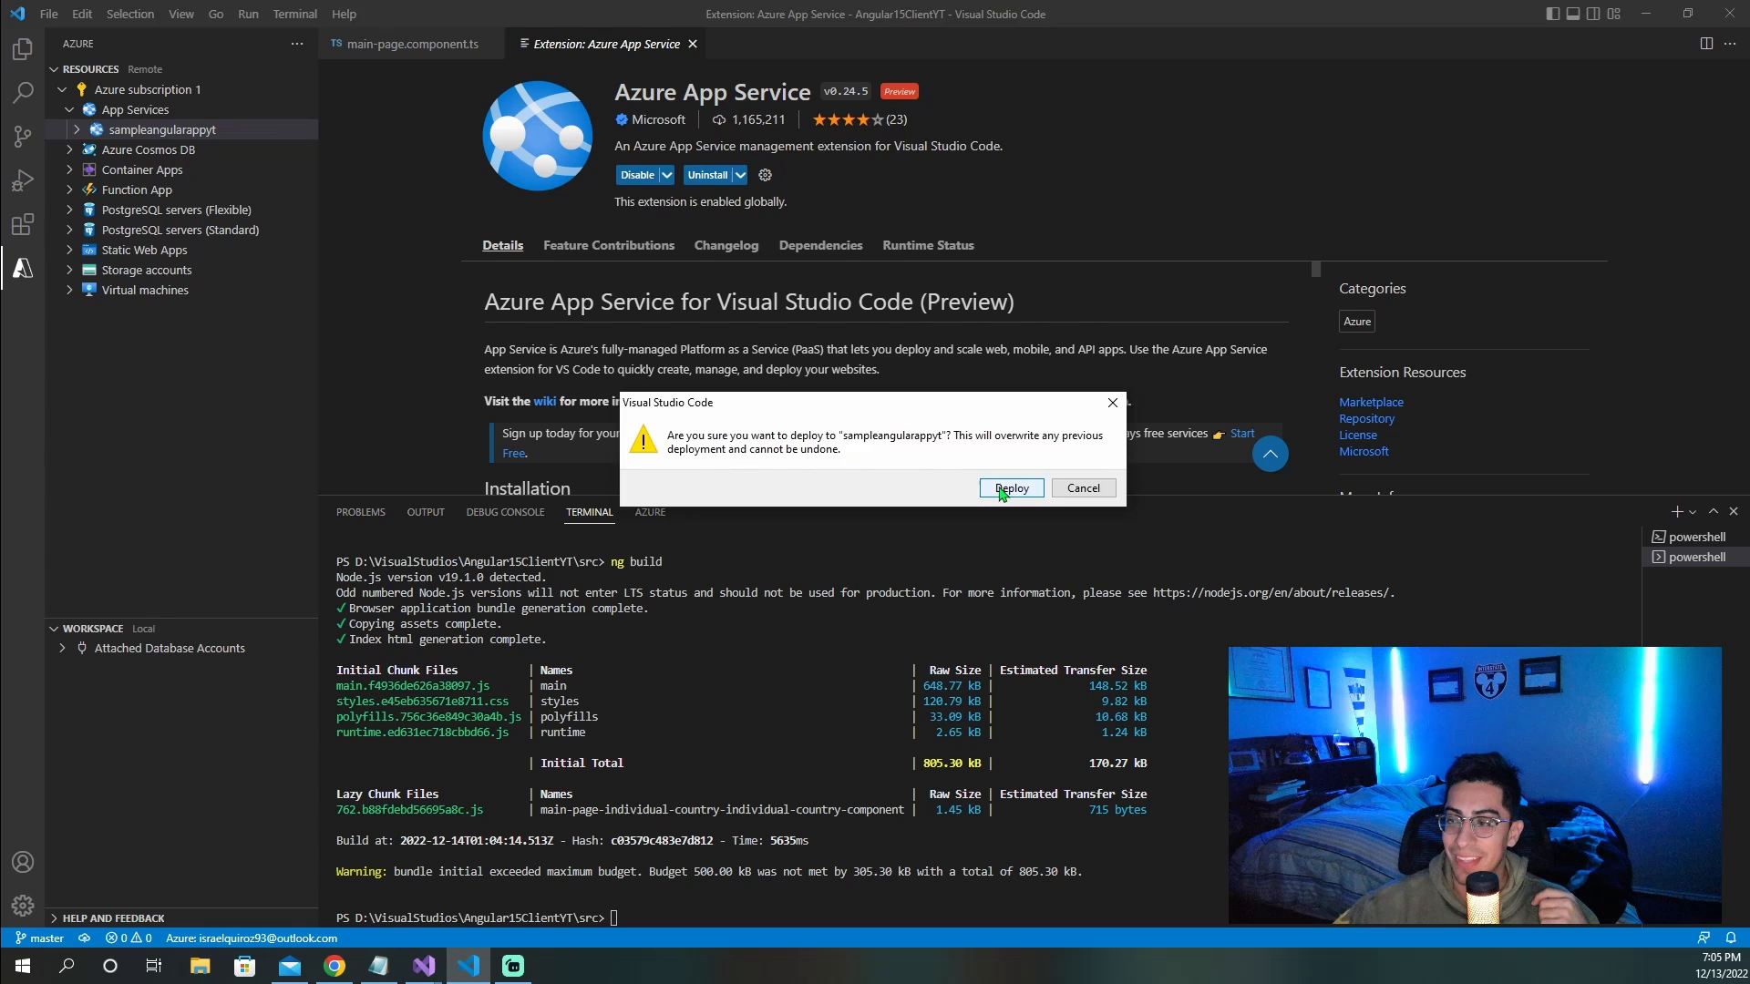
Step: Confirm Deploy to overwrite sampleangularappyt with the build
{"action": "left_click", "coordinate": [1009, 488]}
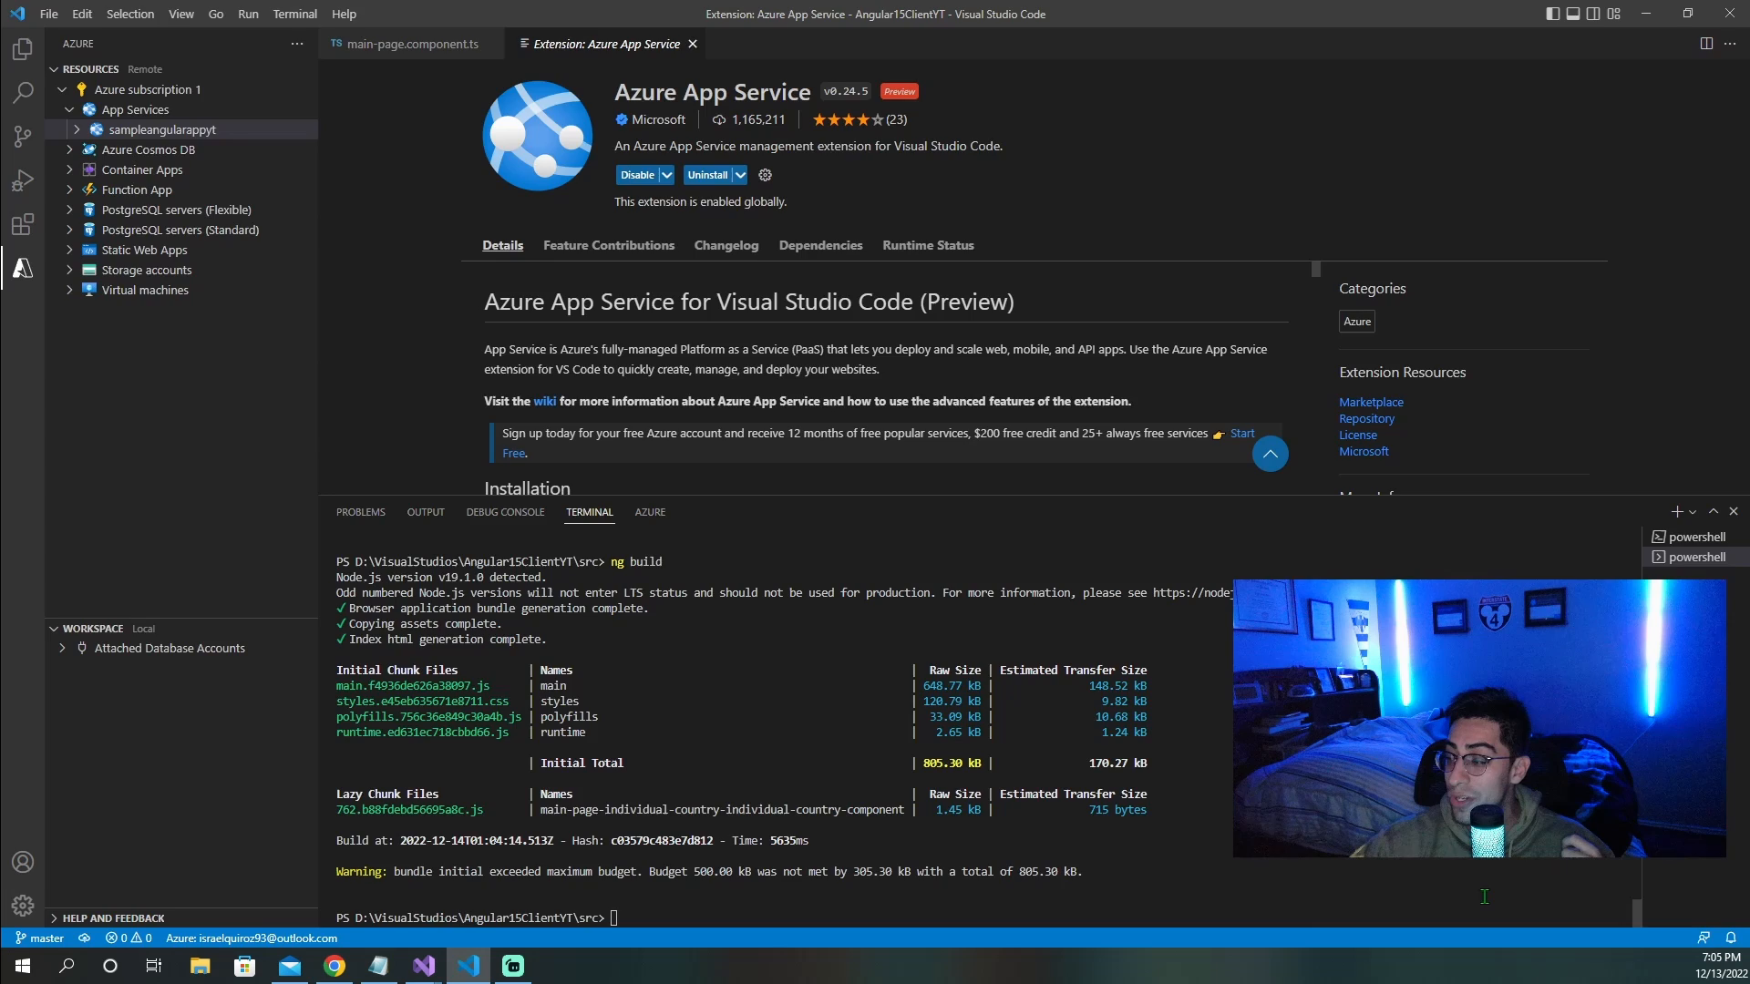
Step: On sampleangularappyt.azurewebsites.net, open Add Country, view the confederation choices, then cancel
{"action": "left_click", "coordinate": [333, 965]}
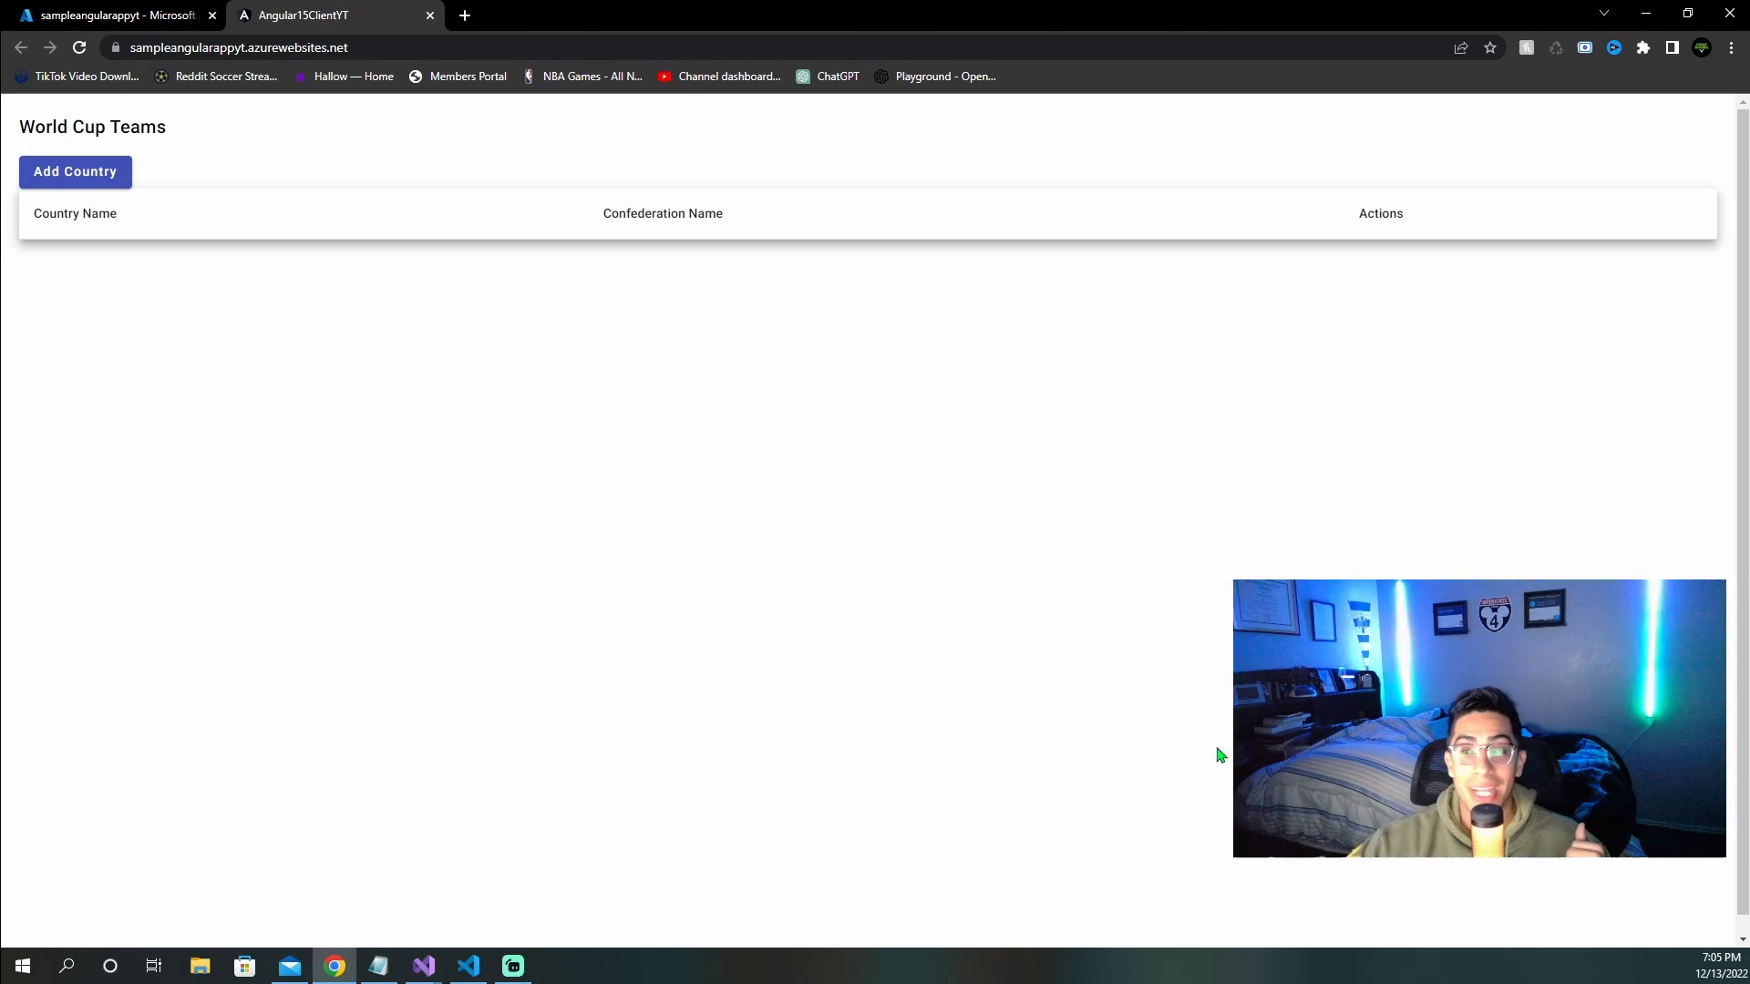
{"action": "mouse_move", "coordinate": [781, 352]}
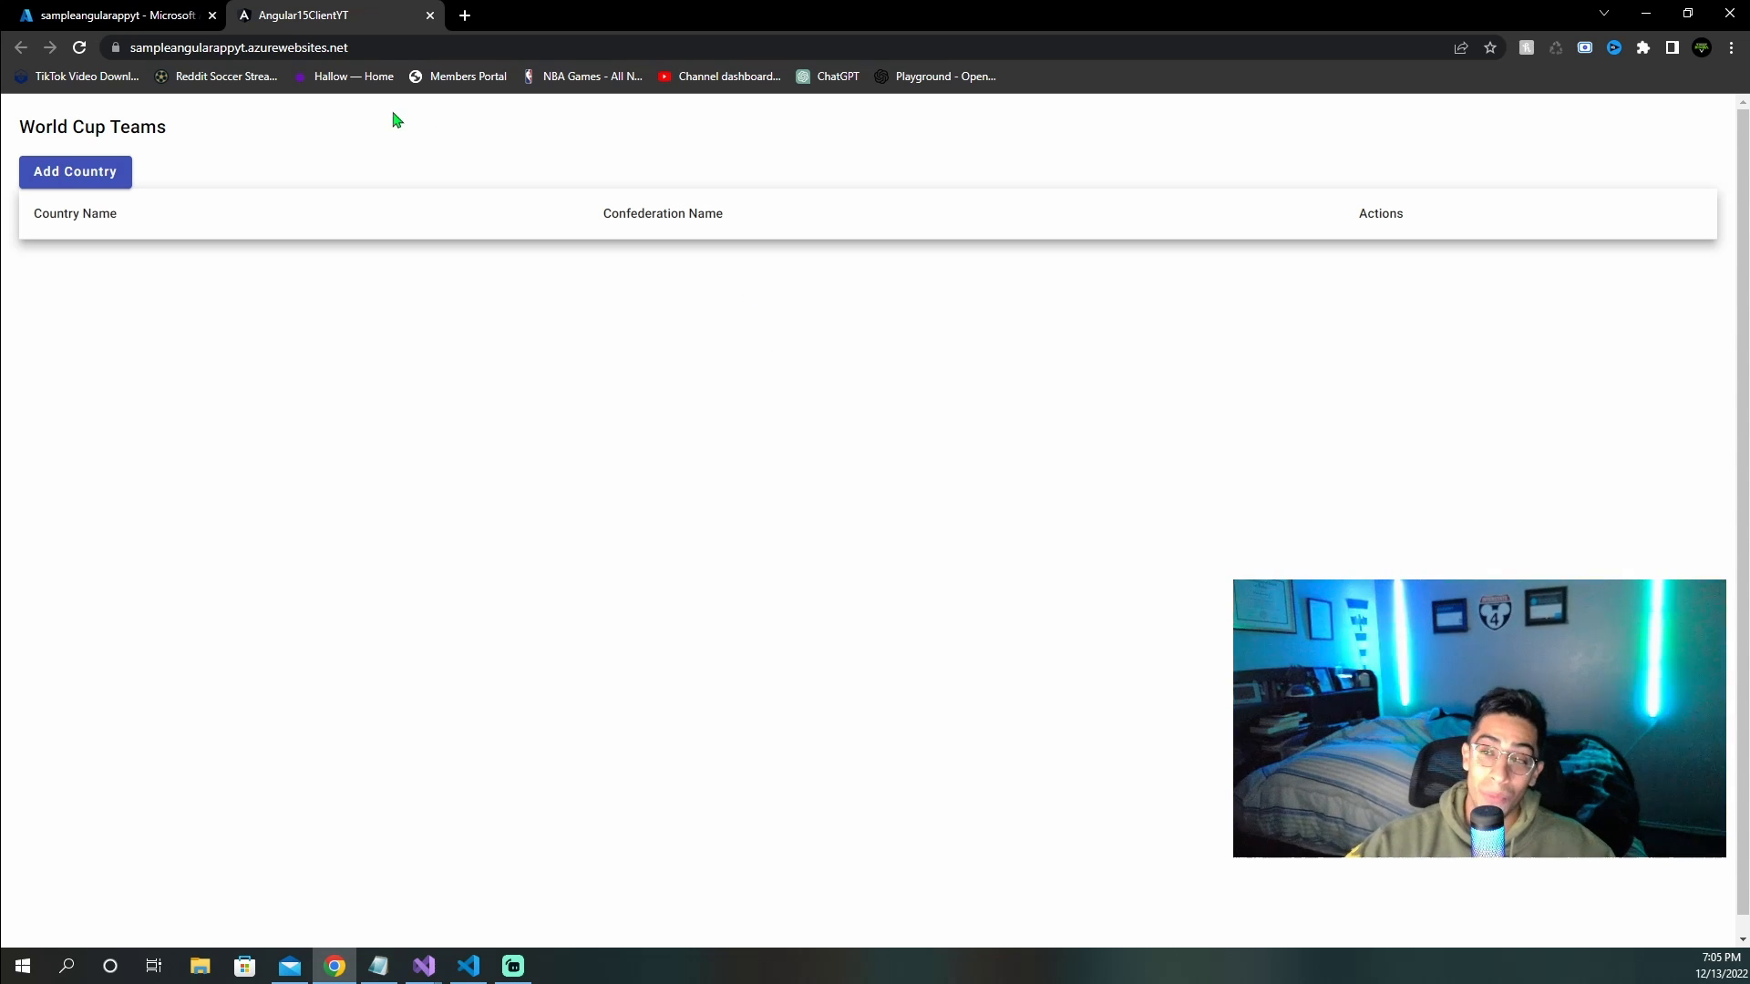
{"action": "mouse_move", "coordinate": [931, 245]}
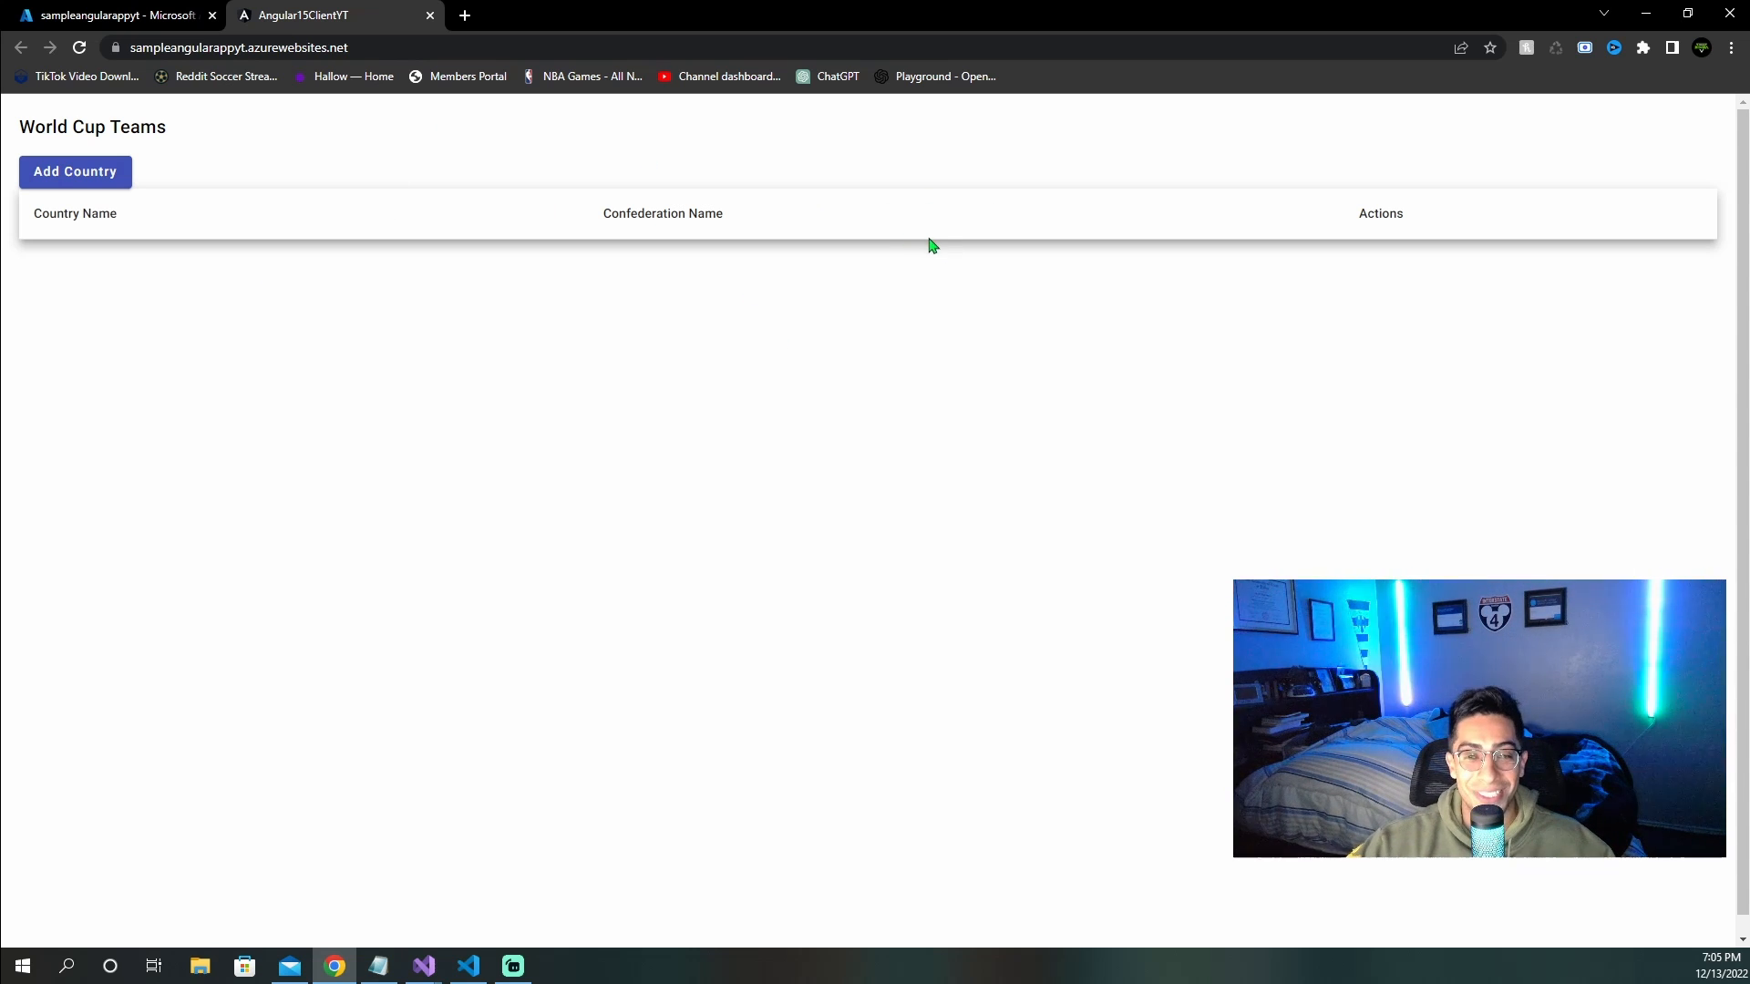
{"action": "mouse_move", "coordinate": [880, 279]}
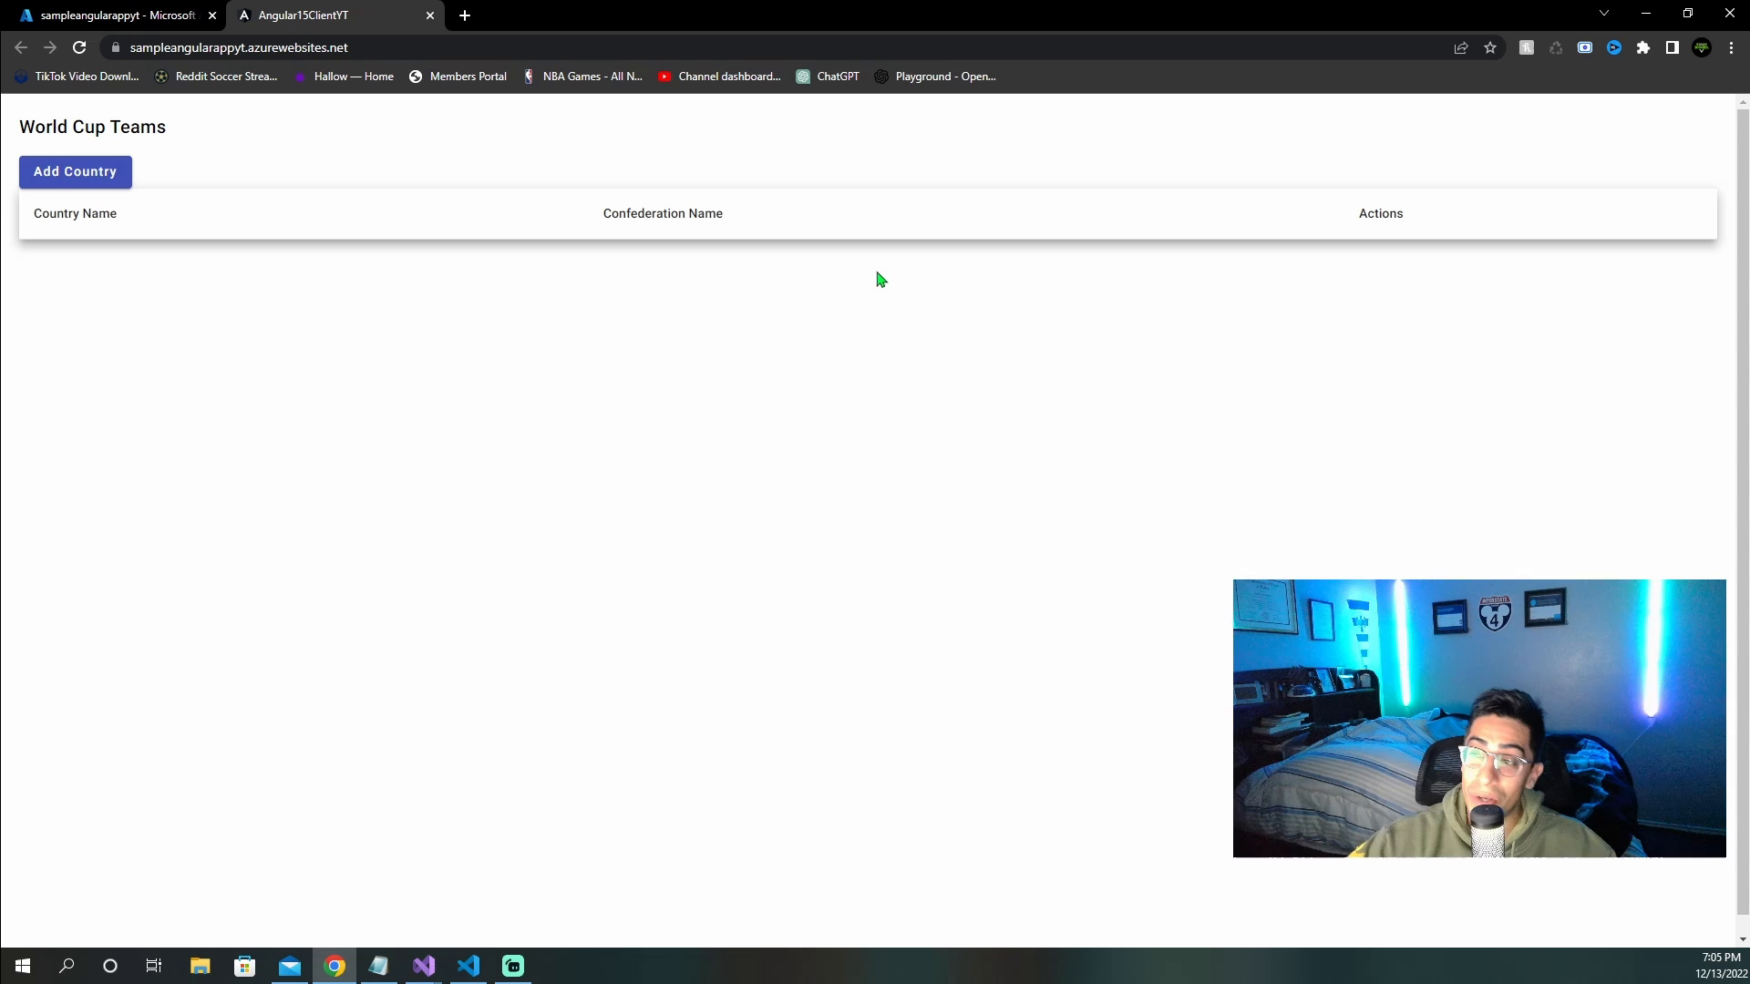
{"action": "left_click", "coordinate": [75, 170]}
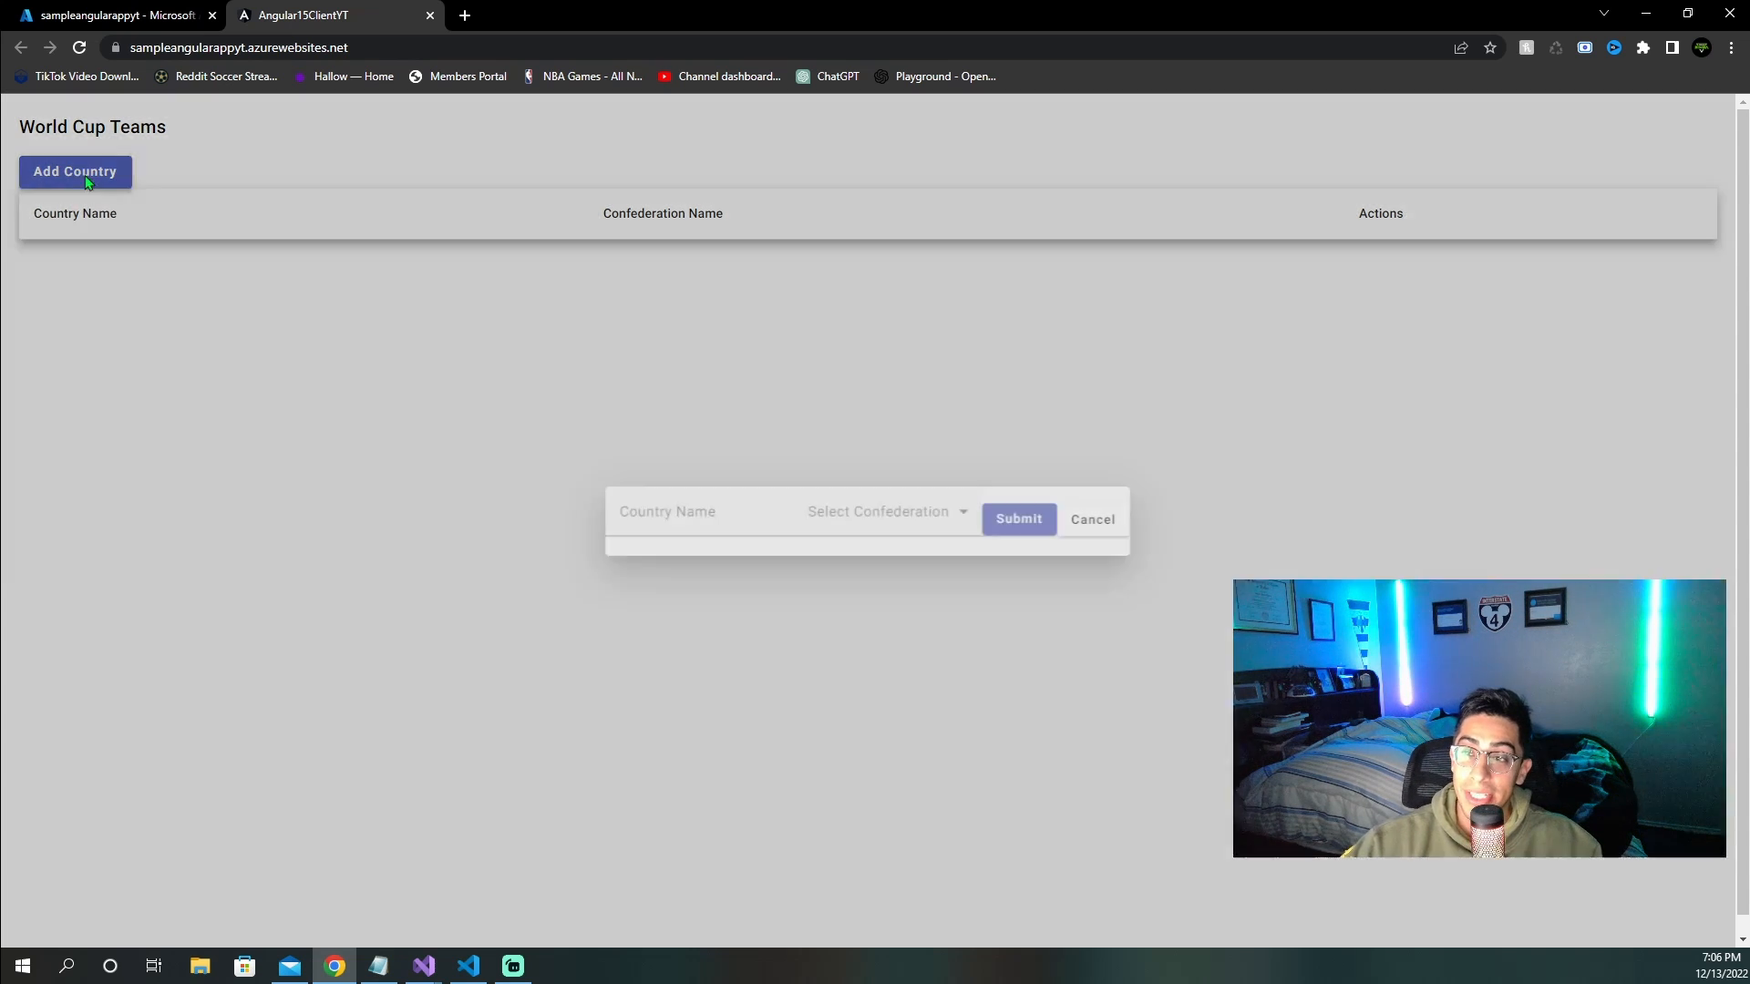
{"action": "left_click", "coordinate": [881, 511]}
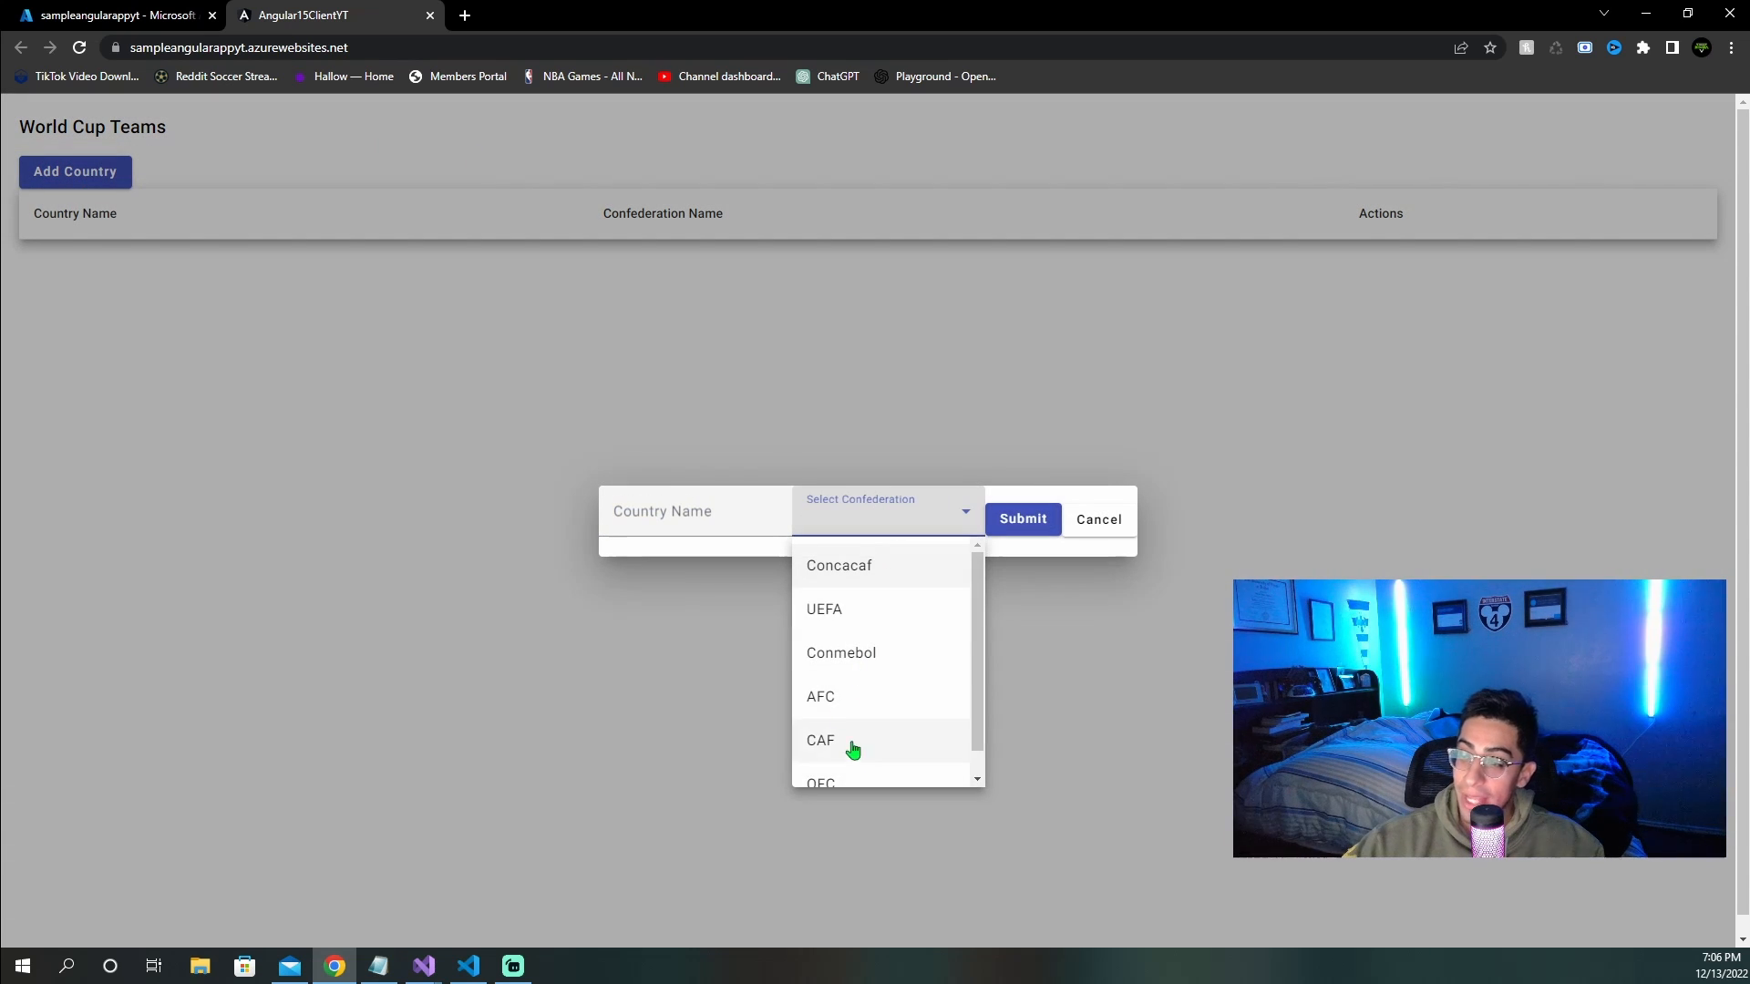
{"action": "left_click", "coordinate": [1097, 519]}
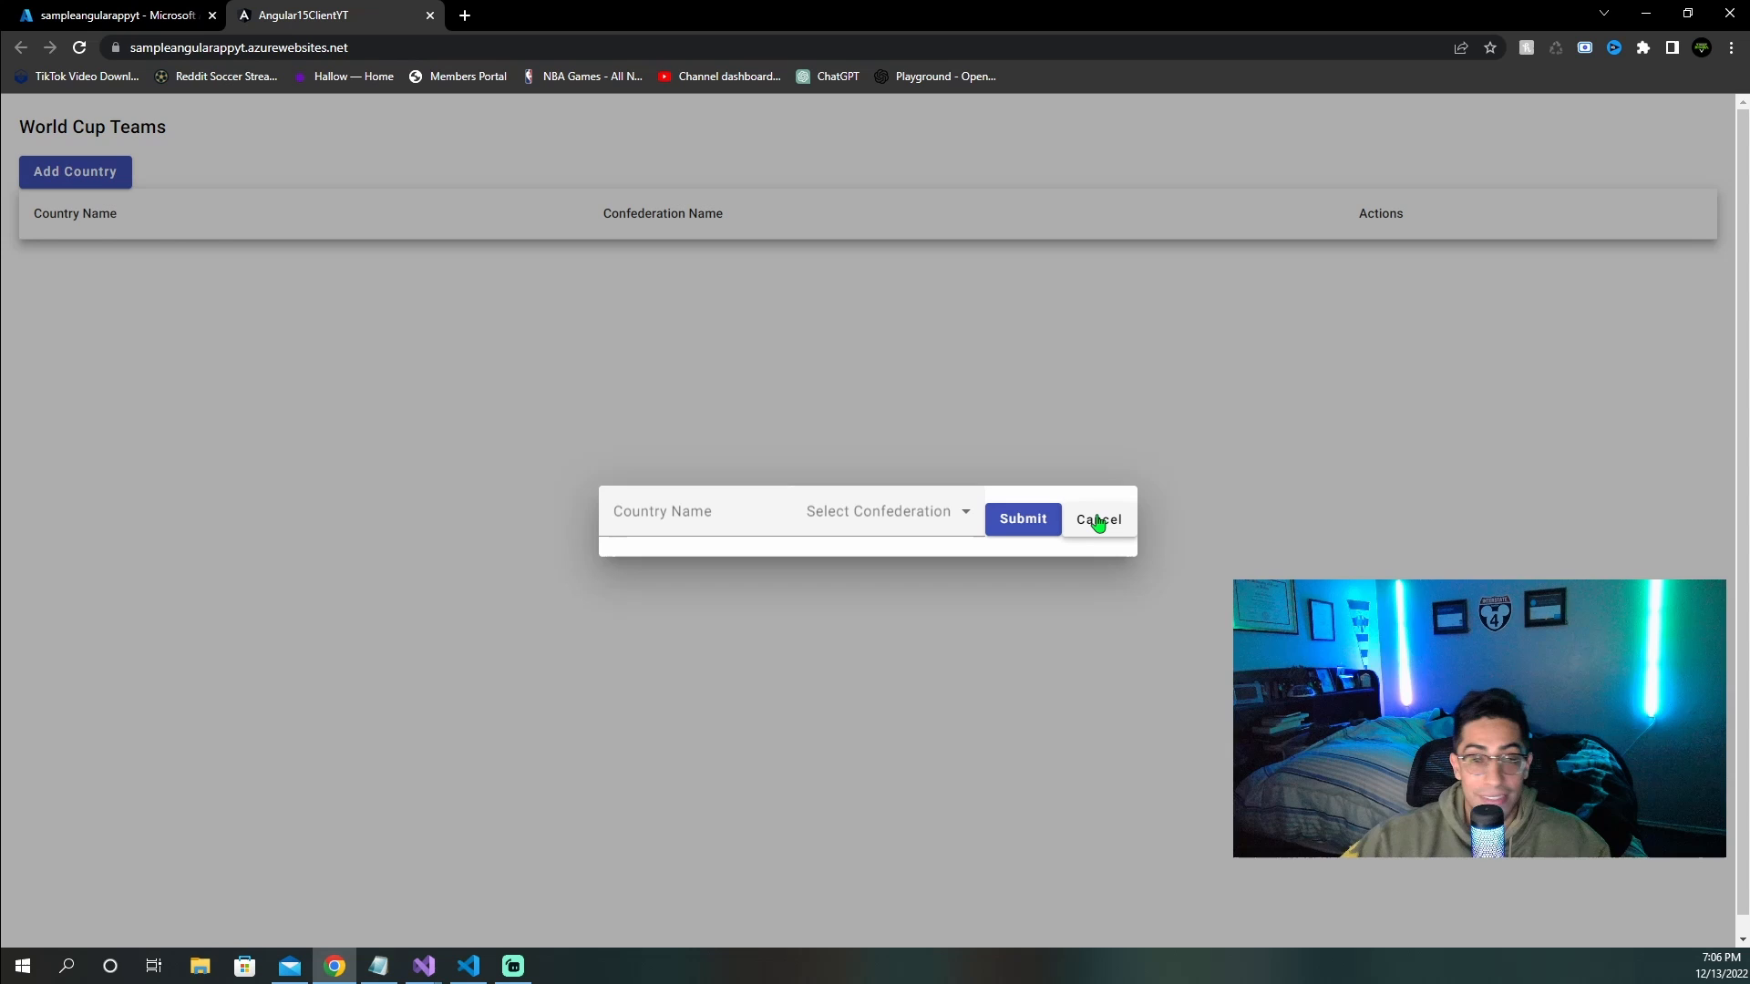
{"action": "left_click", "coordinate": [1097, 519]}
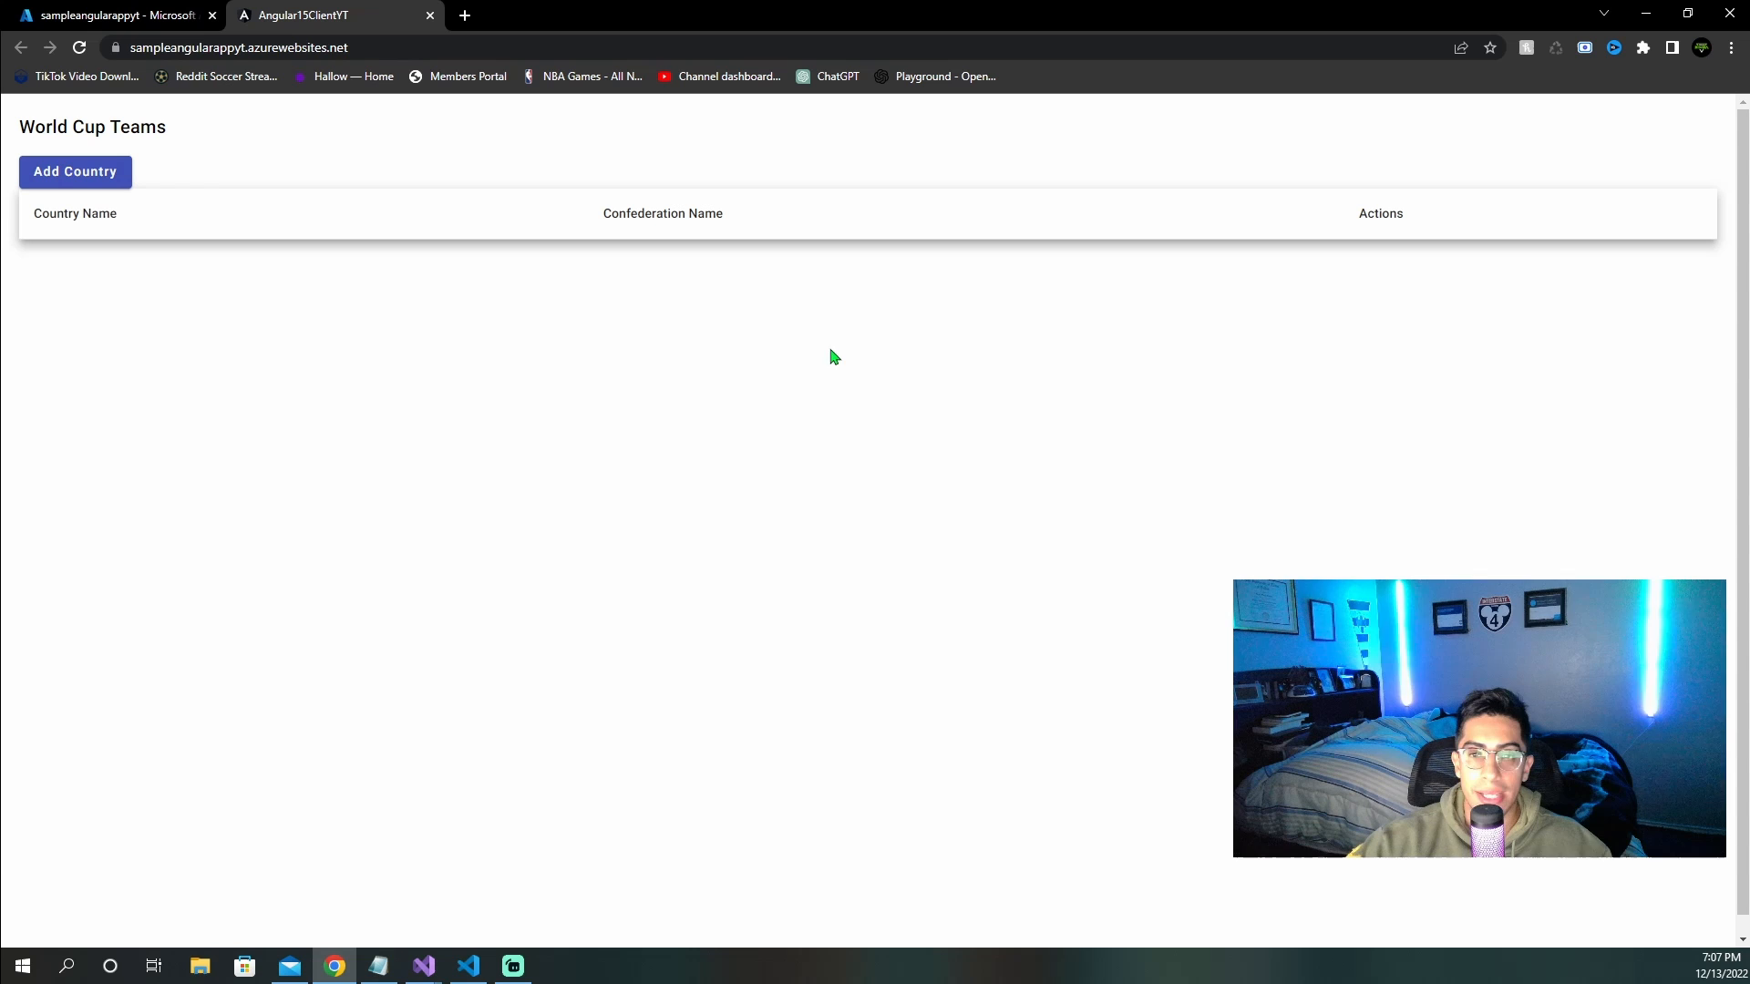
{"action": "mouse_move", "coordinate": [721, 752]}
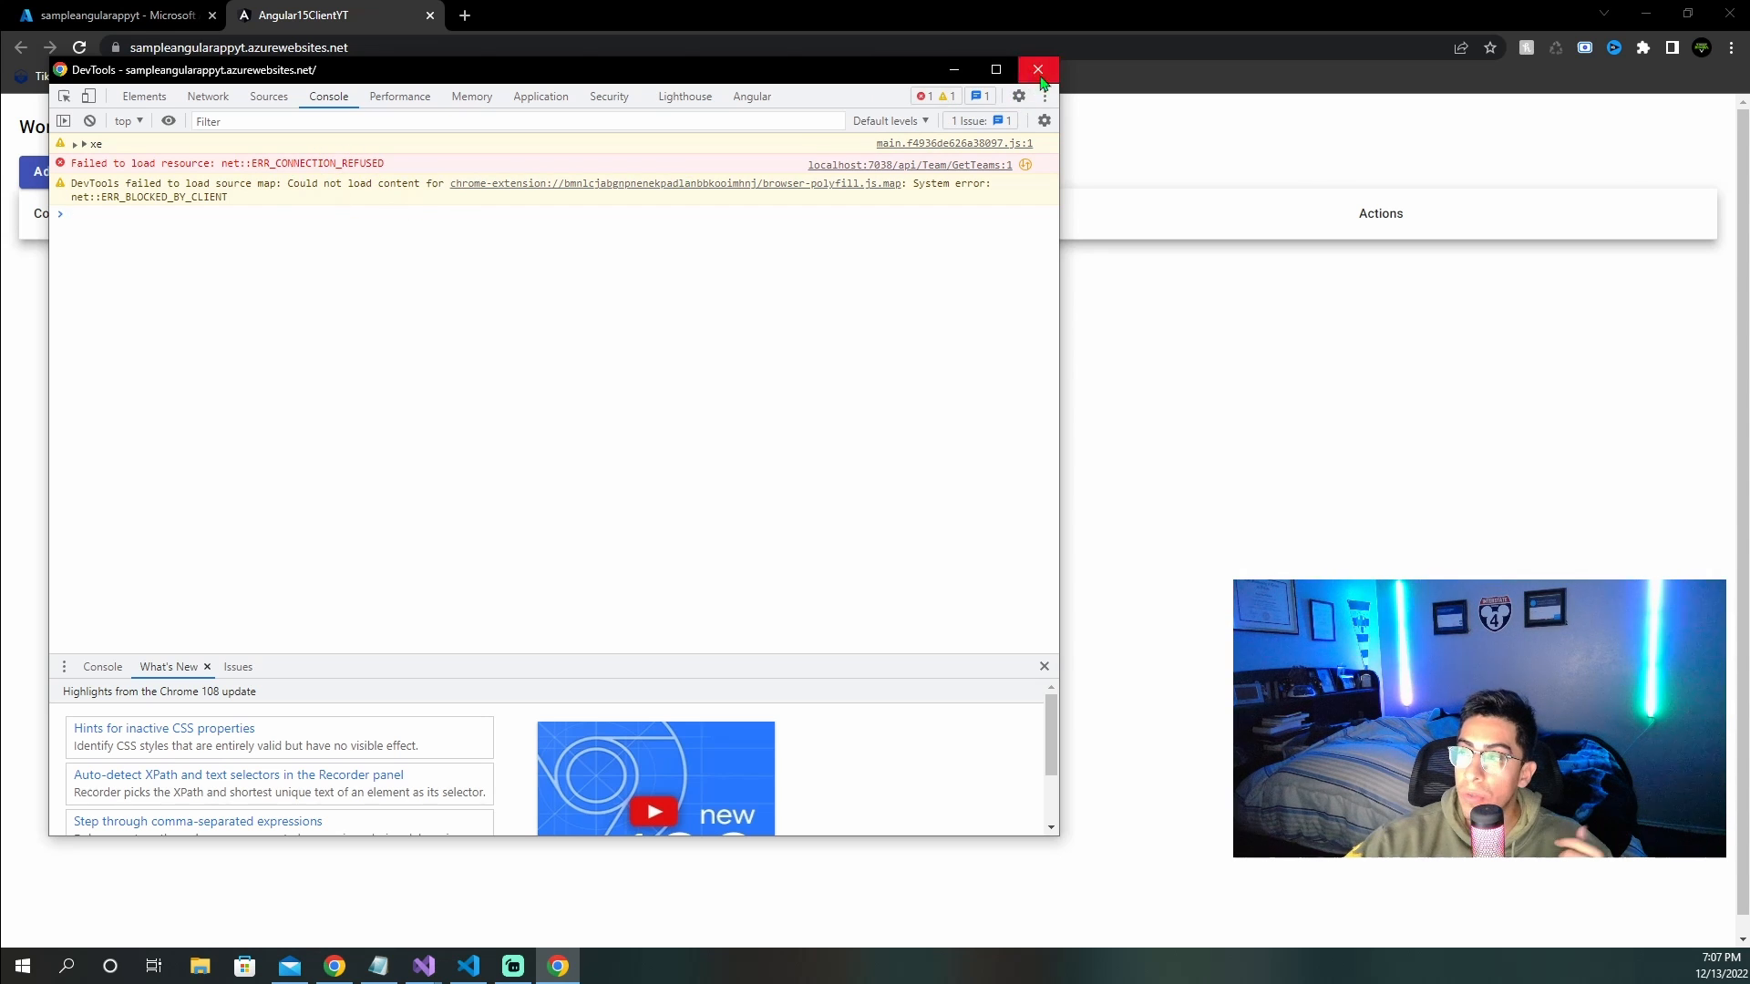
{"action": "left_click", "coordinate": [1037, 69]}
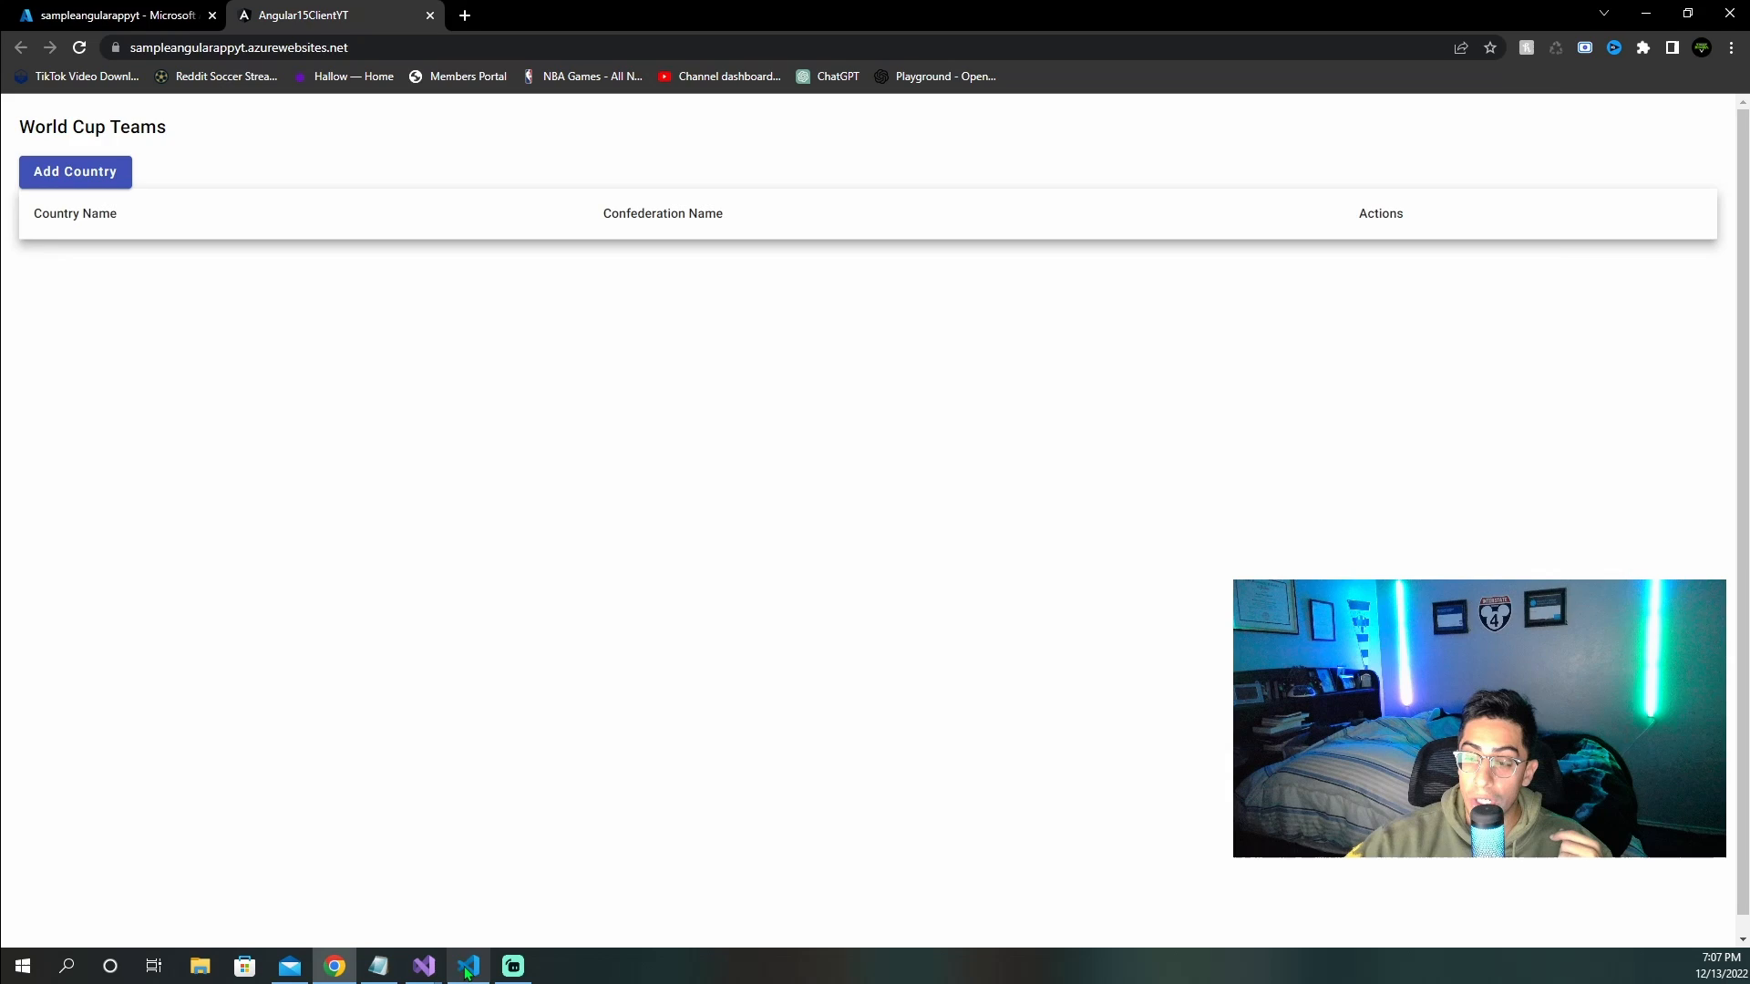
{"action": "left_click", "coordinate": [468, 964]}
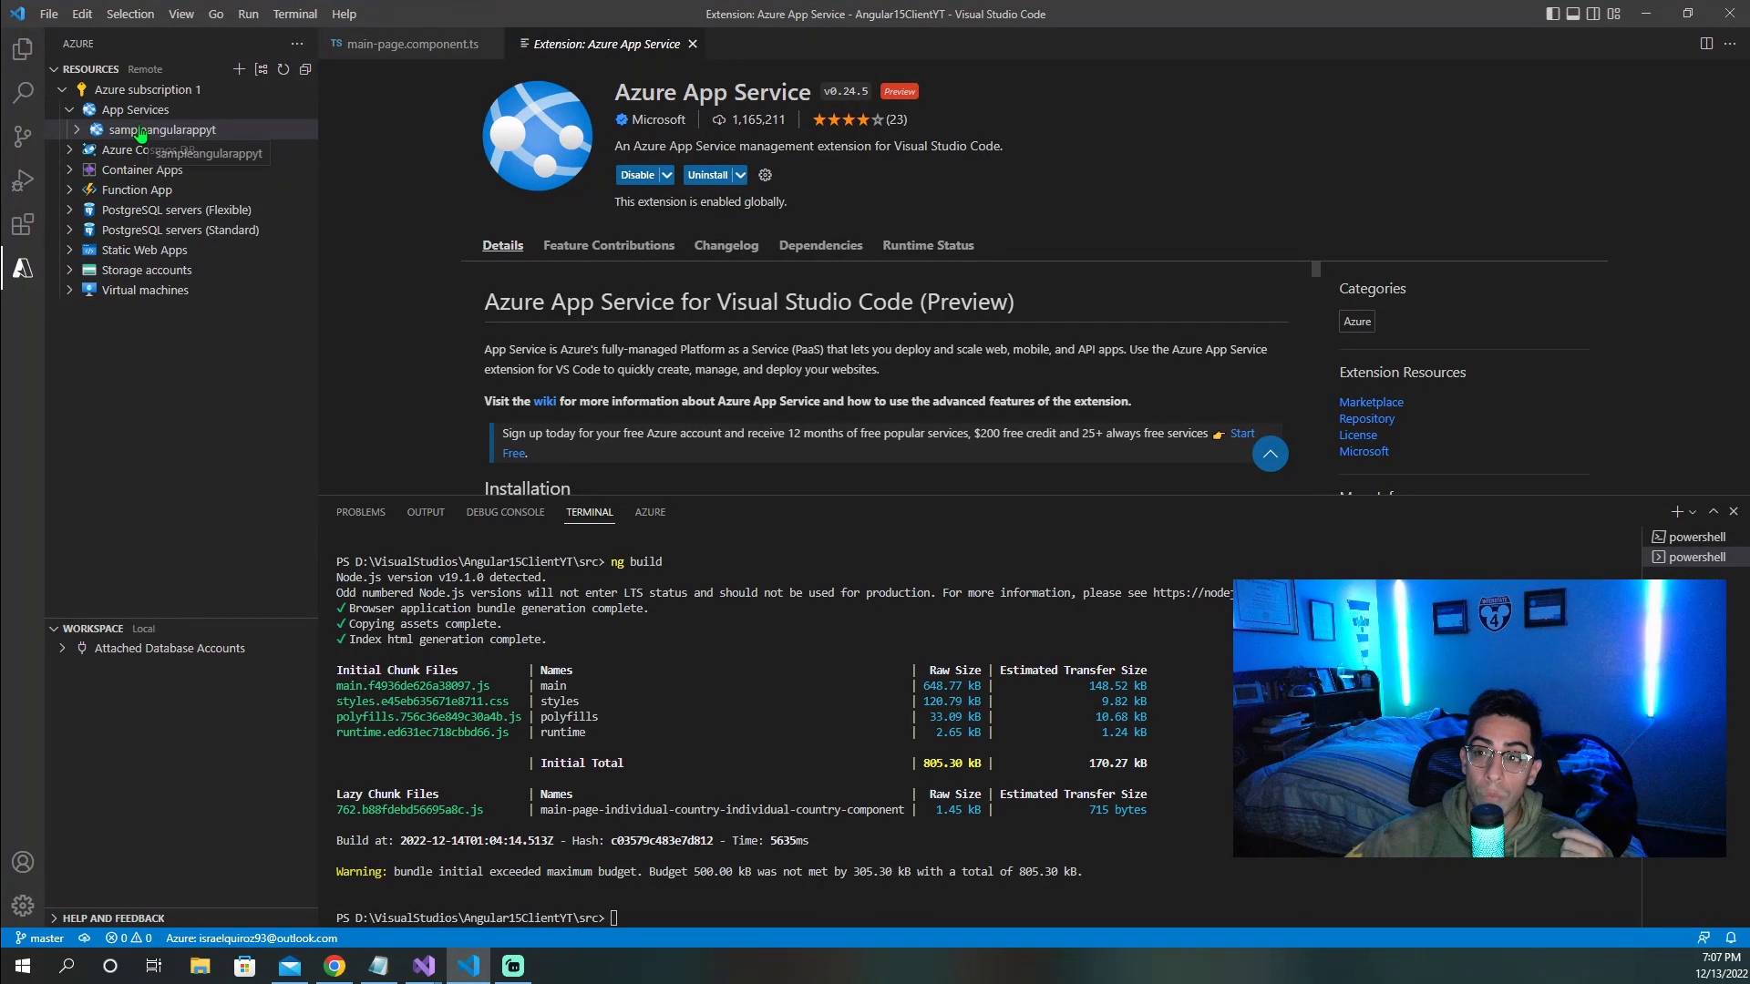
{"action": "right_click", "coordinate": [168, 129]}
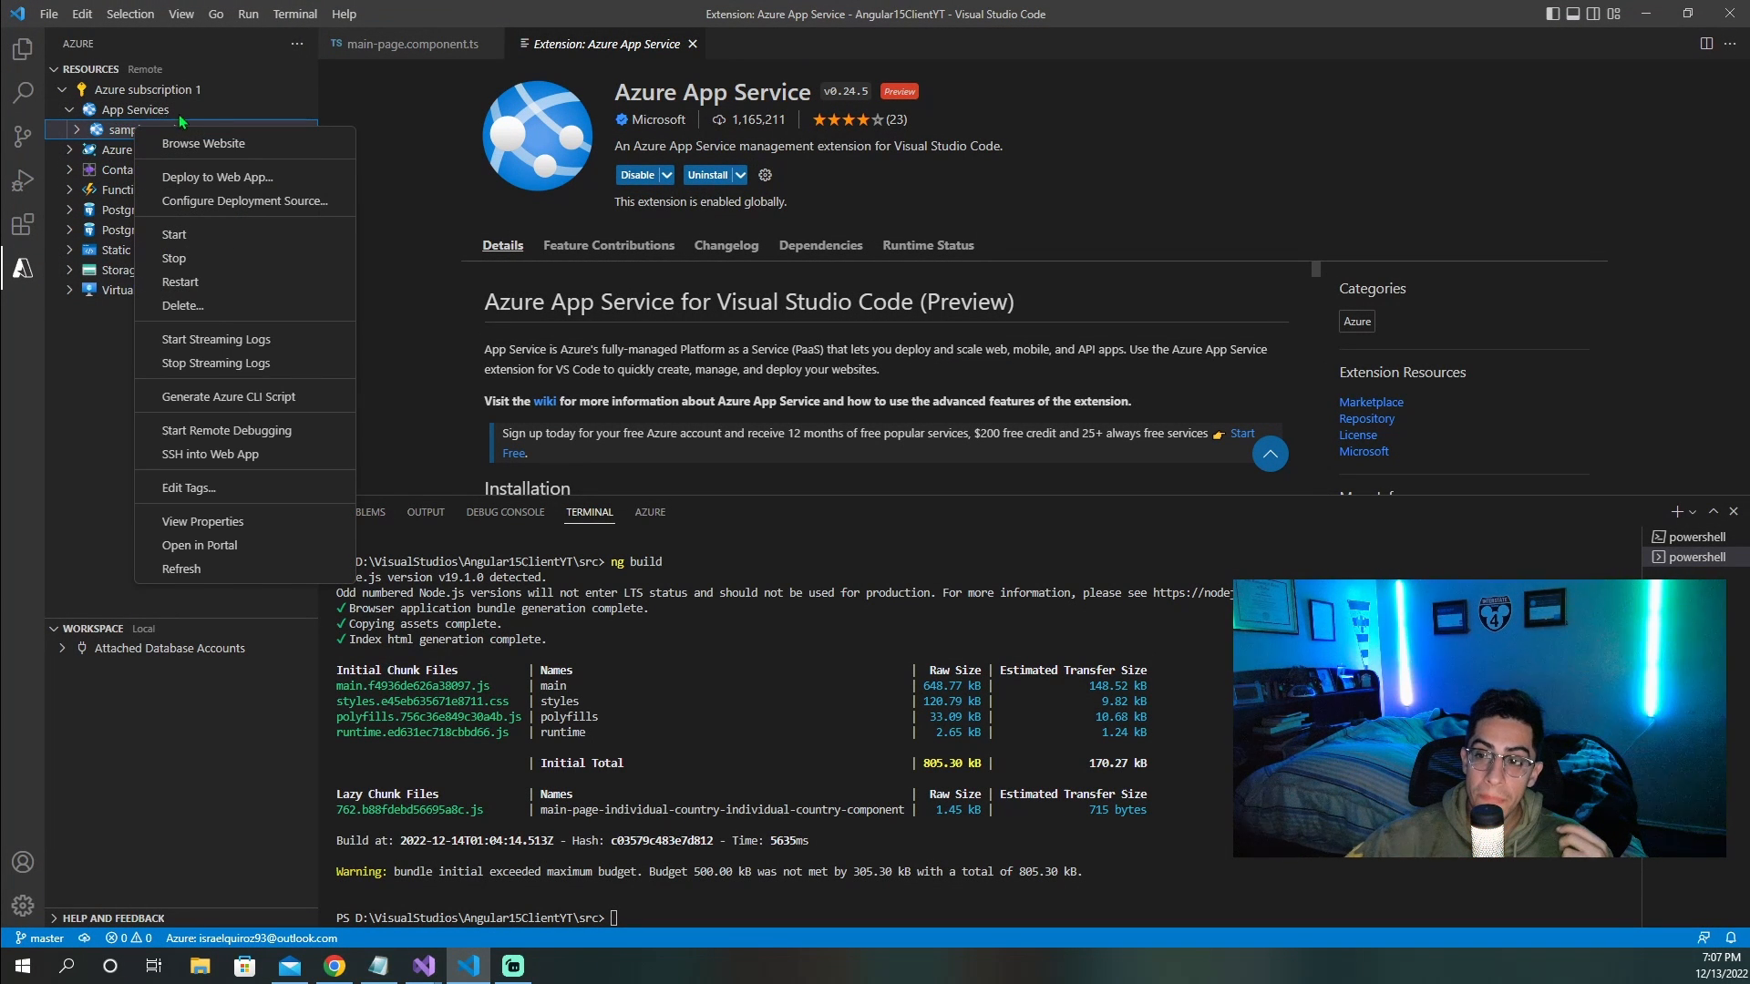
{"action": "mouse_move", "coordinate": [244, 431]}
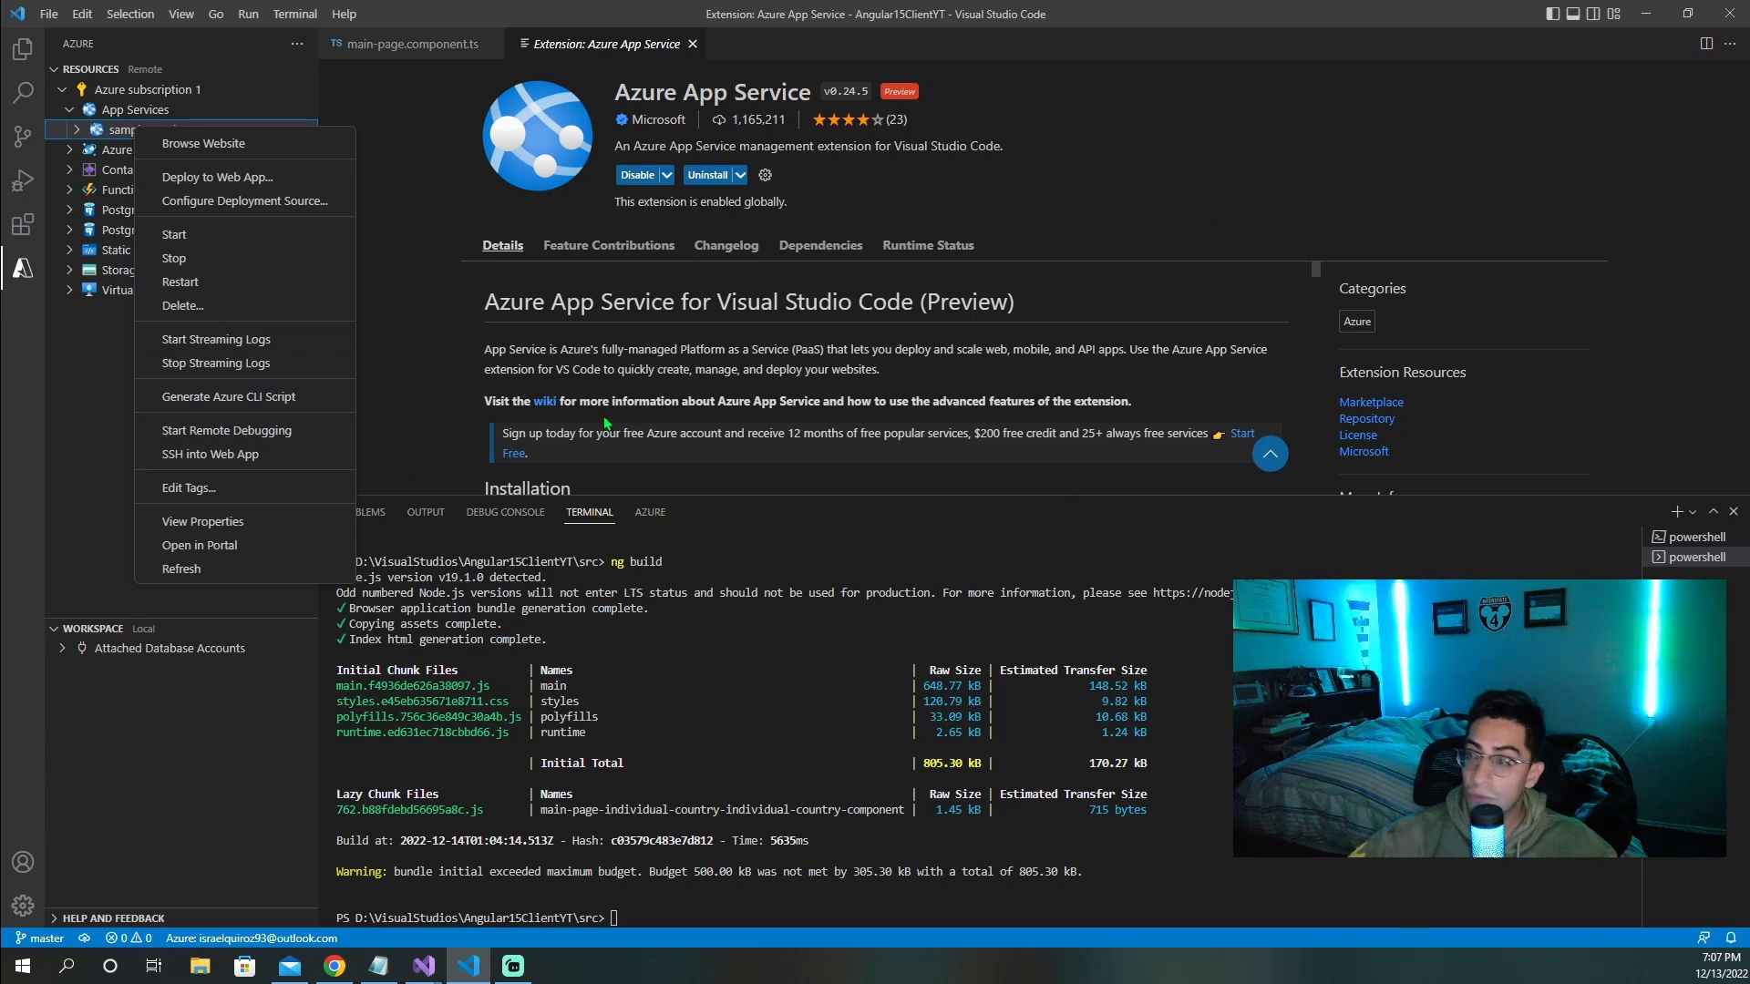
{"action": "mouse_move", "coordinate": [884, 136]}
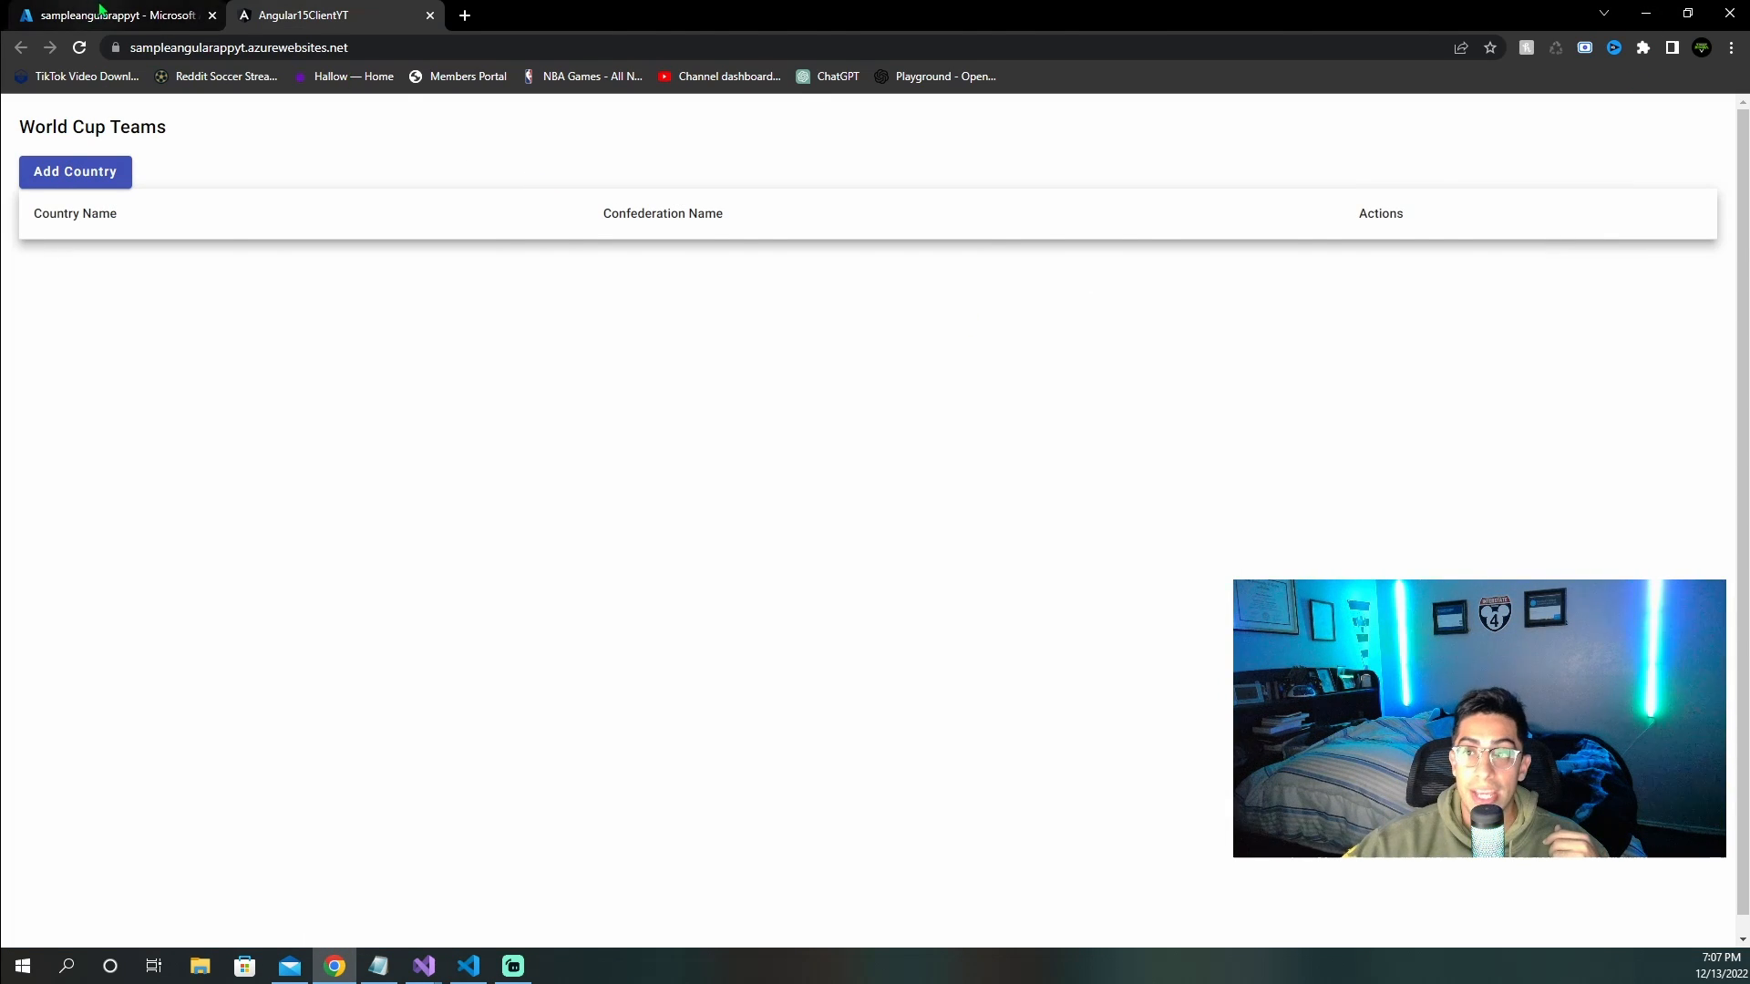
{"action": "left_click", "coordinate": [111, 15]}
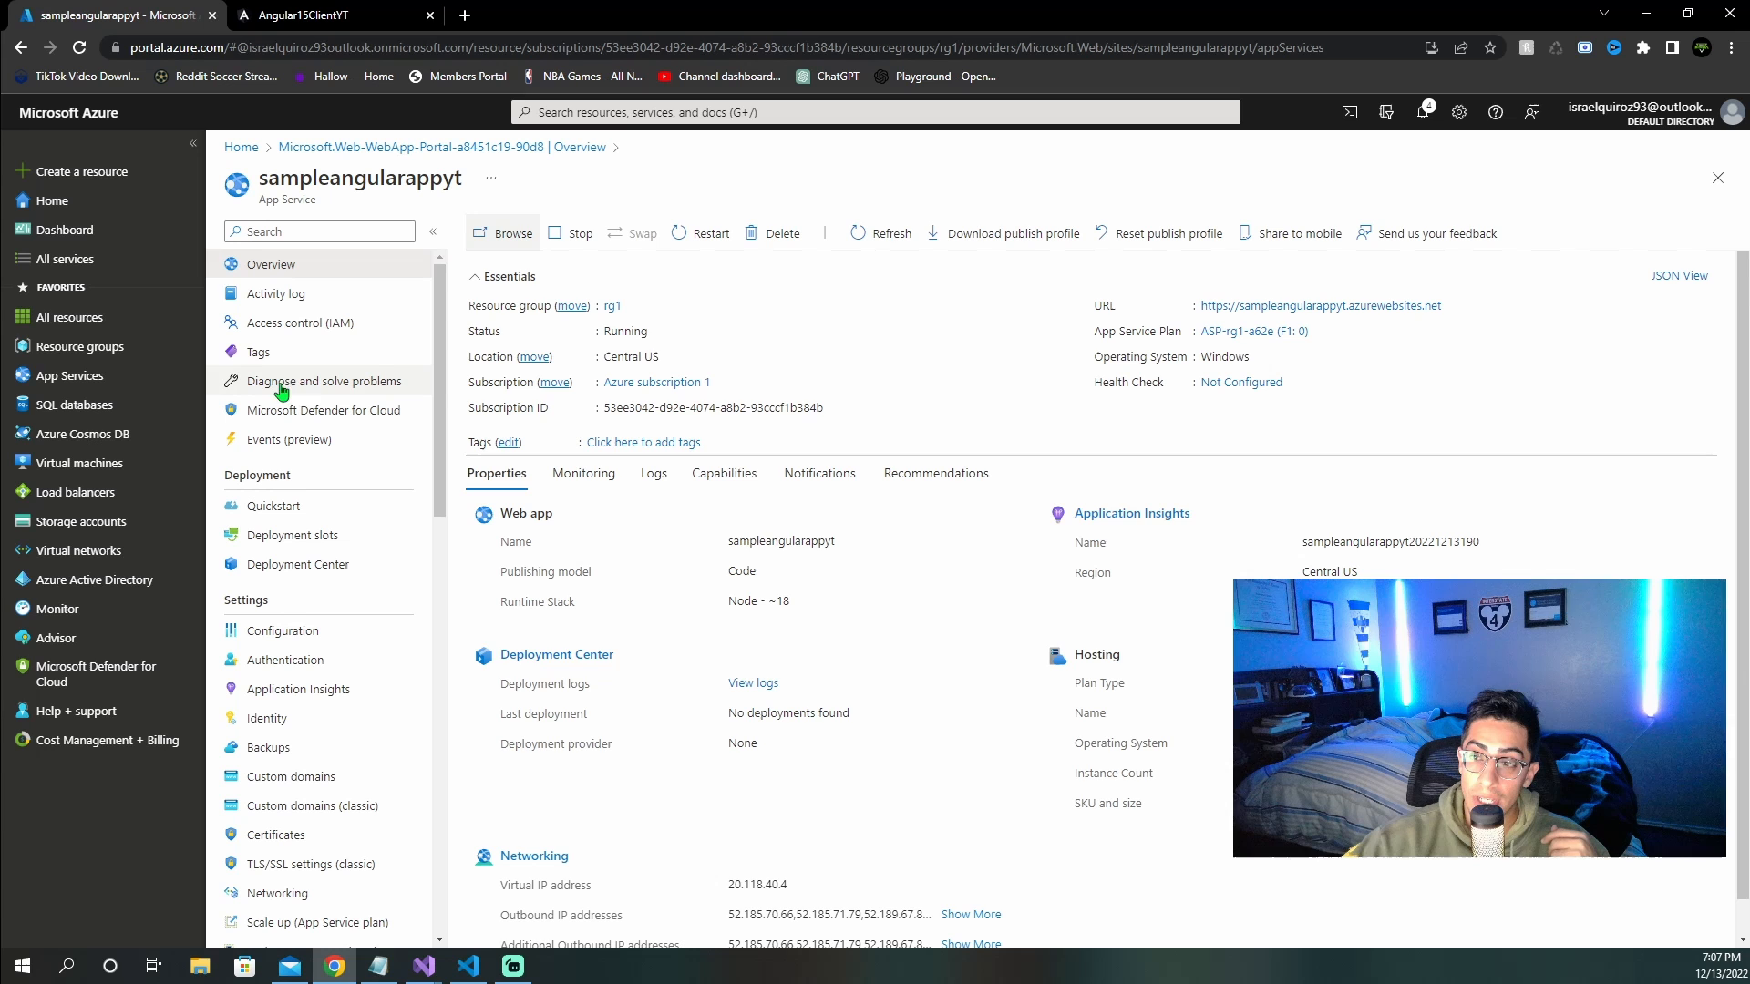
{"action": "left_click", "coordinate": [324, 381]}
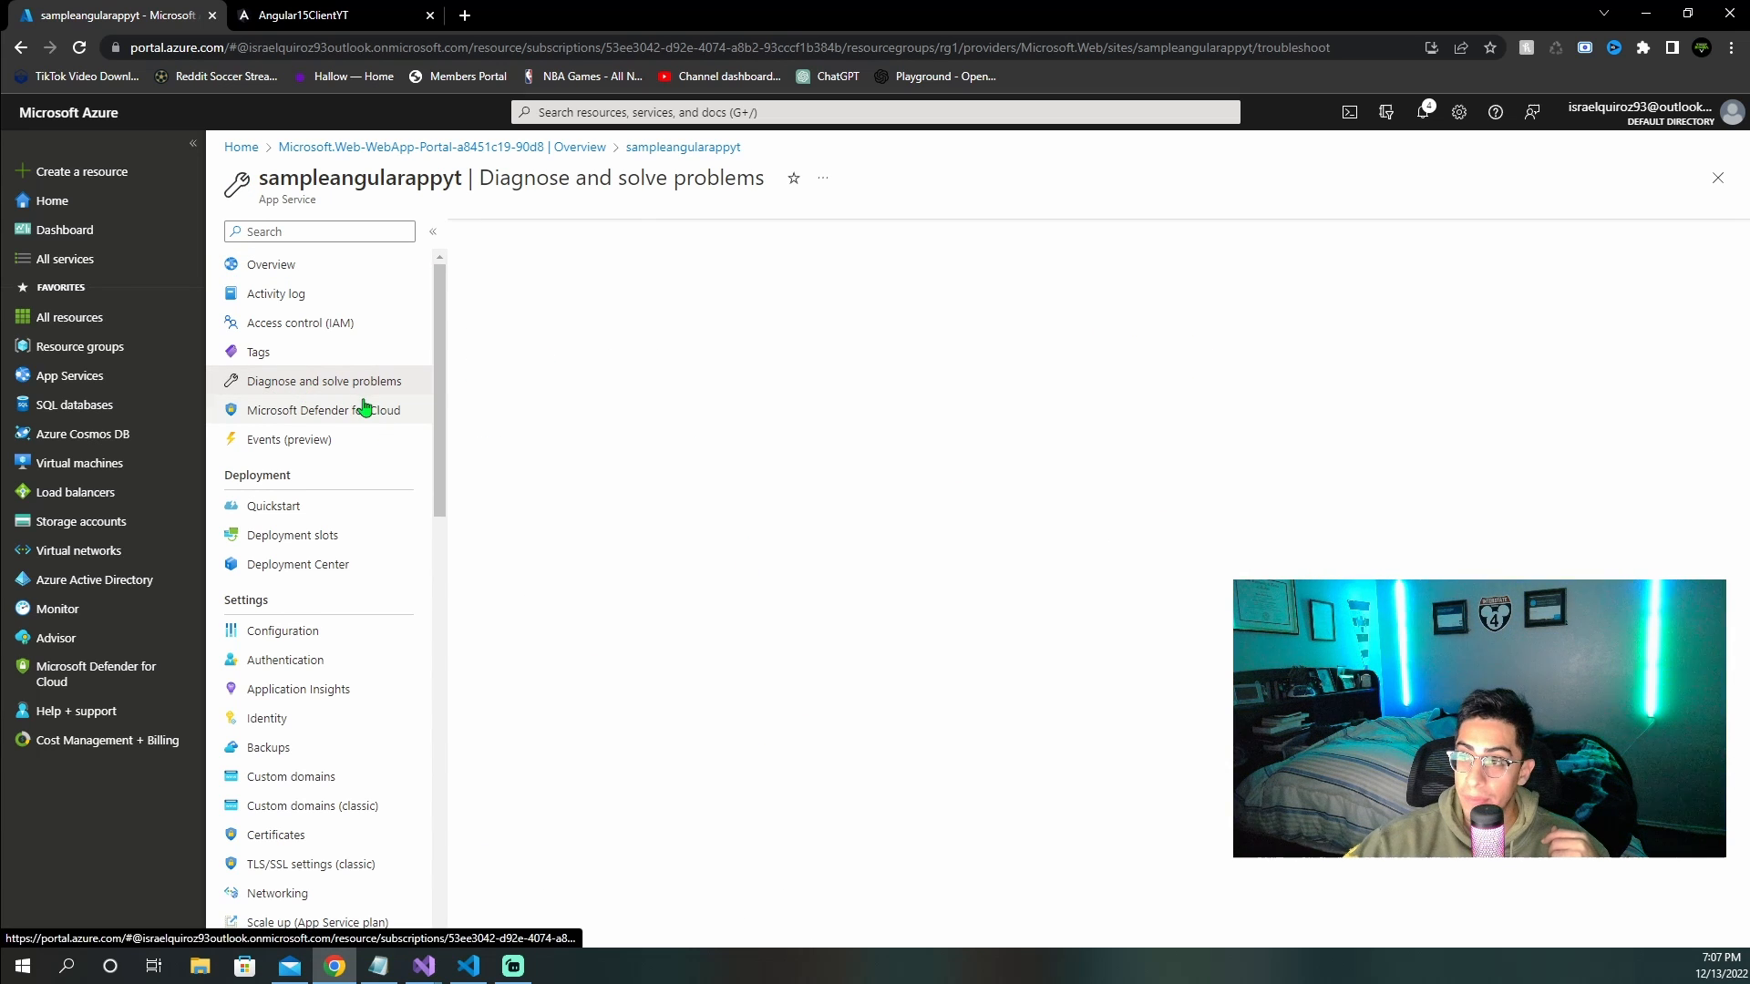
{"action": "left_click", "coordinate": [323, 381]}
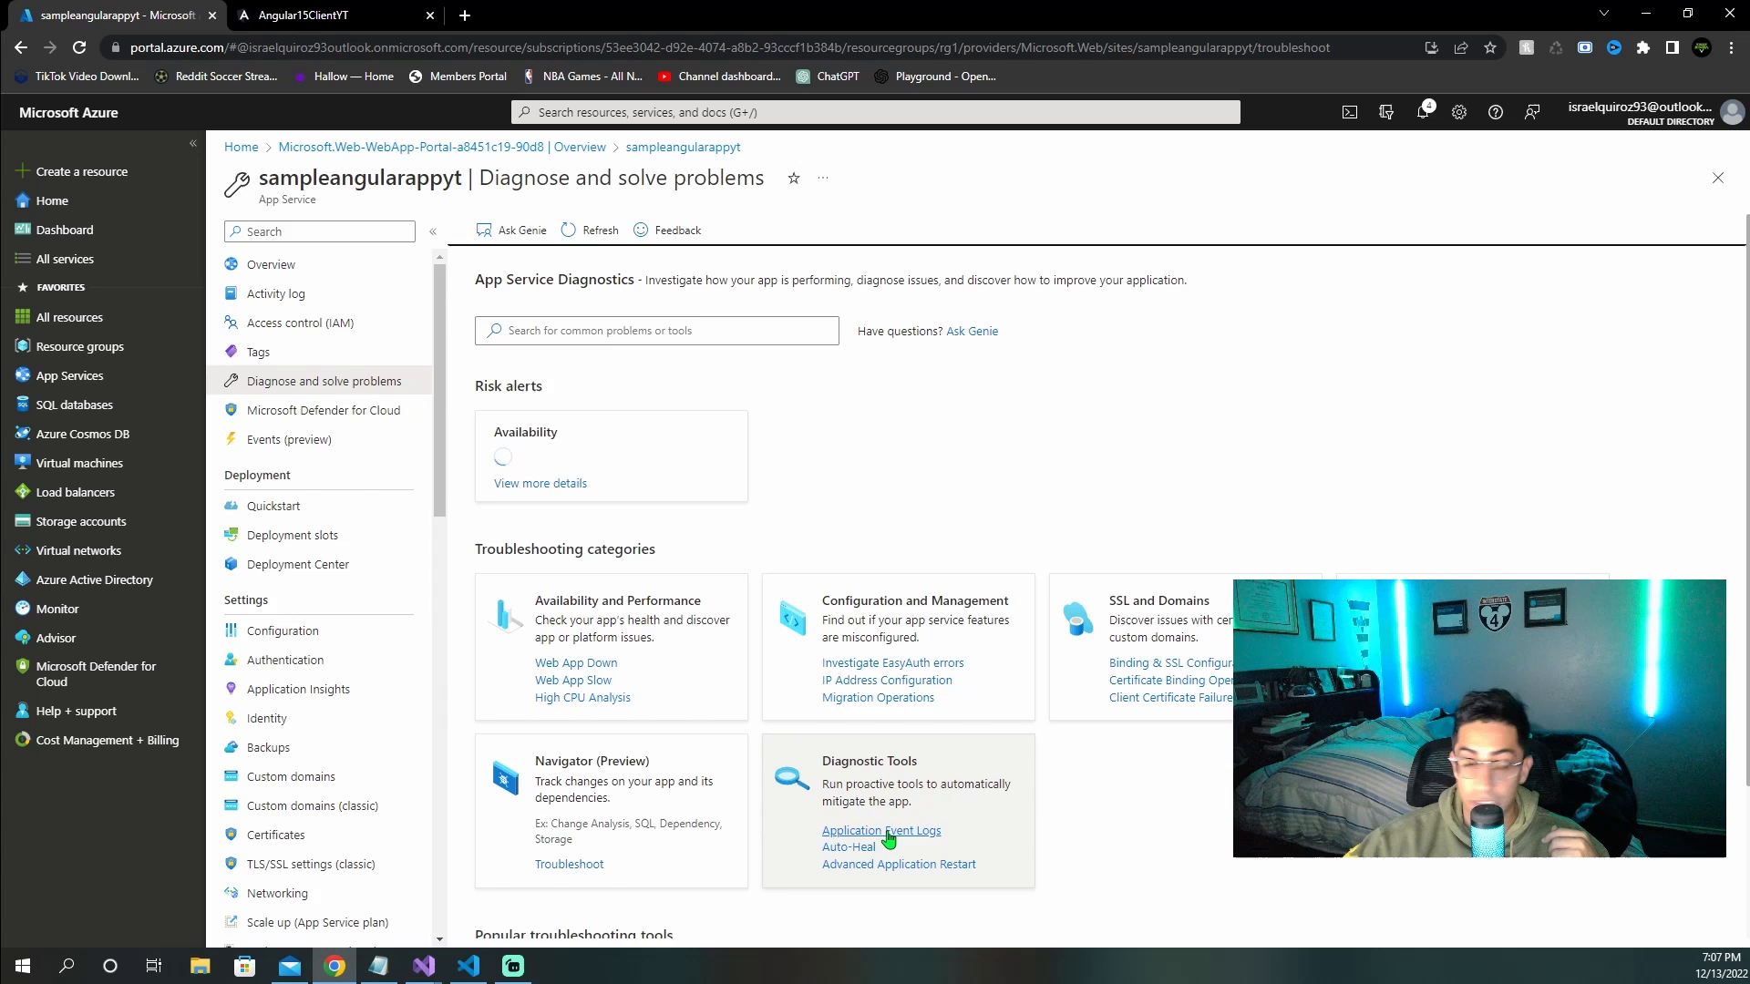
{"action": "left_click", "coordinate": [879, 830]}
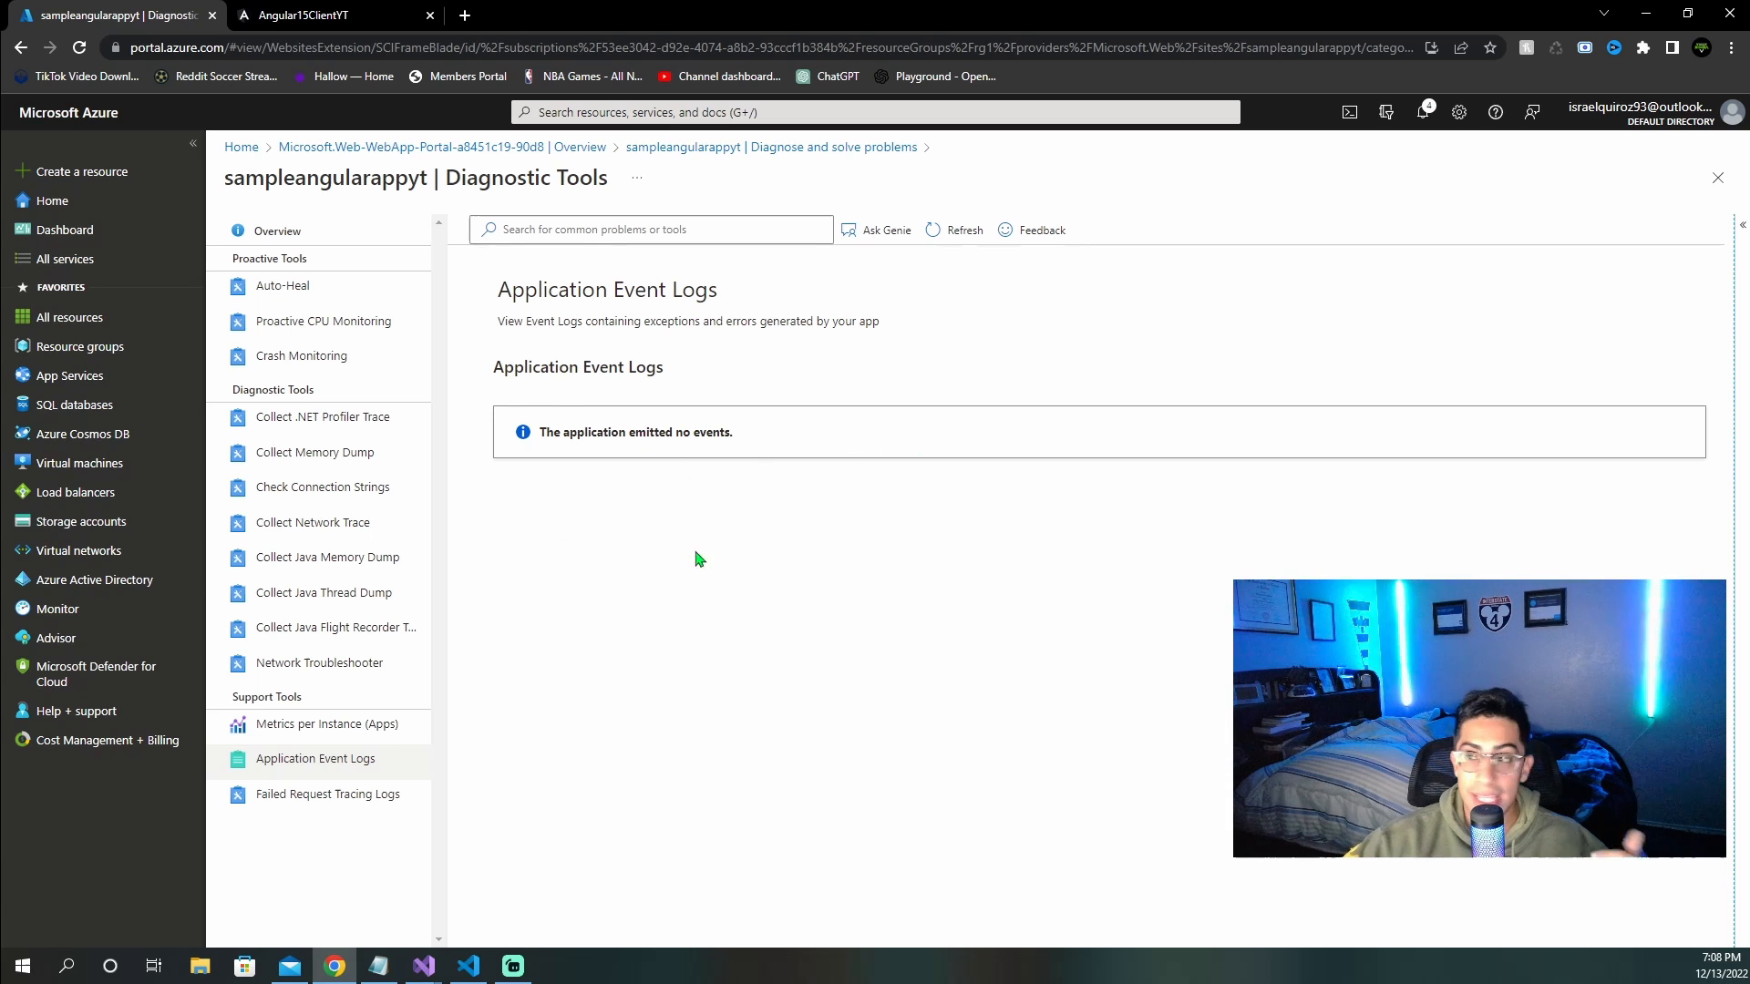
{"action": "mouse_move", "coordinate": [722, 525]}
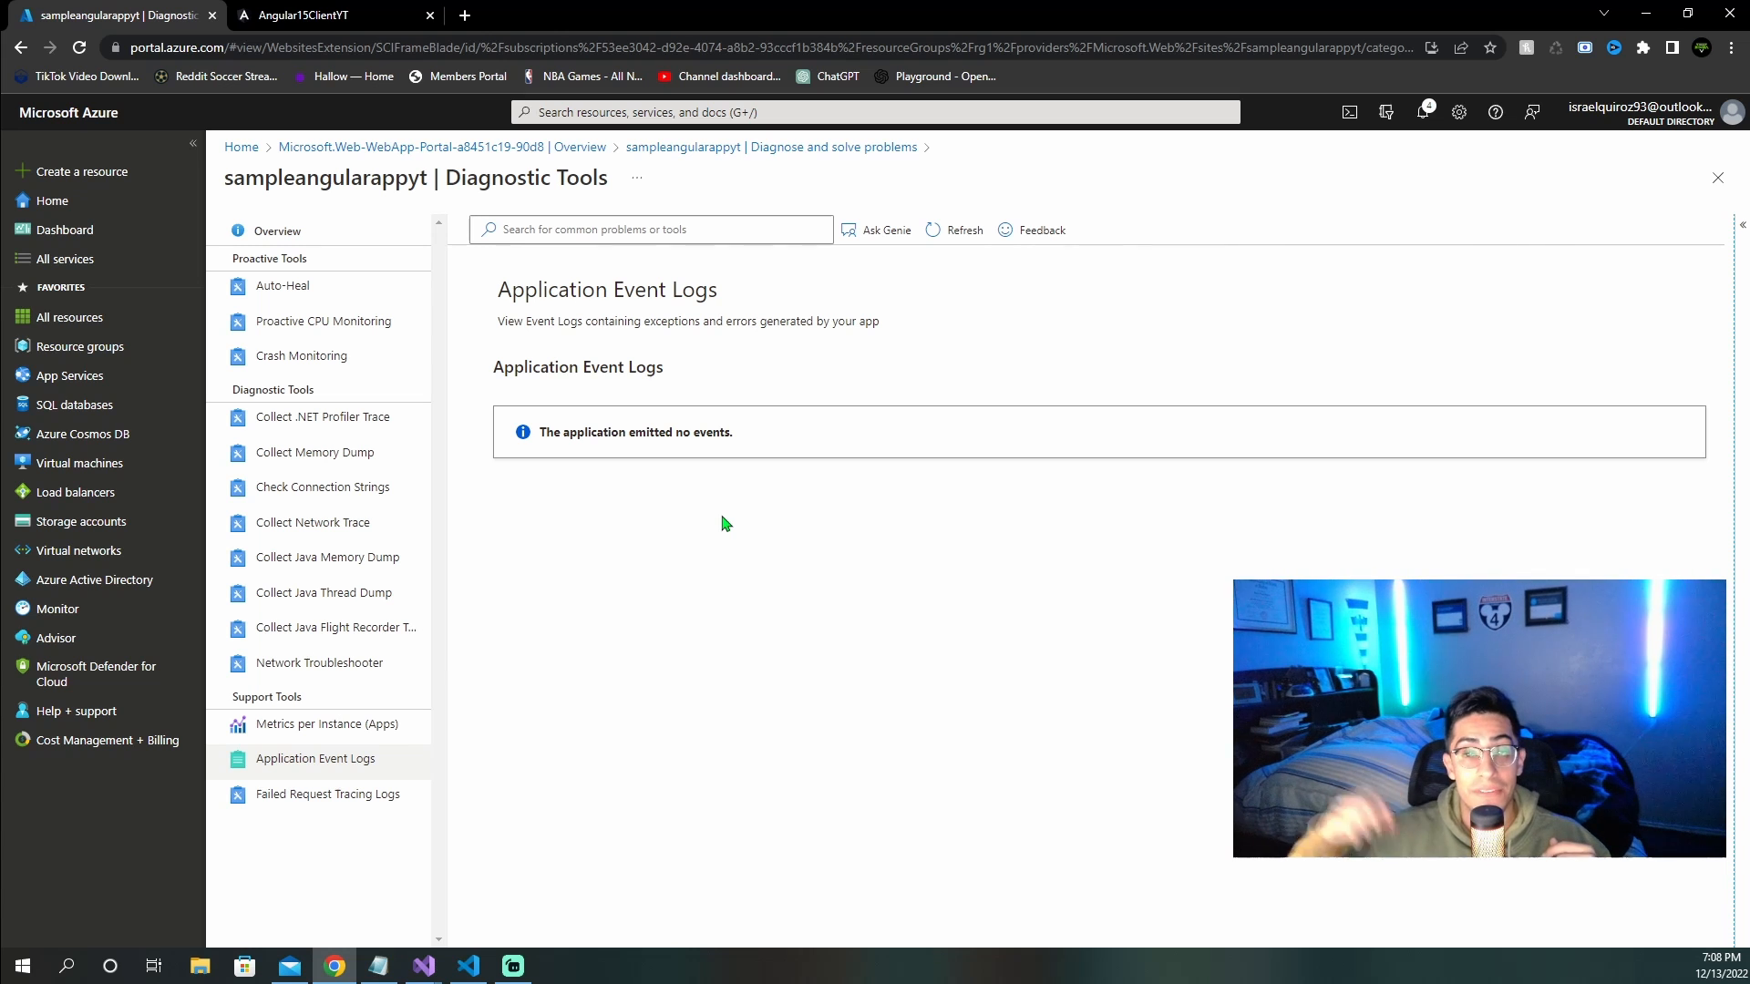
{"action": "left_click", "coordinate": [304, 15]}
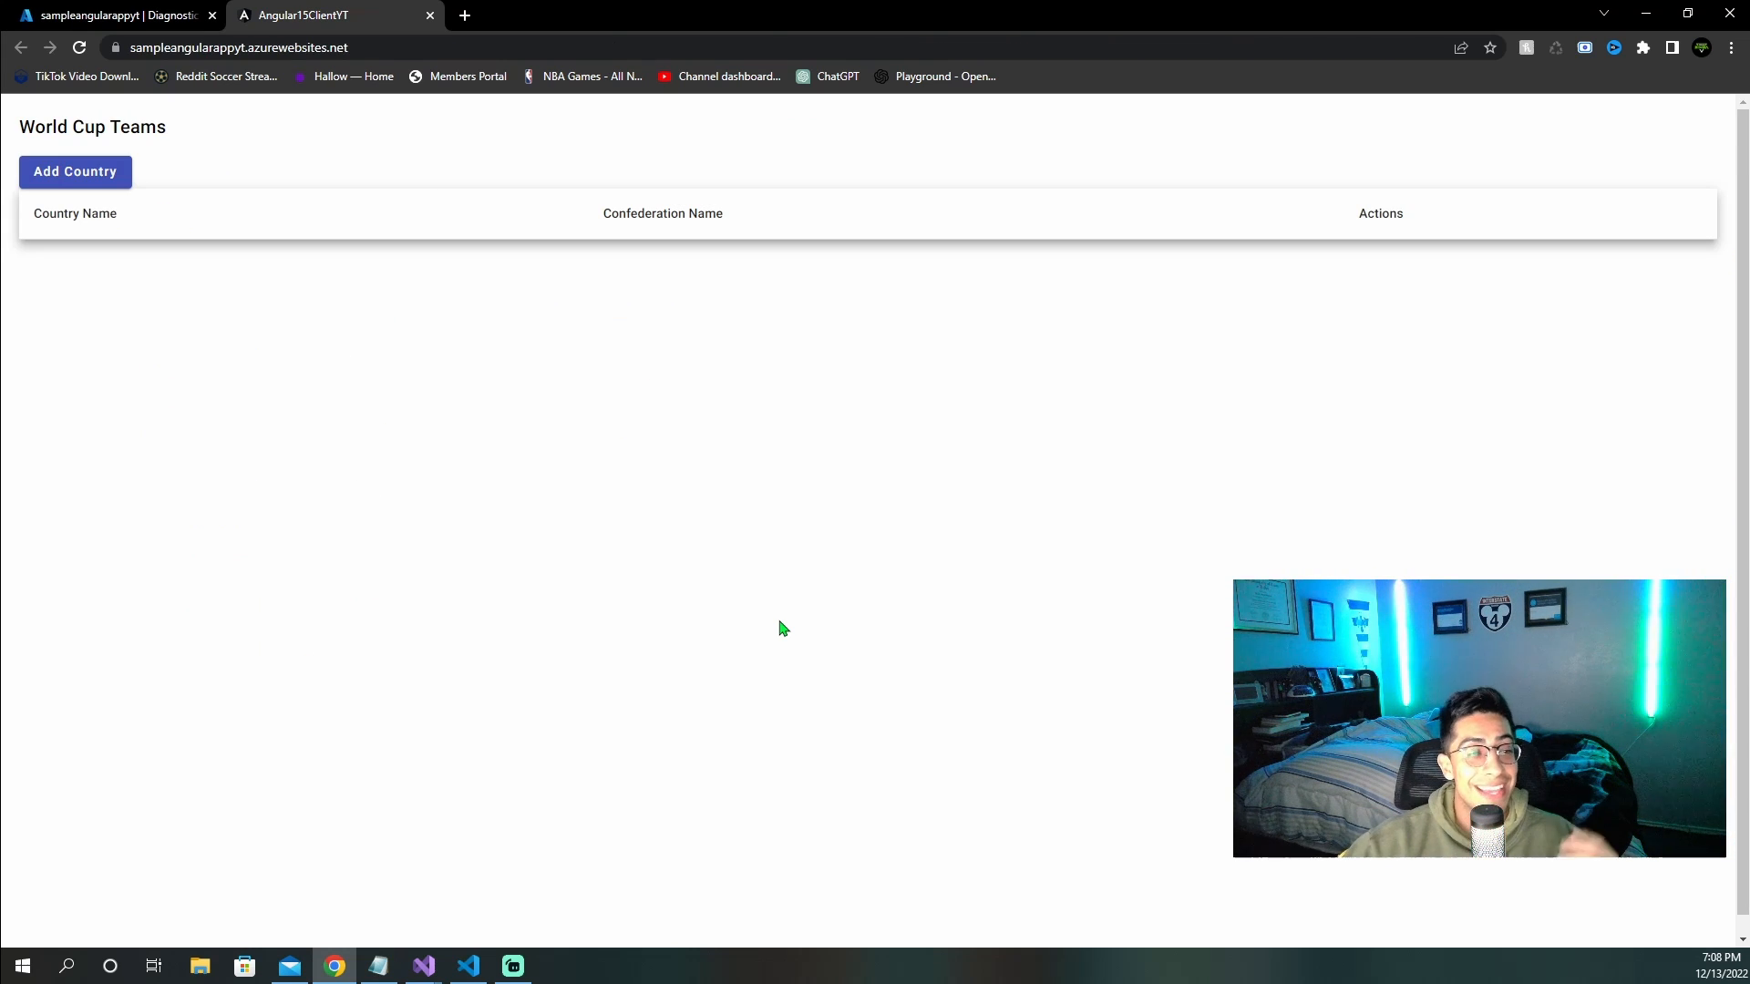